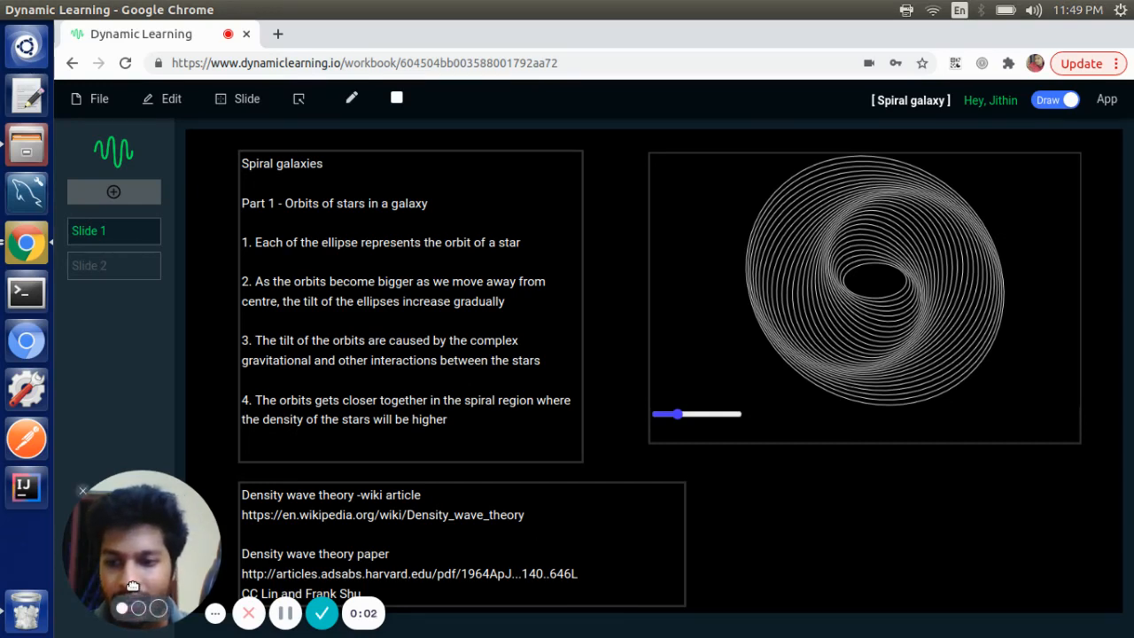
Sweep the rotation slider across its range, then settle it near the left for a tight two-armed spiral
{"action": "left_click_drag", "start_coordinate": [142, 545], "coordinate": [753, 546]}
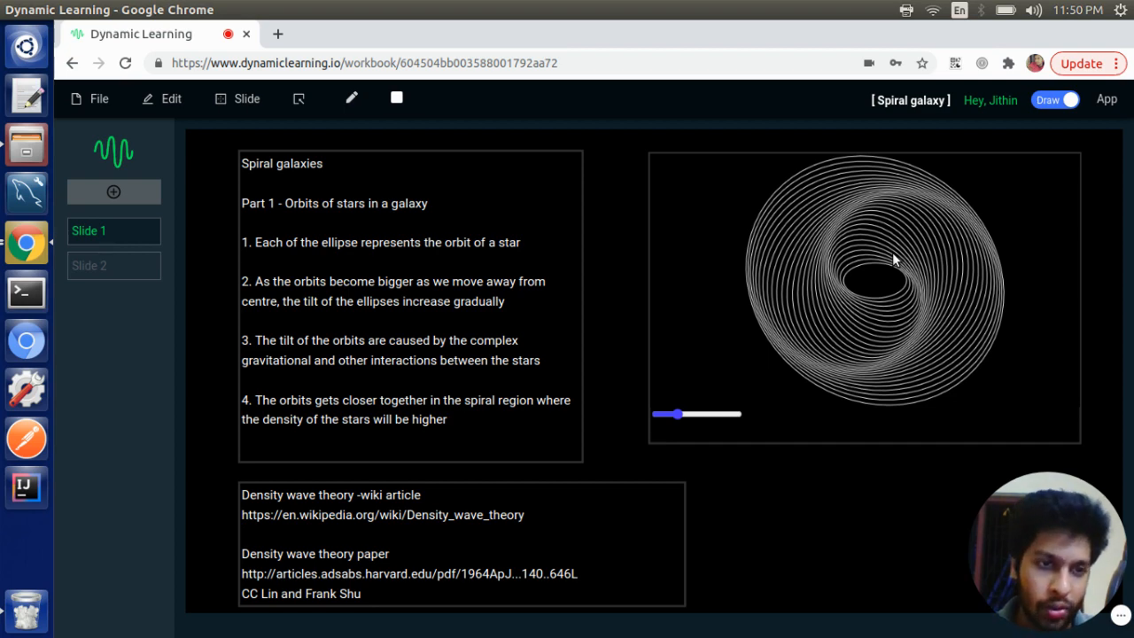
{"action": "mouse_move", "coordinate": [794, 355]}
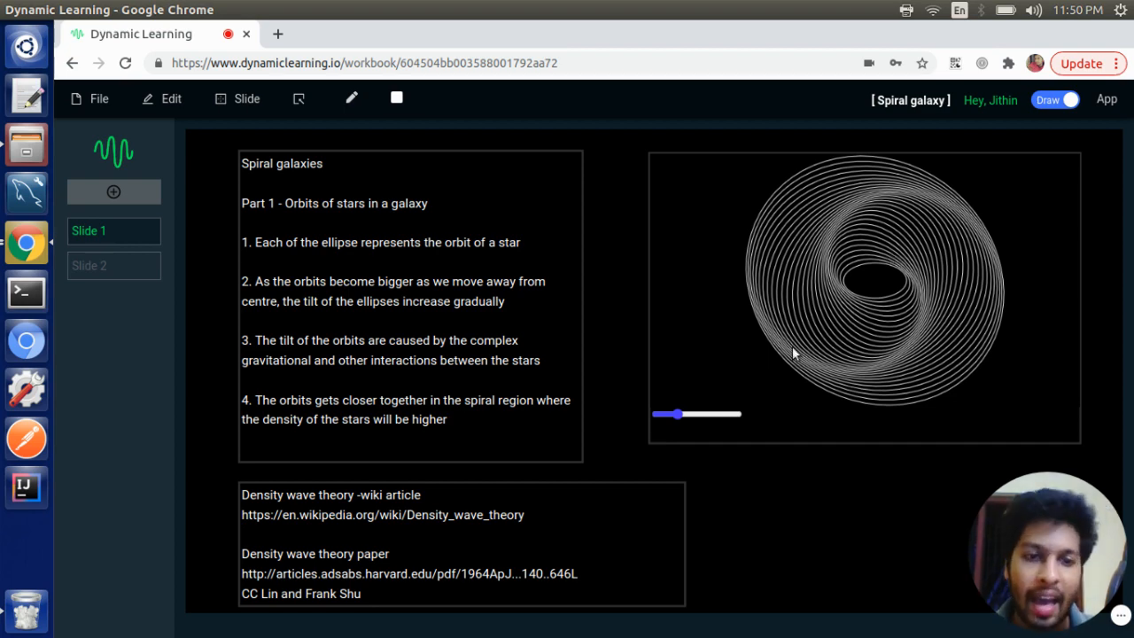
{"action": "left_click_drag", "start_coordinate": [676, 414], "coordinate": [717, 415]}
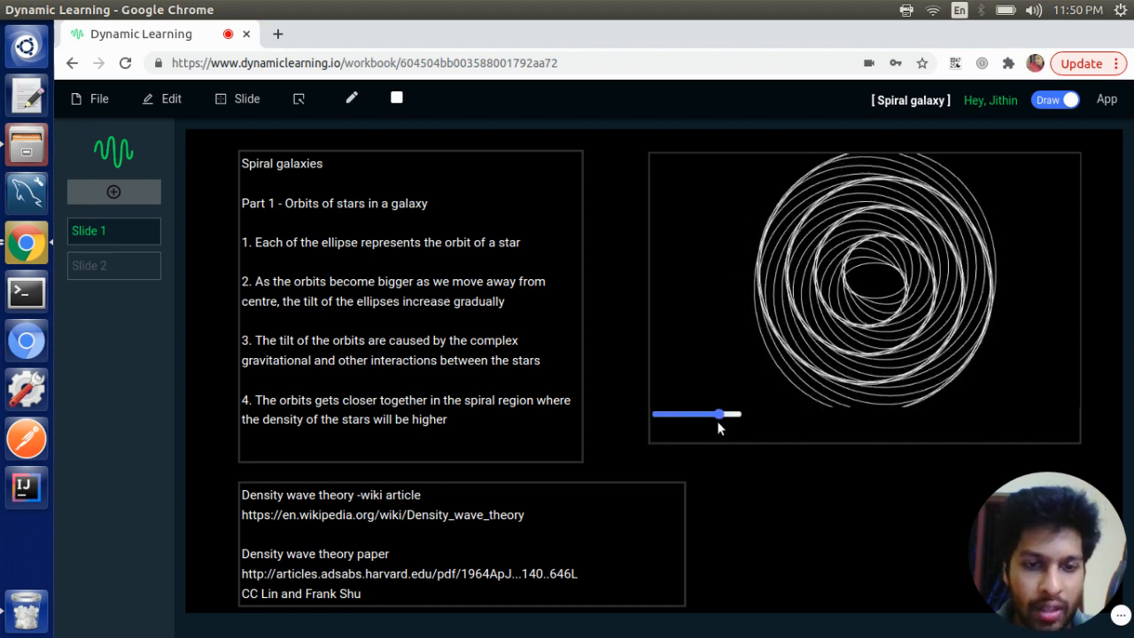
{"action": "left_click_drag", "start_coordinate": [717, 415], "coordinate": [702, 414]}
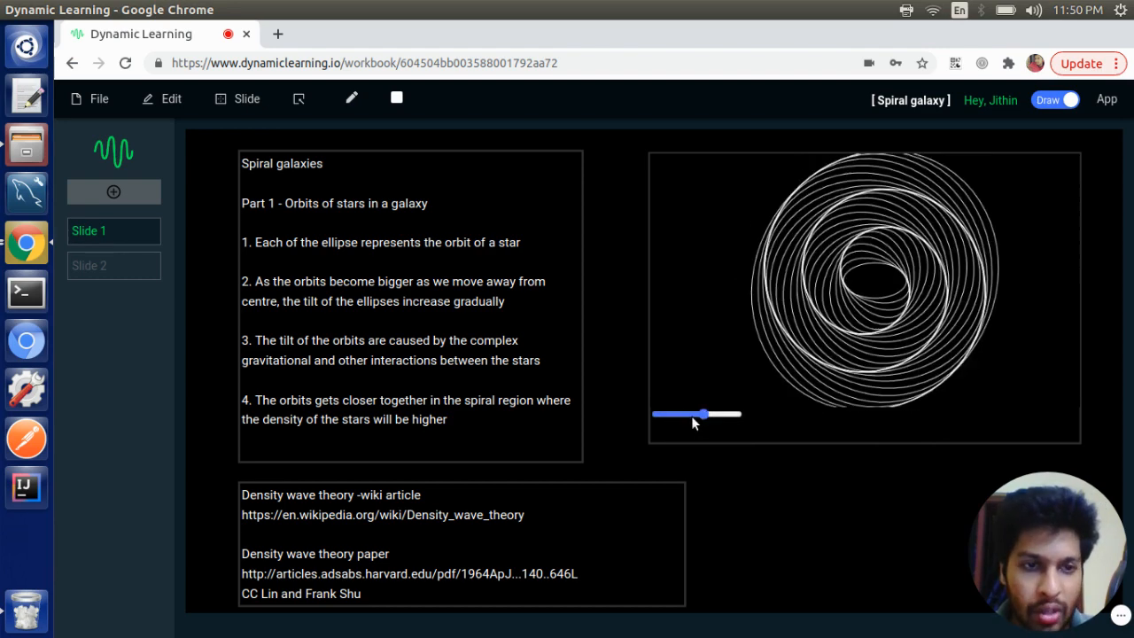
{"action": "left_click_drag", "start_coordinate": [701, 415], "coordinate": [687, 415]}
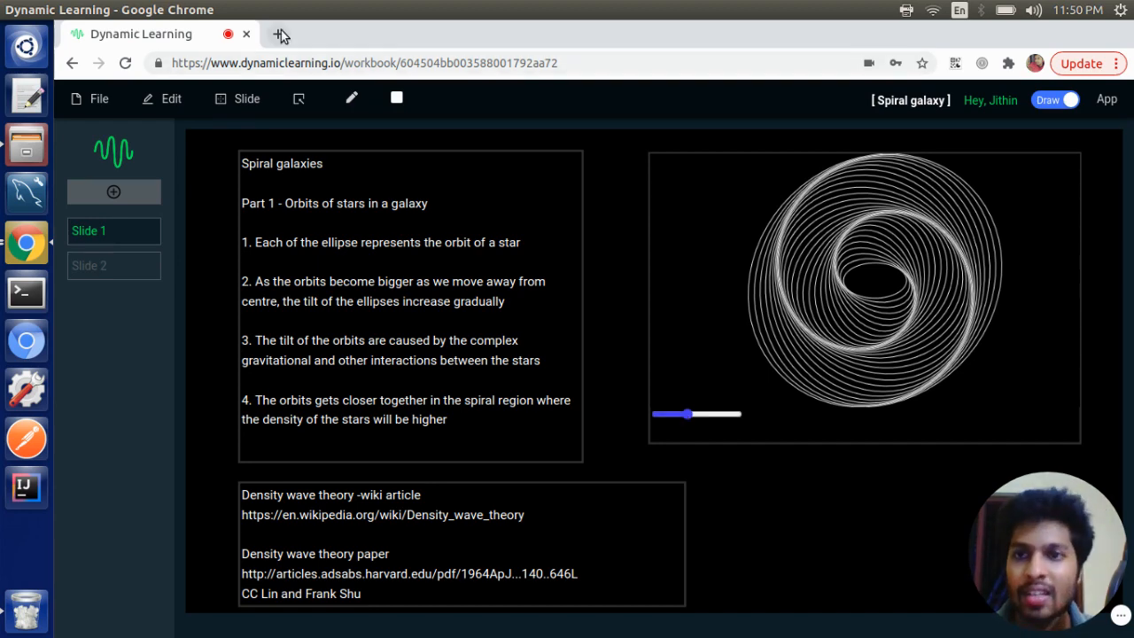
In a new editor tab, make createCanvas 640 by 360 and set background('black') in draw()
{"action": "left_click", "coordinate": [280, 36]}
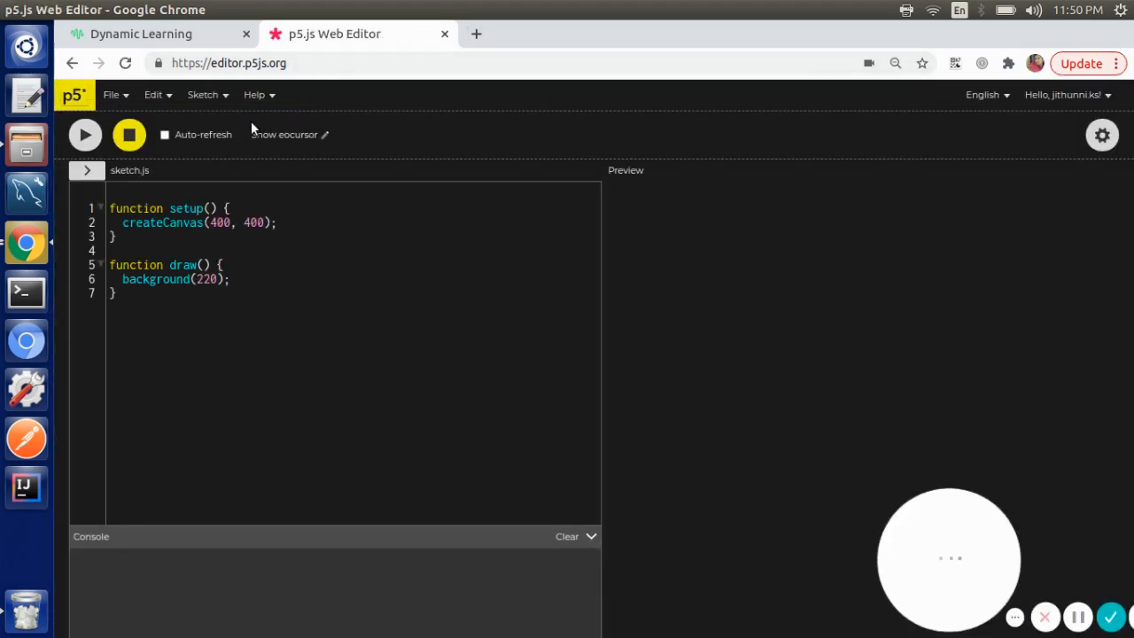
{"action": "left_click", "coordinate": [85, 134]}
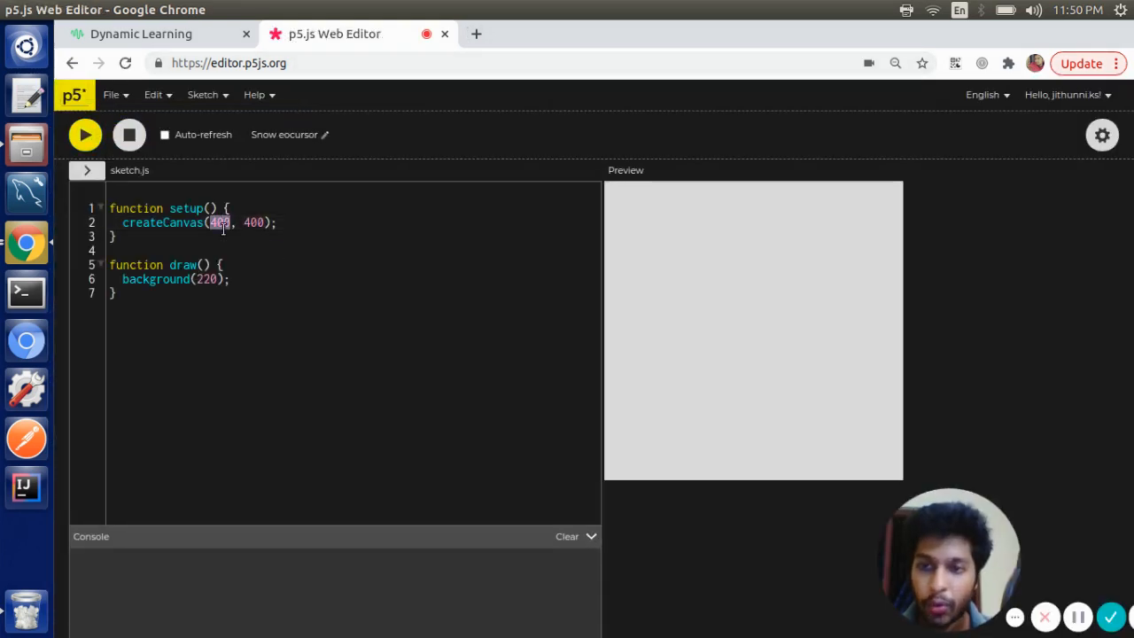
{"action": "type", "text": "650"}
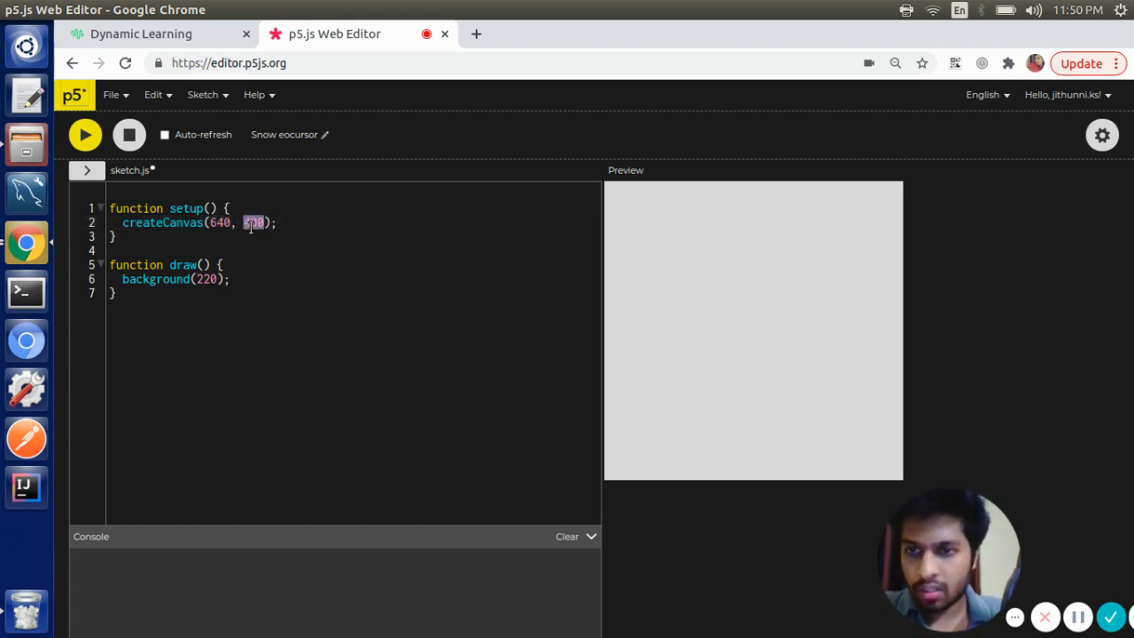
{"action": "type", "text": "360"}
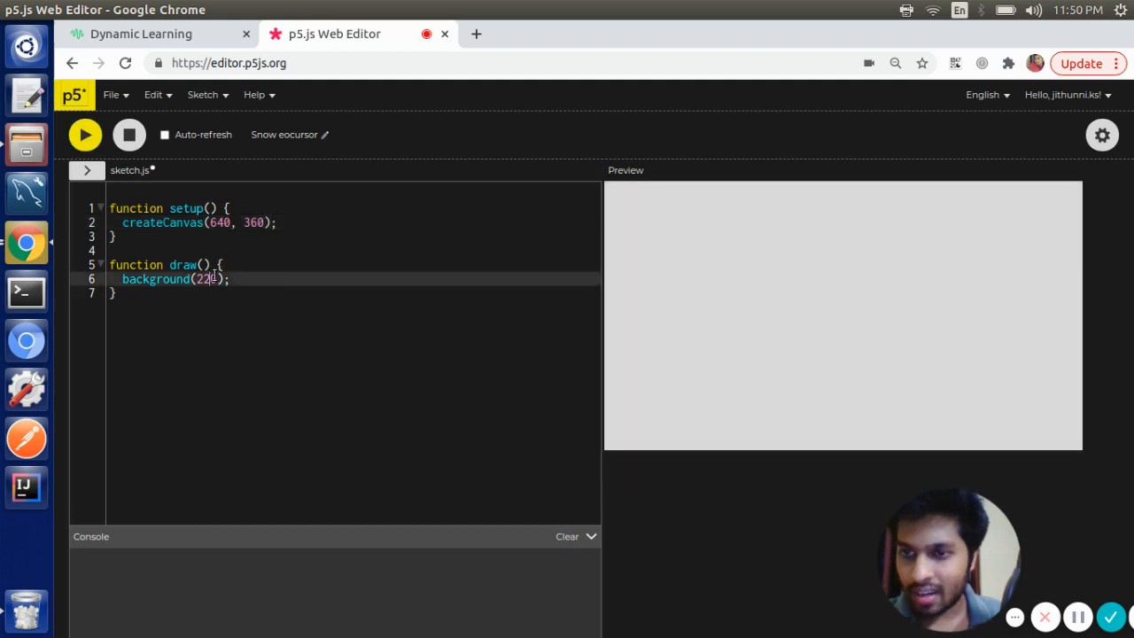
{"action": "type", "text": "'black'"}
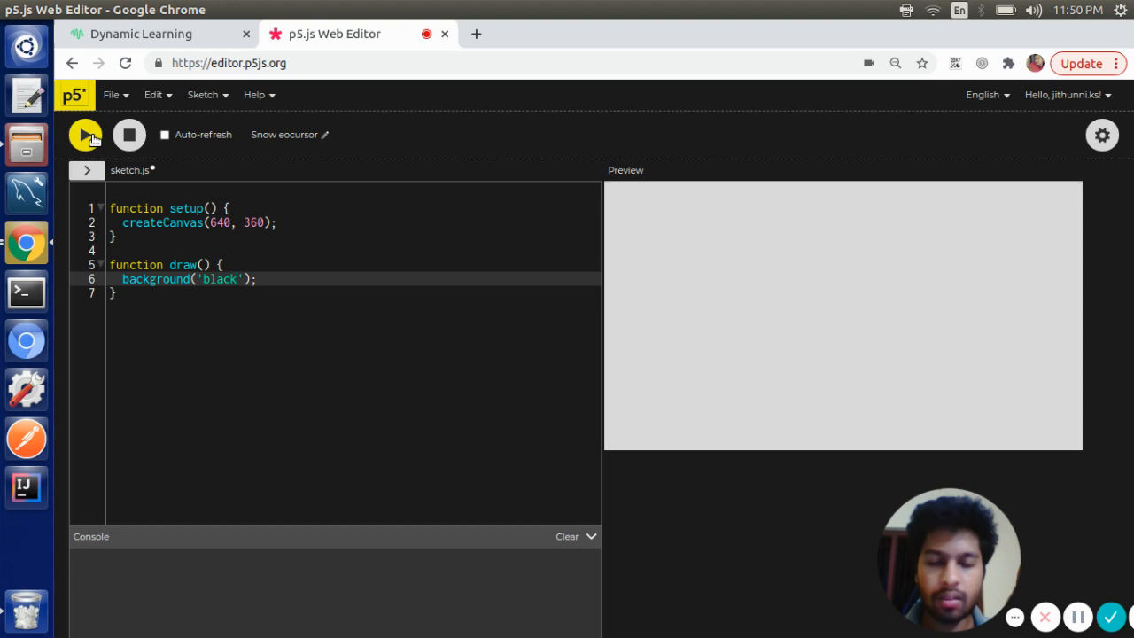
Run the black canvas, then add ellipse(width/2, height/2, 100, 50) in draw()
{"action": "left_click", "coordinate": [86, 134]}
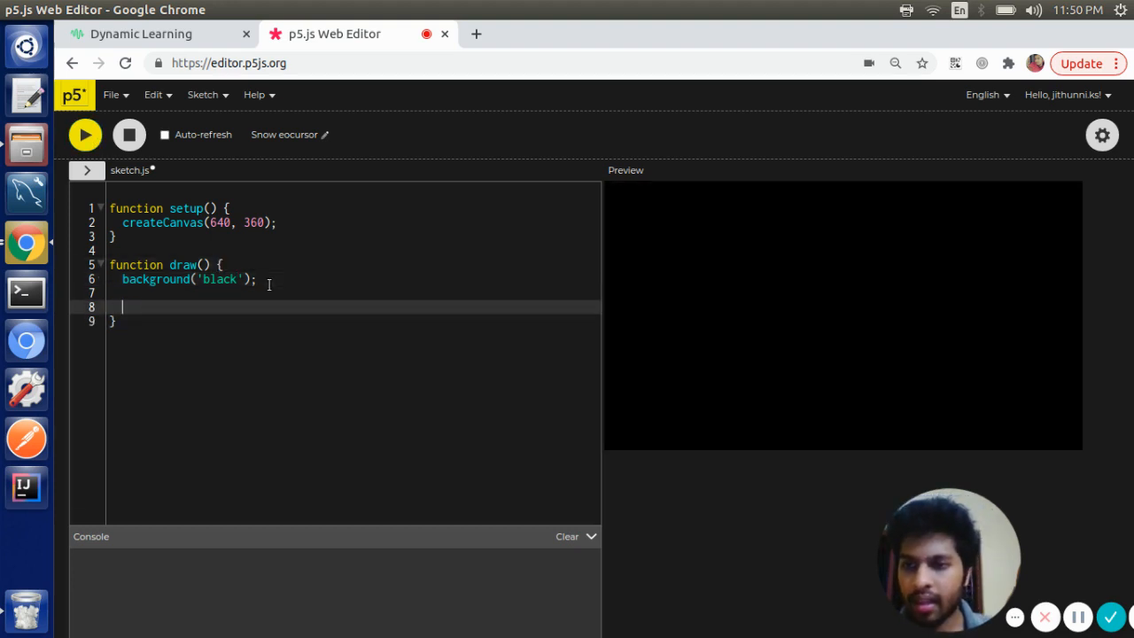
{"action": "type", "text": "ellipse(width"}
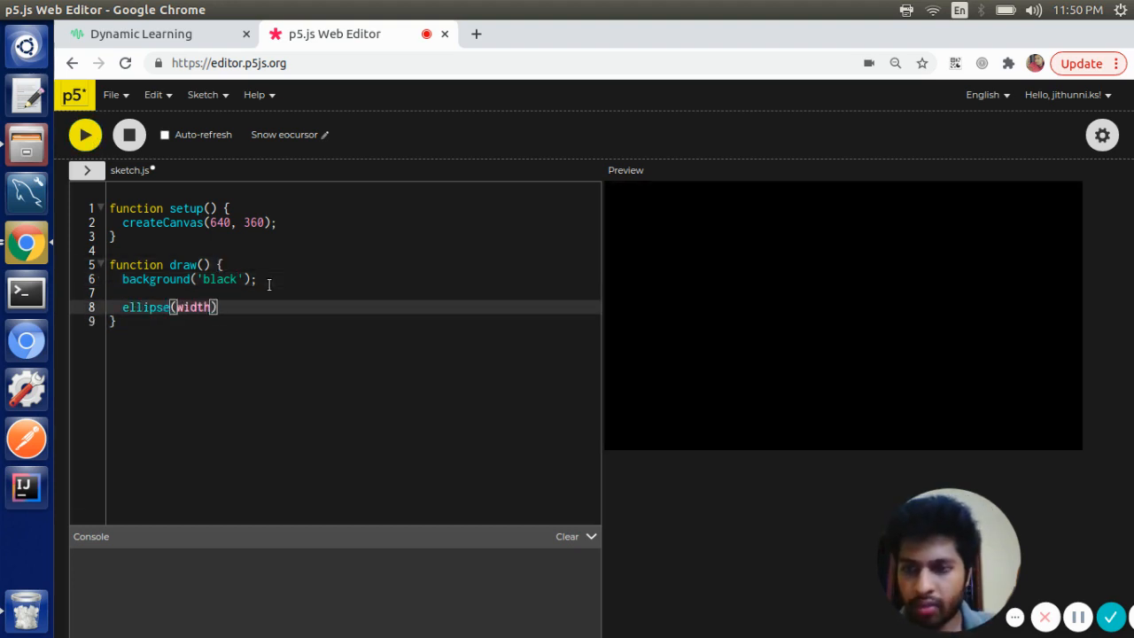
{"action": "type", "text": "/2, height/2"}
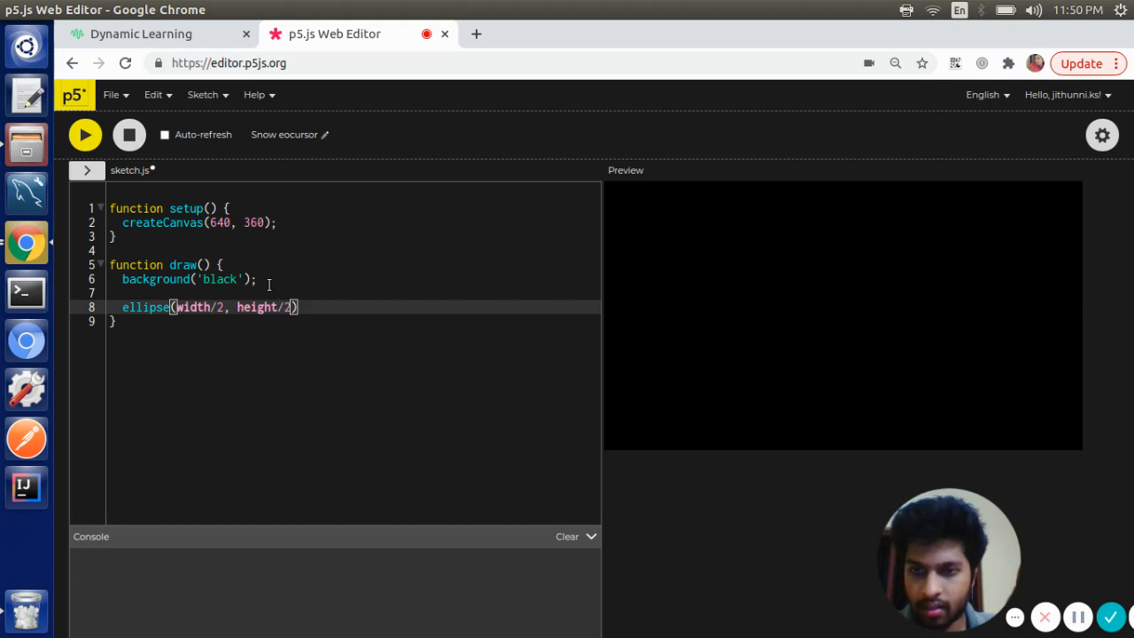
{"action": "type", "text": ", 100, 50"}
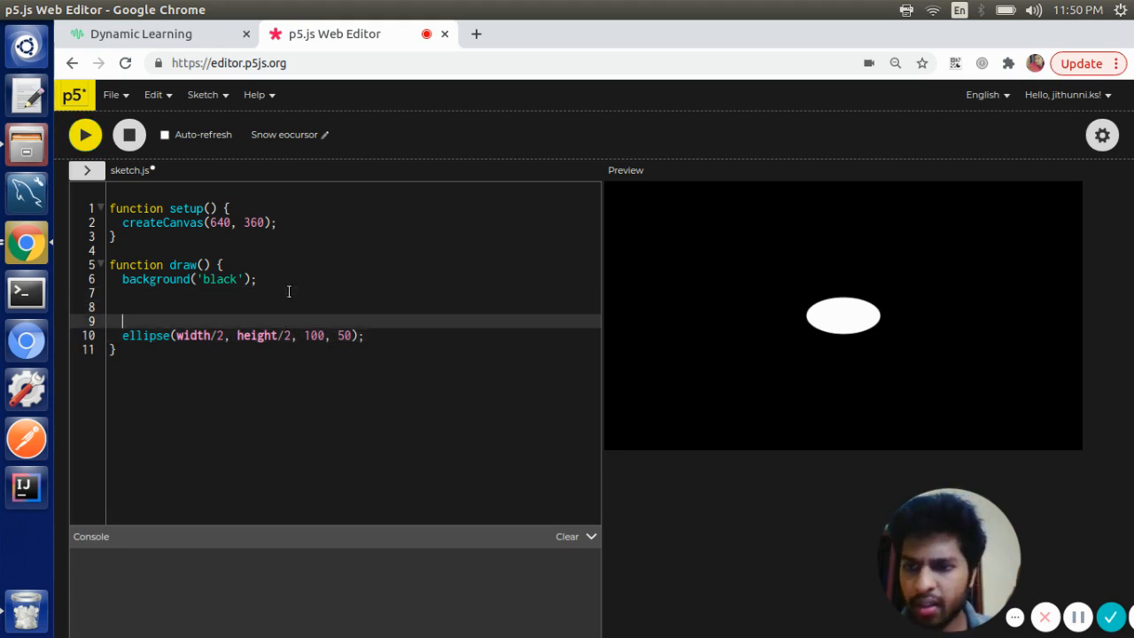
Add noFill() and stroke('white') and rerun to show the outlined centre ellipse
{"action": "type", "text": "noFill()"}
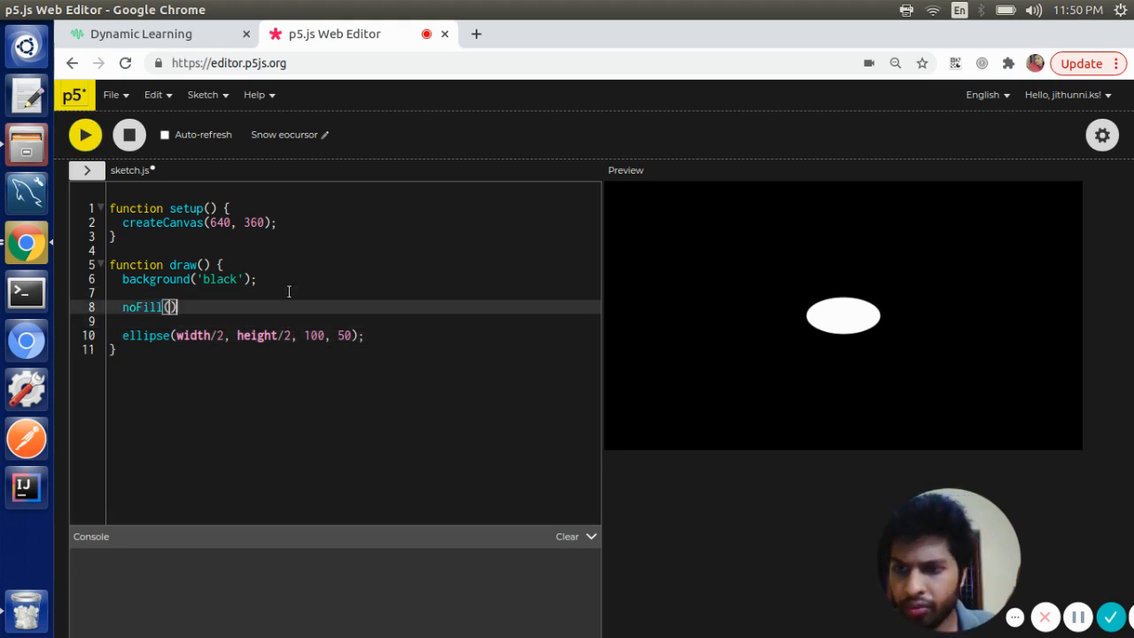
{"action": "type", "text": ";"}
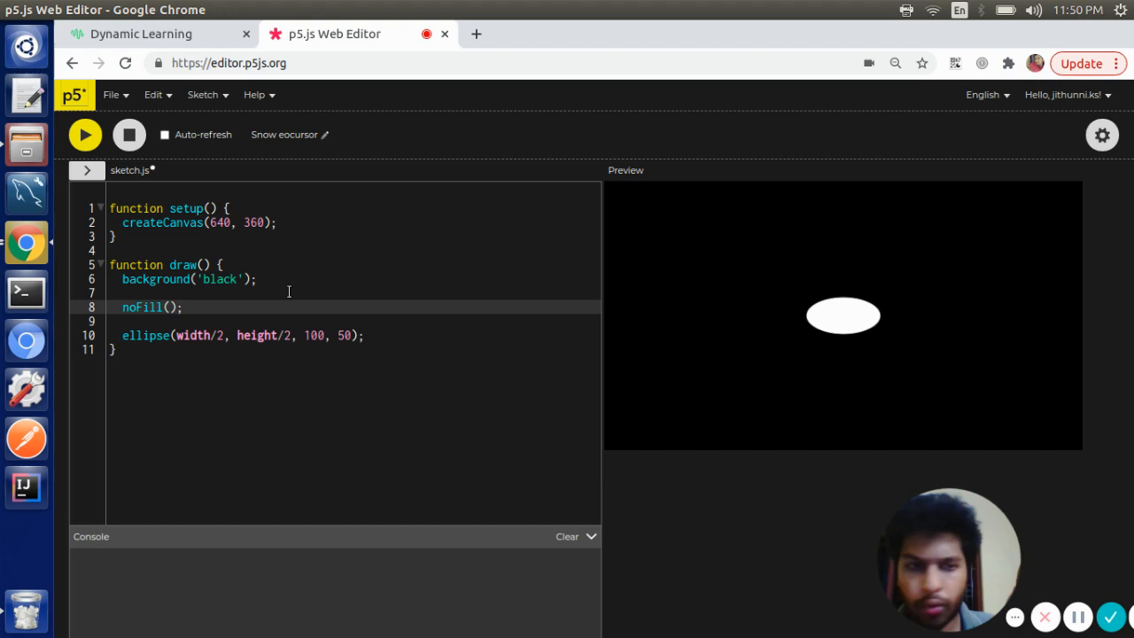
{"action": "type", "text": "stroke('white');"}
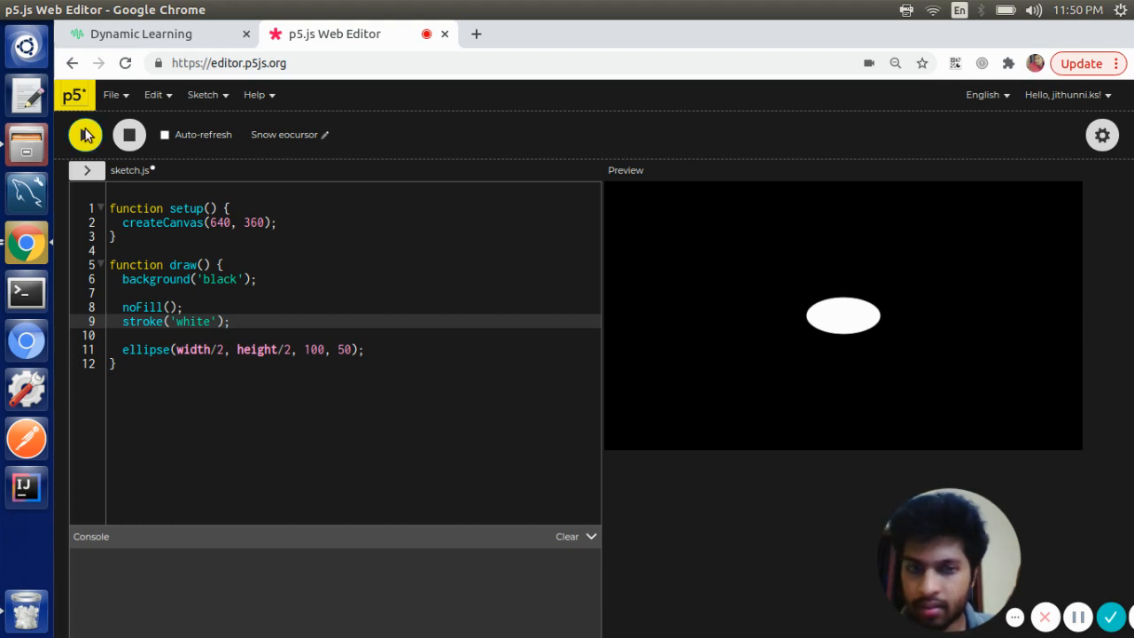
{"action": "left_click", "coordinate": [85, 135]}
{"action": "type", "text": "const"}
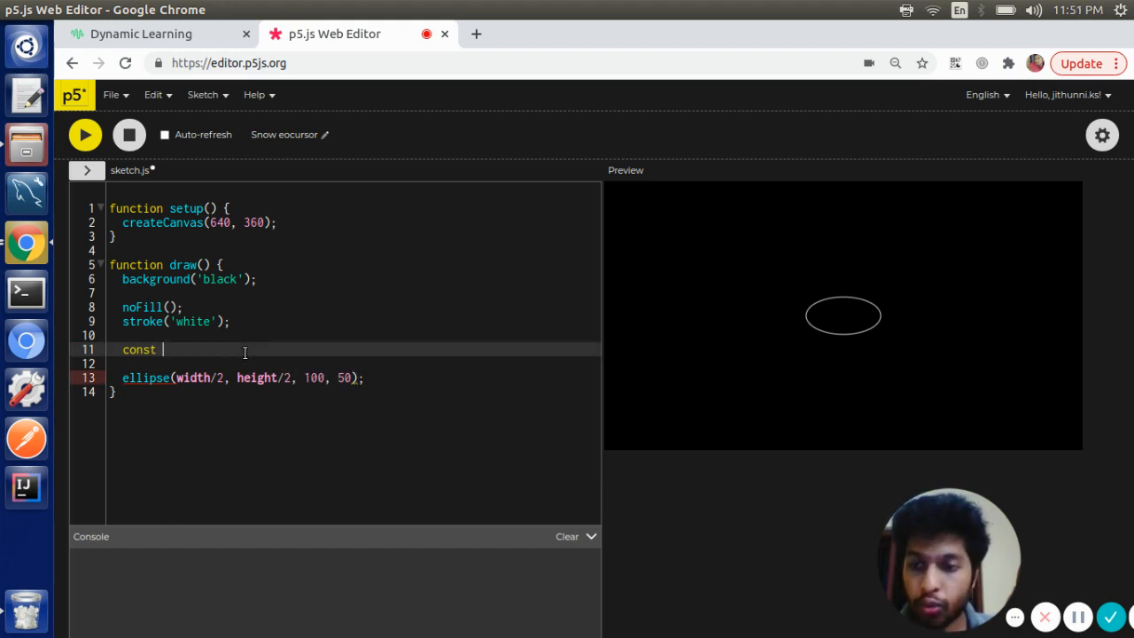
Declare const majorAxisLen = 100 and const minorAxisLen = majorAxisLen * 0.5
{"action": "type", "text": "majorAxis"}
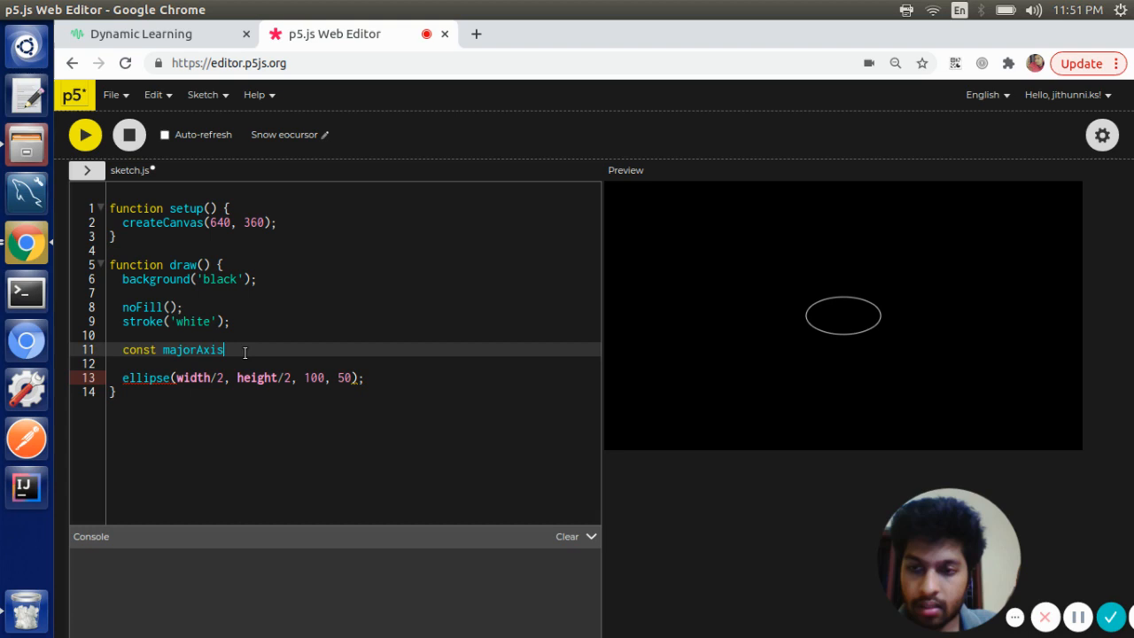
{"action": "type", "text": "Len = 100;"}
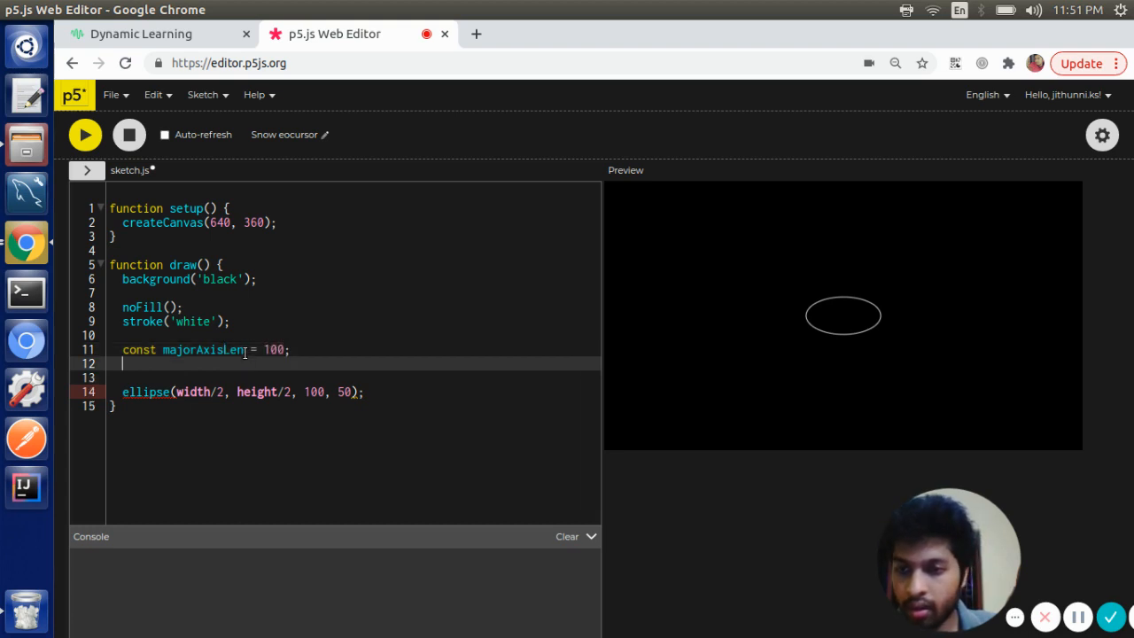
{"action": "type", "text": "const minorA"}
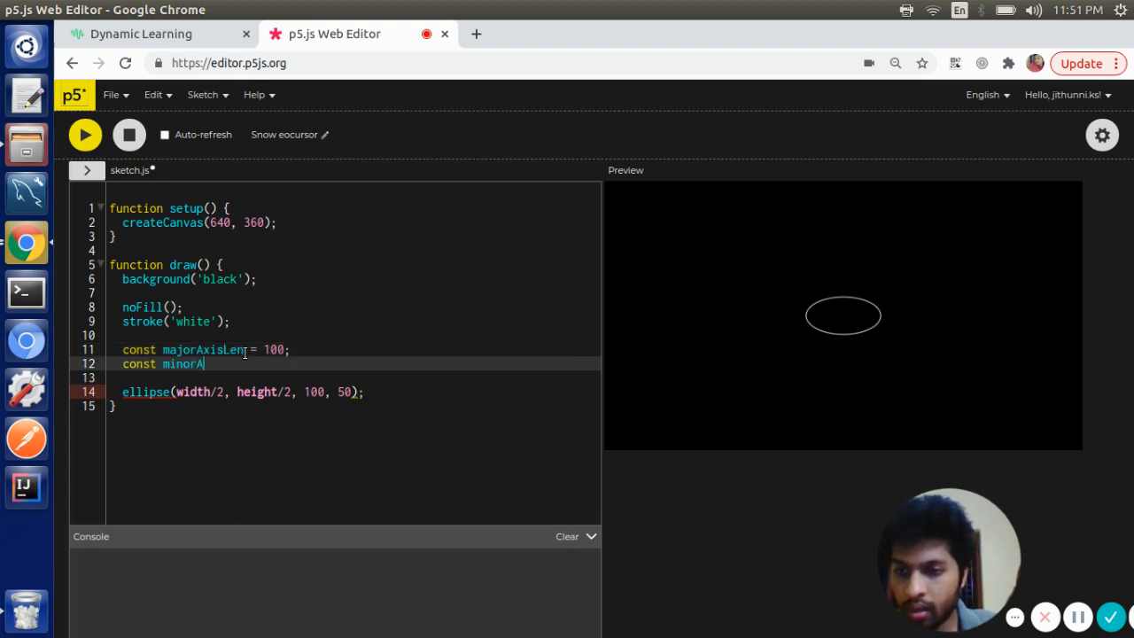
{"action": "type", "text": "xisLen ="}
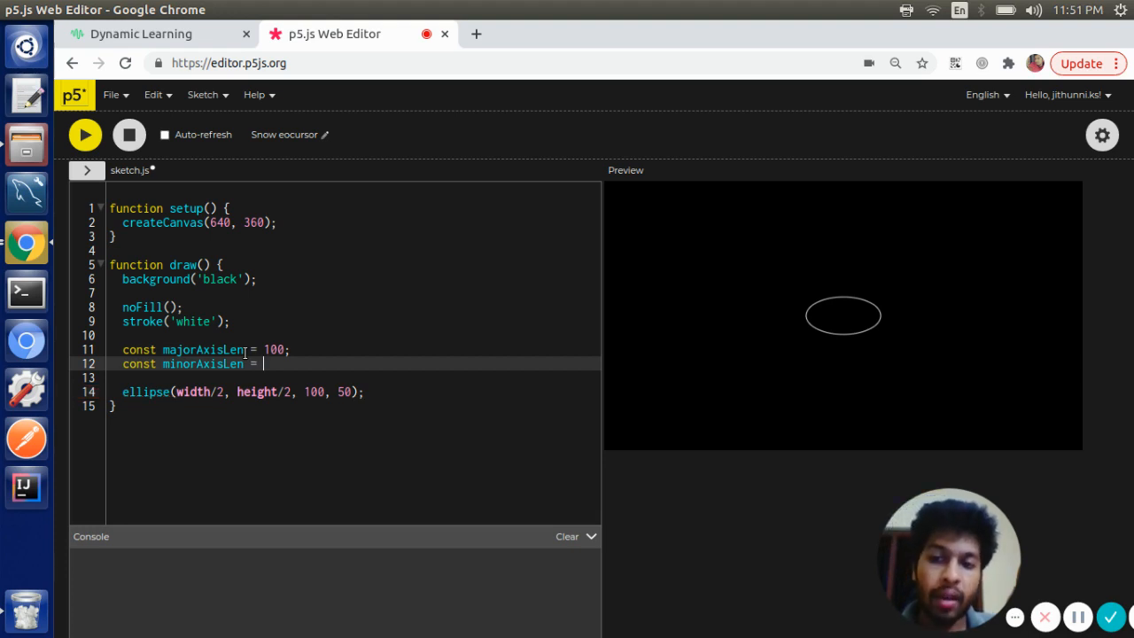
{"action": "type", "text": "major"}
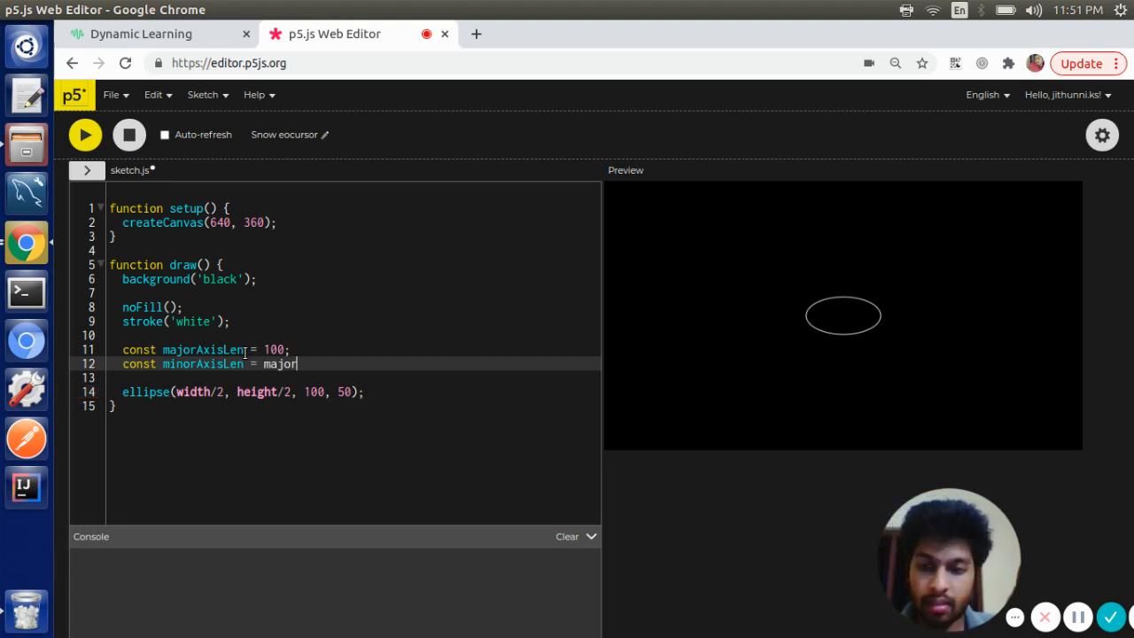
{"action": "type", "text": "A"}
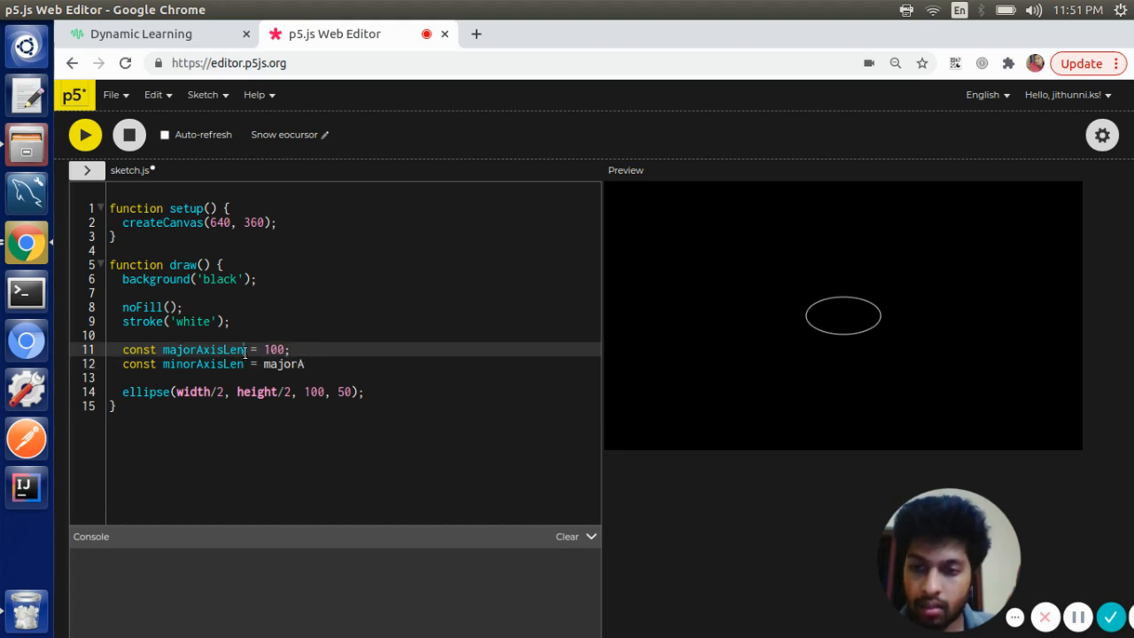
{"action": "left_click", "coordinate": [301, 365]}
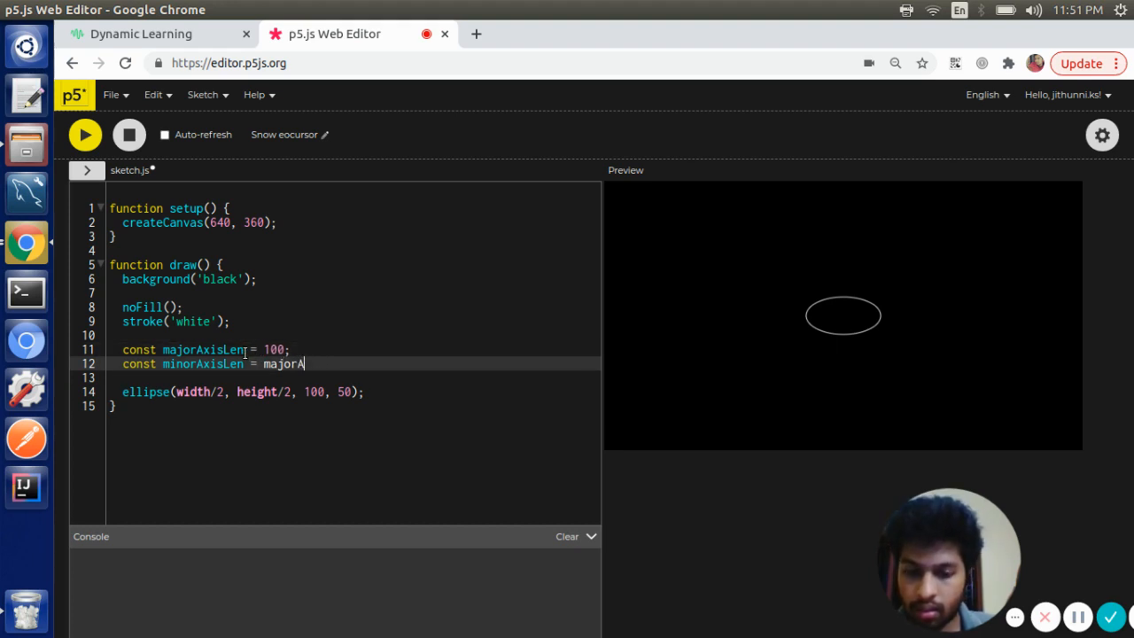
{"action": "type", "text": "xisLen *"}
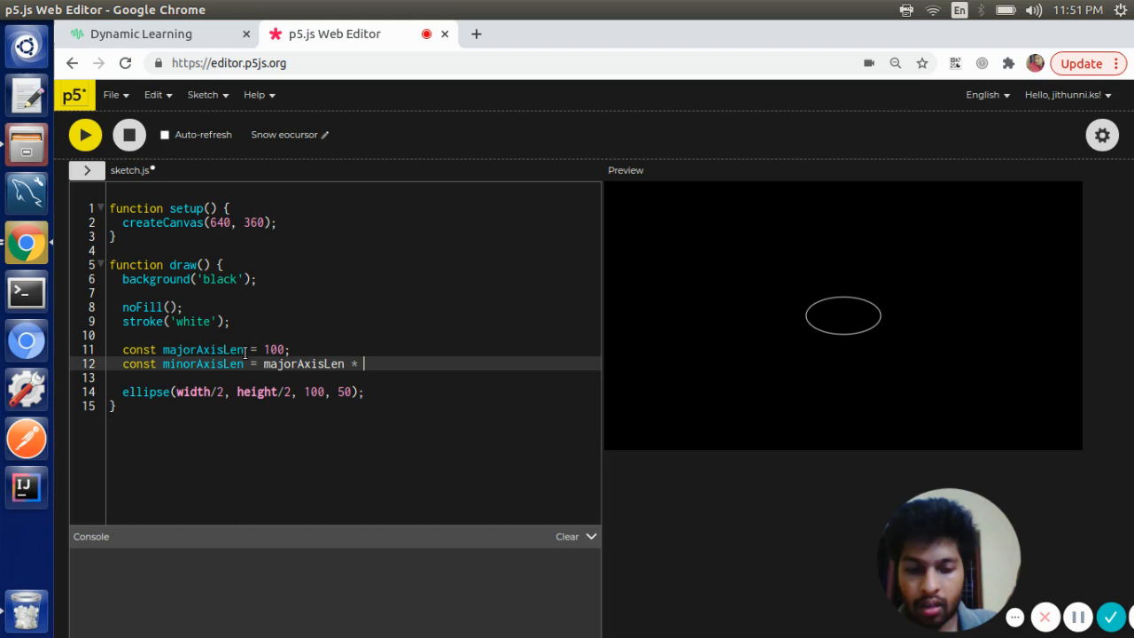
{"action": "type", "text": "0.5;"}
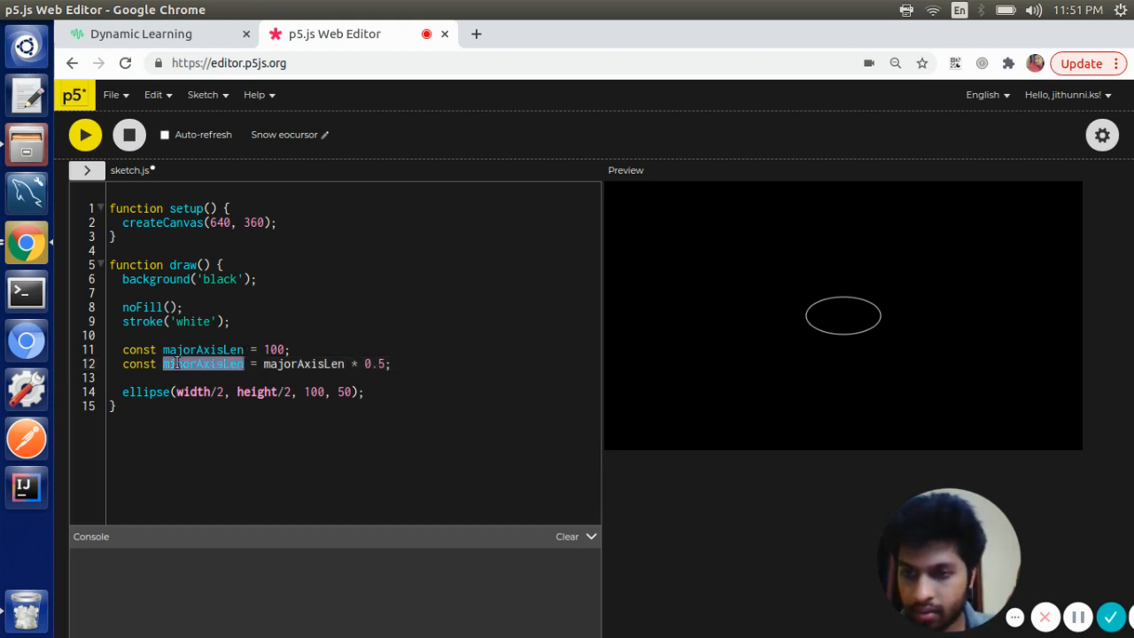
Use minorAxisLen and majorAxisLen as the ellipse sizes in place of 100 and 50
{"action": "type", "text": "minorAxisLen"}
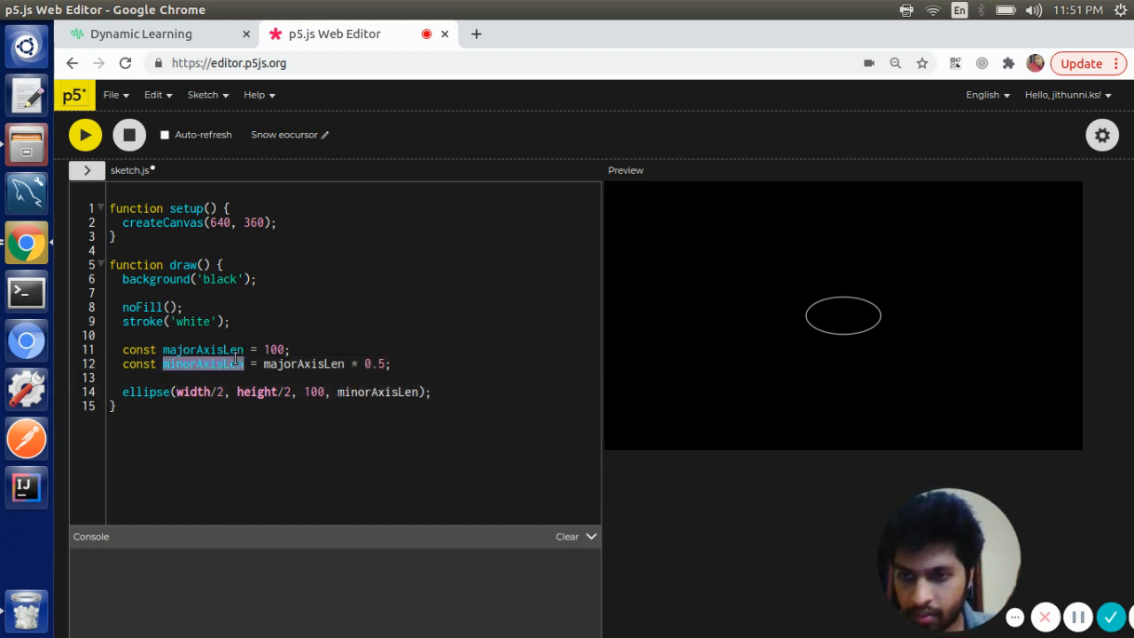
{"action": "type", "text": "majorAxisLen"}
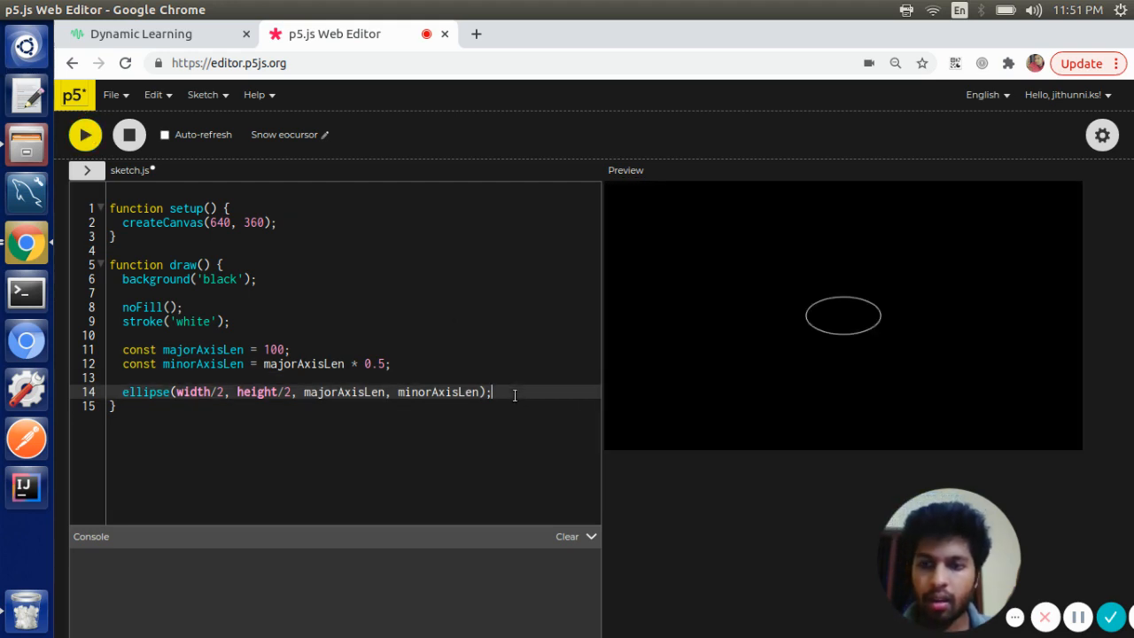
{"action": "key", "text": "Return"}
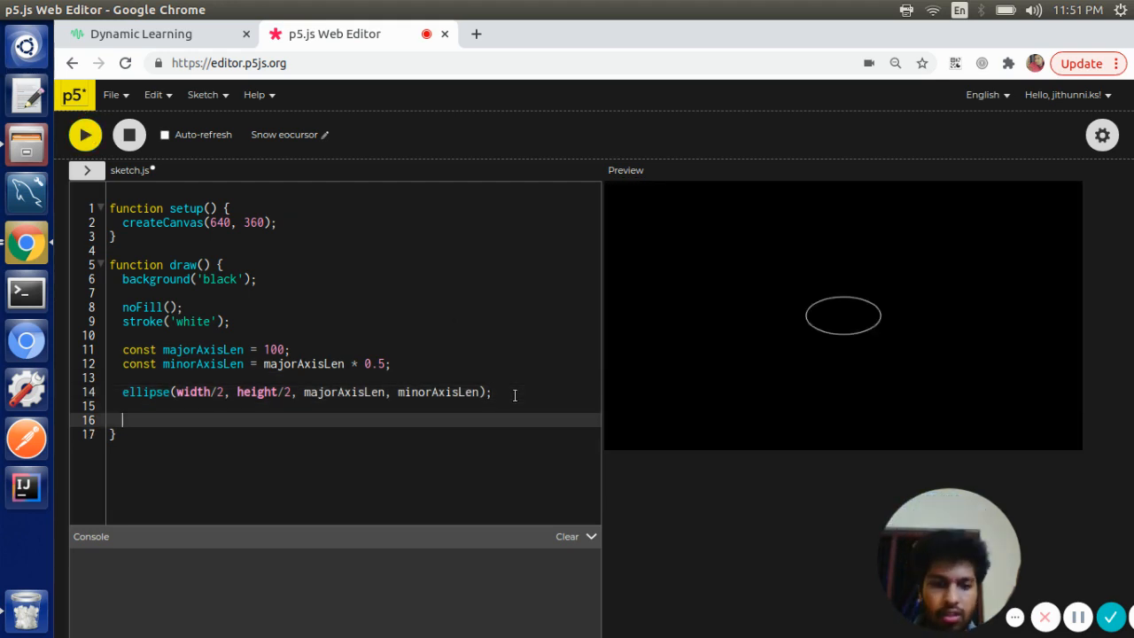
Write for(let i=0;i<20;i++) { } and move the constants and ellipse call into its body
{"action": "type", "text": "for(let )"}
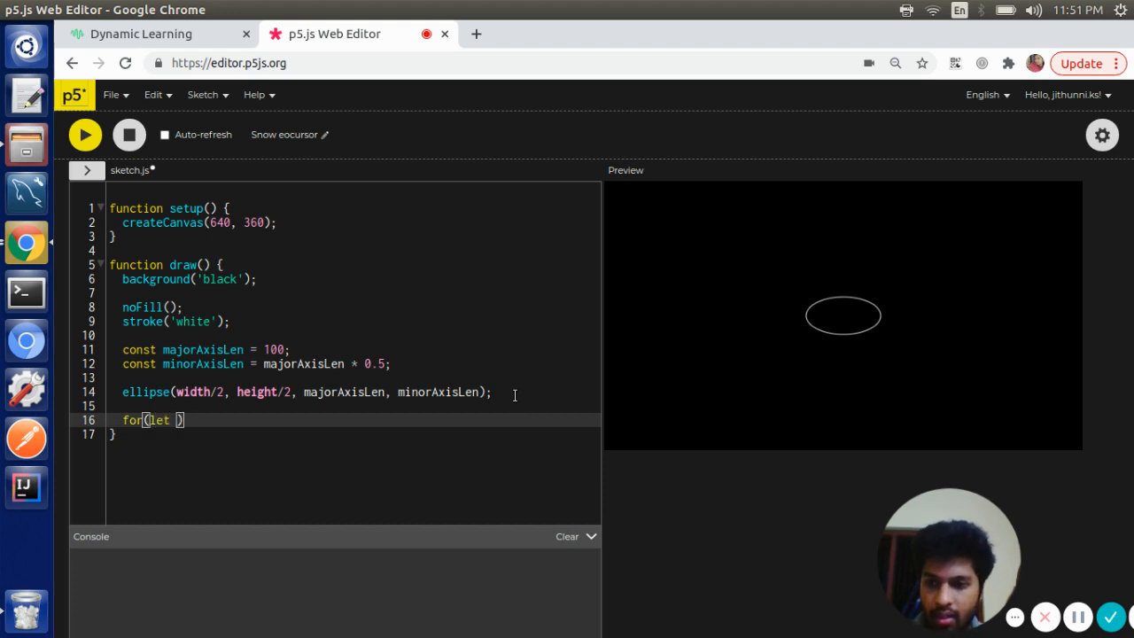
{"action": "type", "text": "i=0;i"}
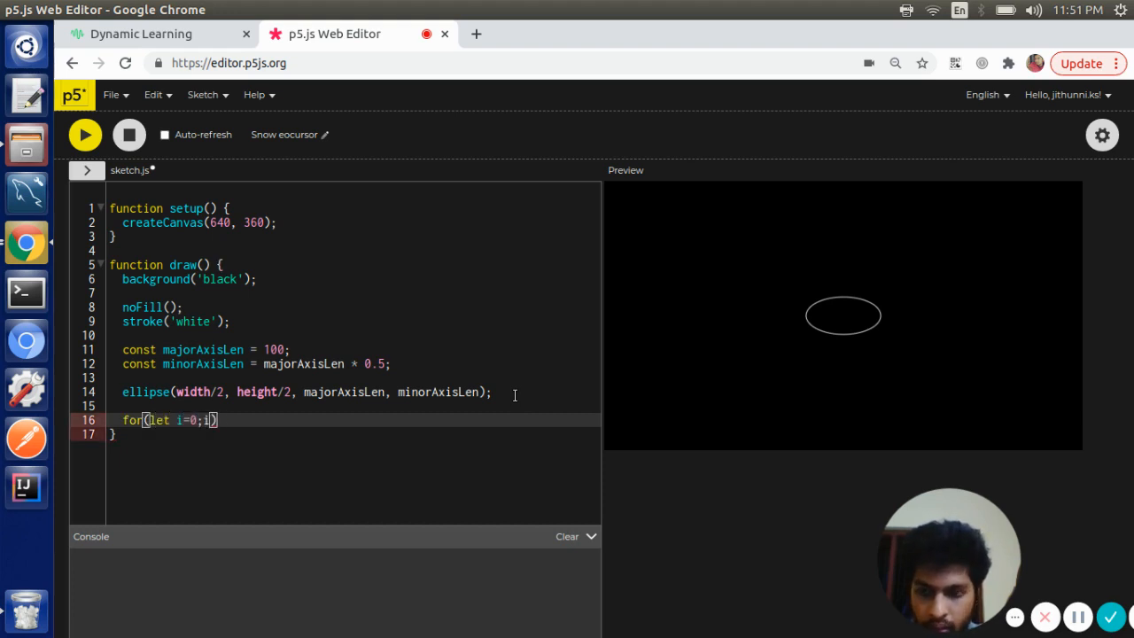
{"action": "type", "text": "<20;"}
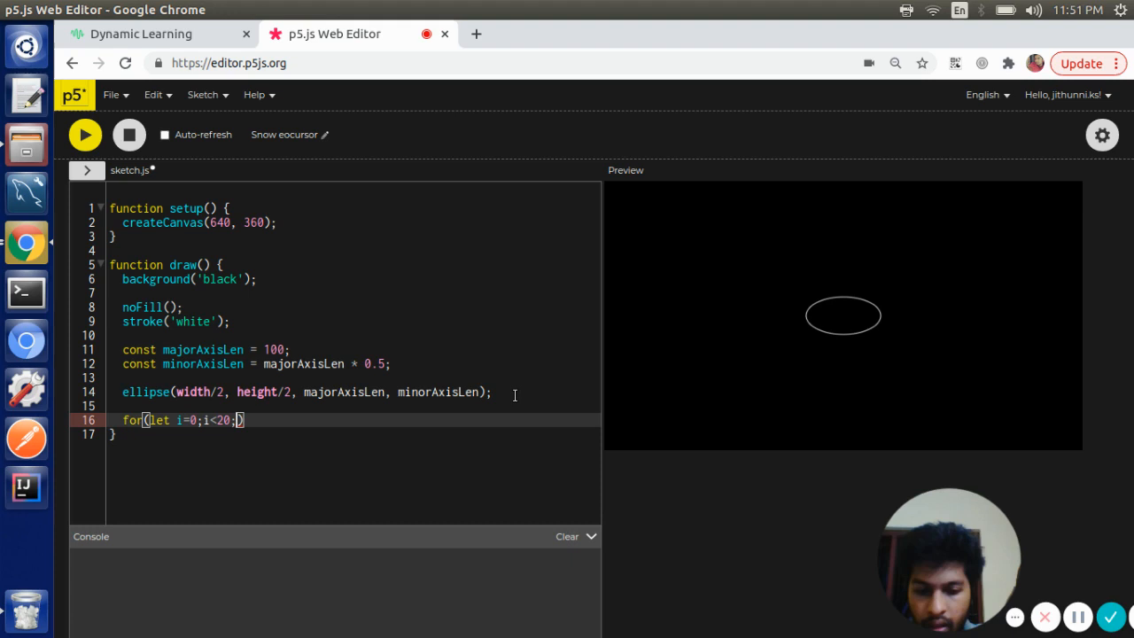
{"action": "type", "text": "i++) {"}
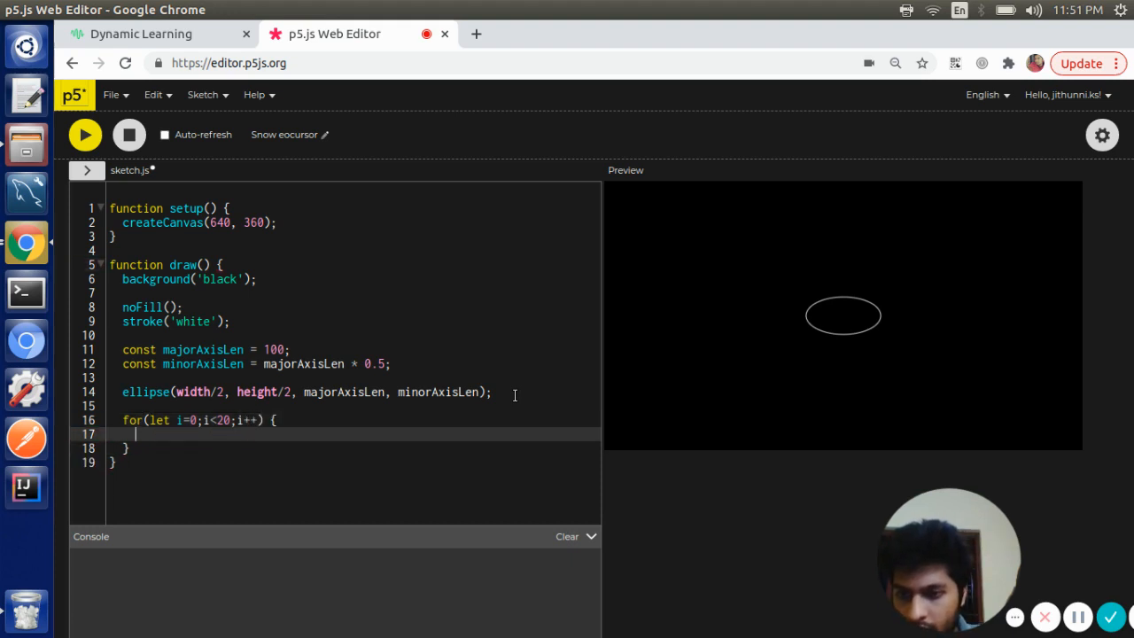
{"action": "left_click_drag", "start_coordinate": [123, 349], "coordinate": [493, 392]}
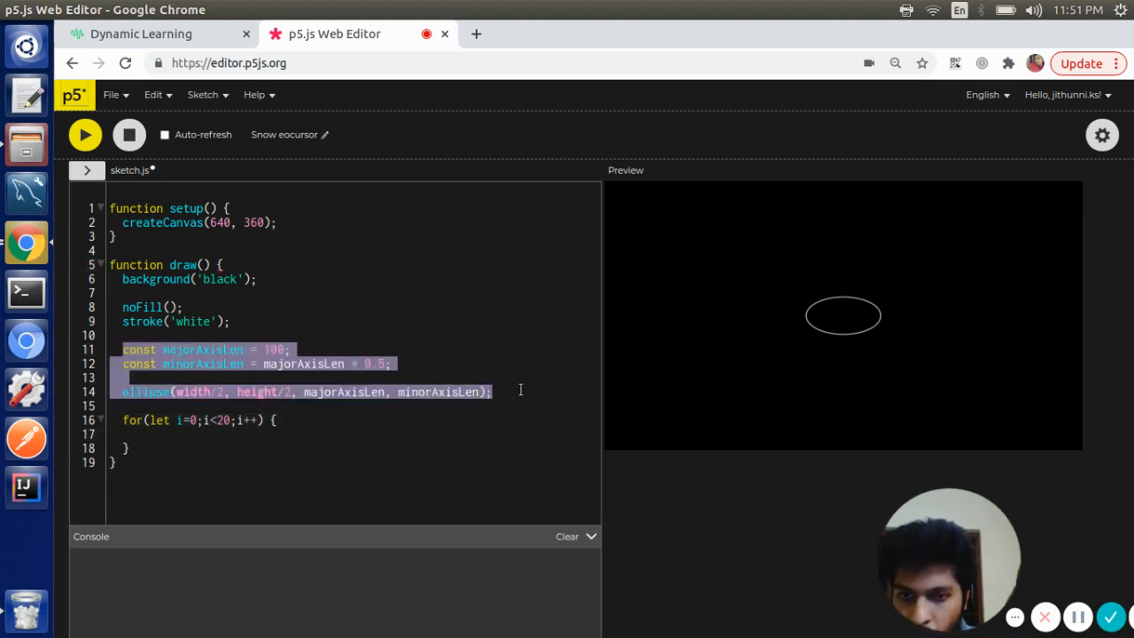
{"action": "key", "text": "Delete"}
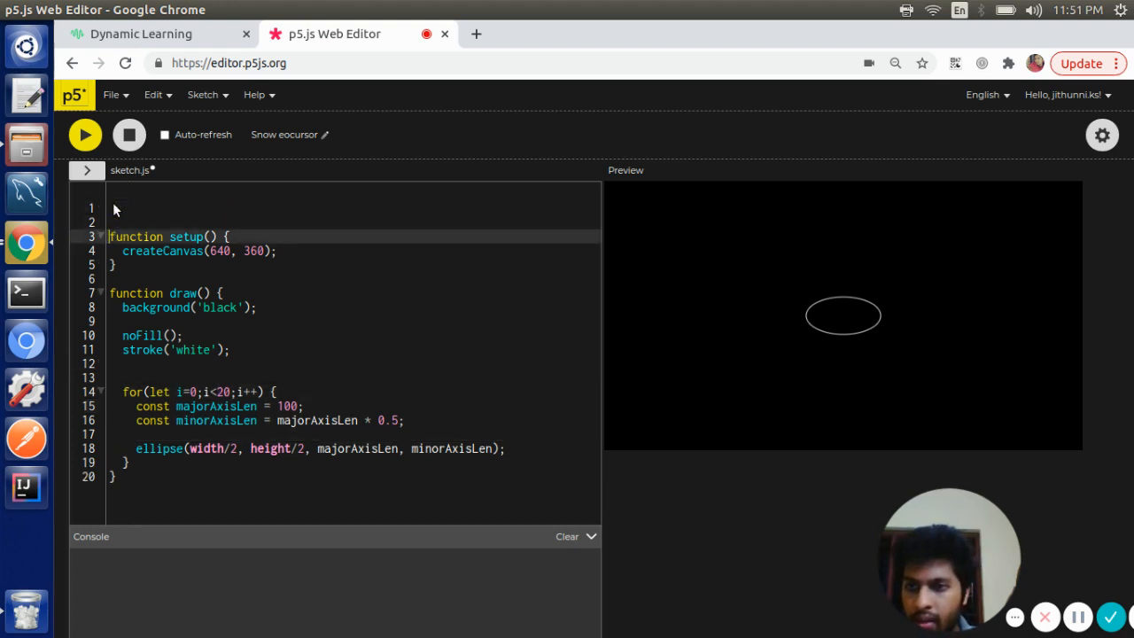
Declare let noOfStars = 20, sizeDiff = 10 globally and rerun the loop sketch
{"action": "type", "text": "let noOf"}
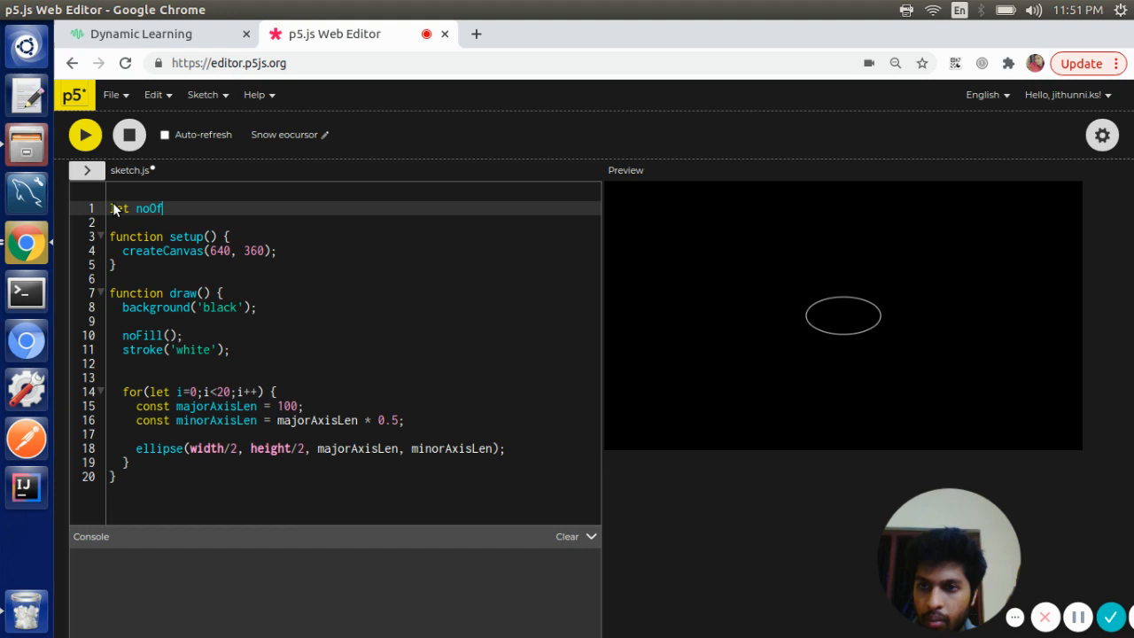
{"action": "type", "text": "Stars = 20;"}
{"action": "left_click", "coordinate": [352, 391]}
{"action": "type", "text": "noOfStars"}
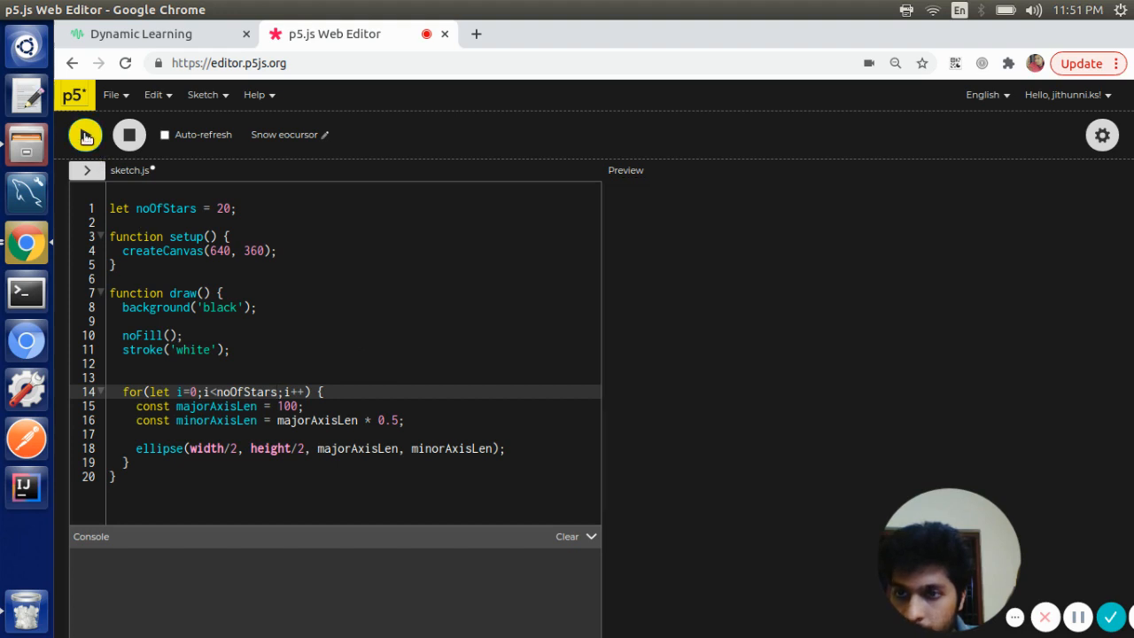
{"action": "left_click", "coordinate": [86, 135]}
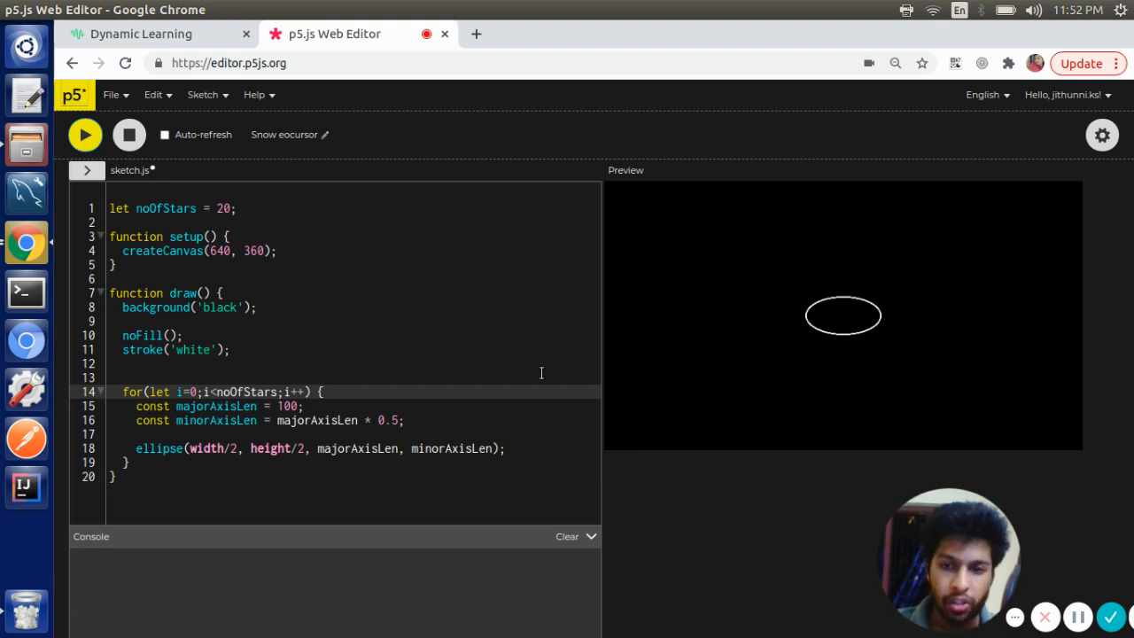
{"action": "left_click", "coordinate": [232, 209]}
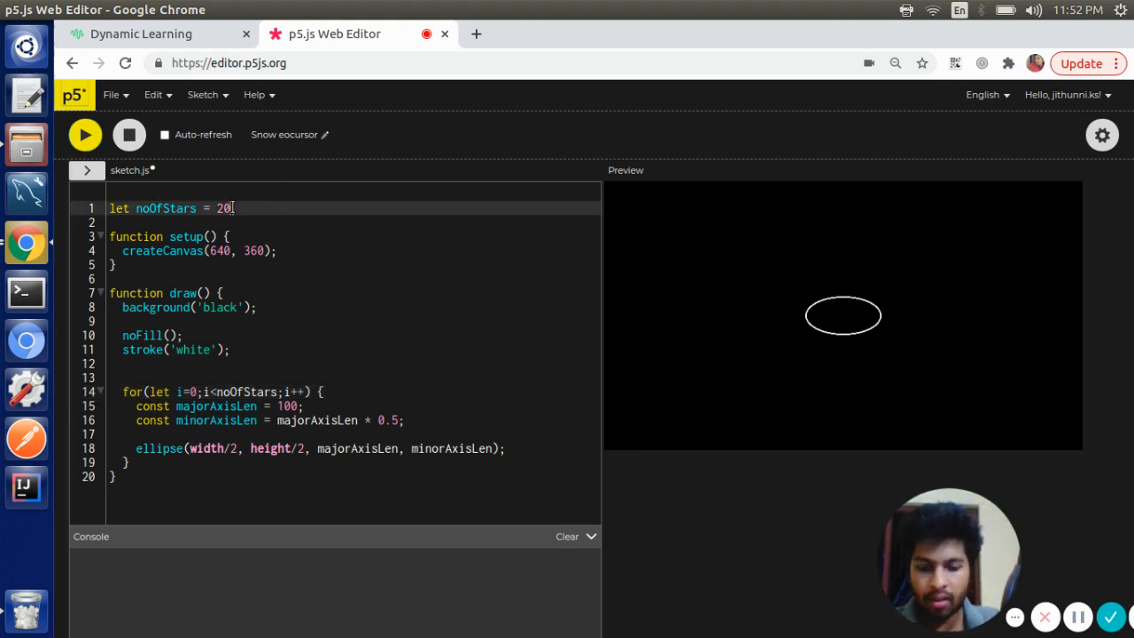
{"action": "type", "text": "sizeDiff;"}
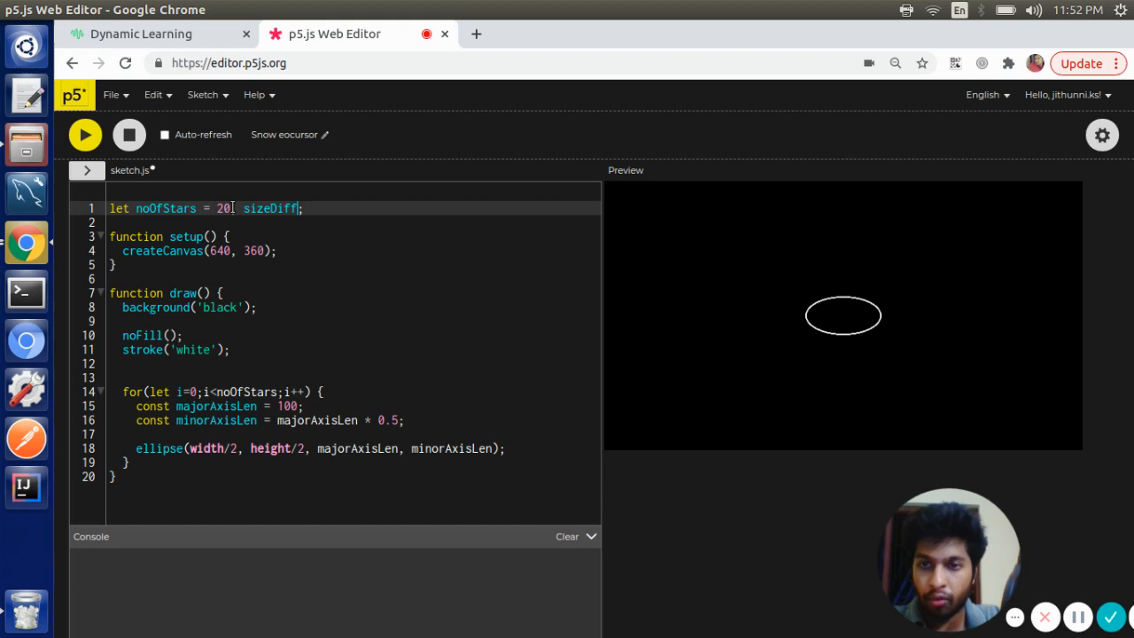
{"action": "type", "text": ", sizeDiff = 10"}
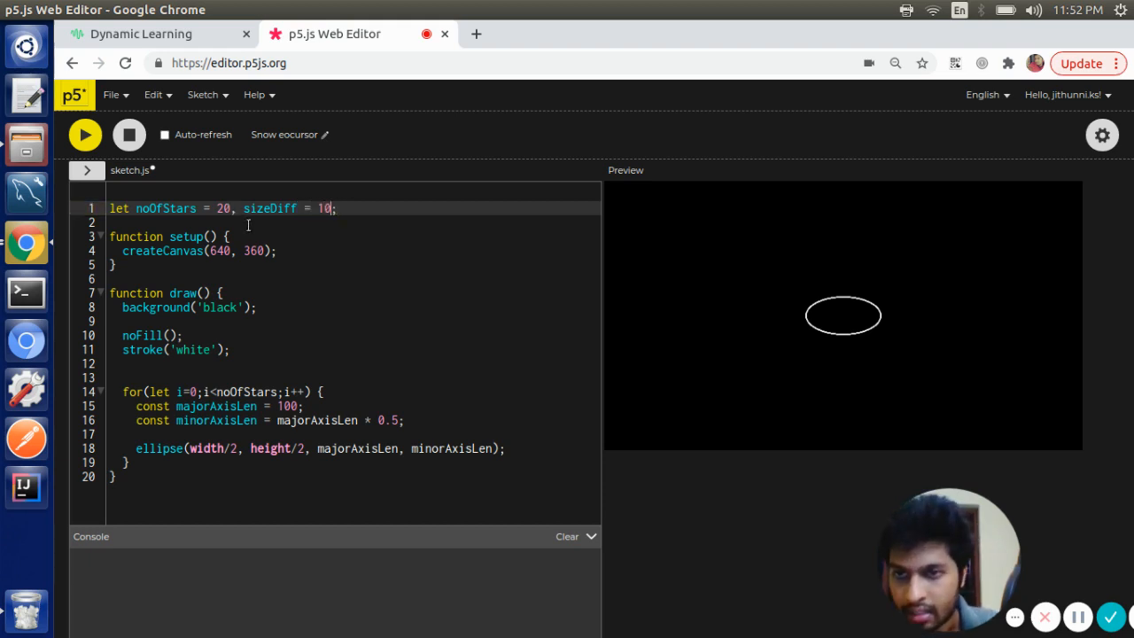
Add majorAxisMinLen = 10 to the global declaration
{"action": "double_click", "coordinate": [269, 209]}
{"action": "type", "text": ", "}
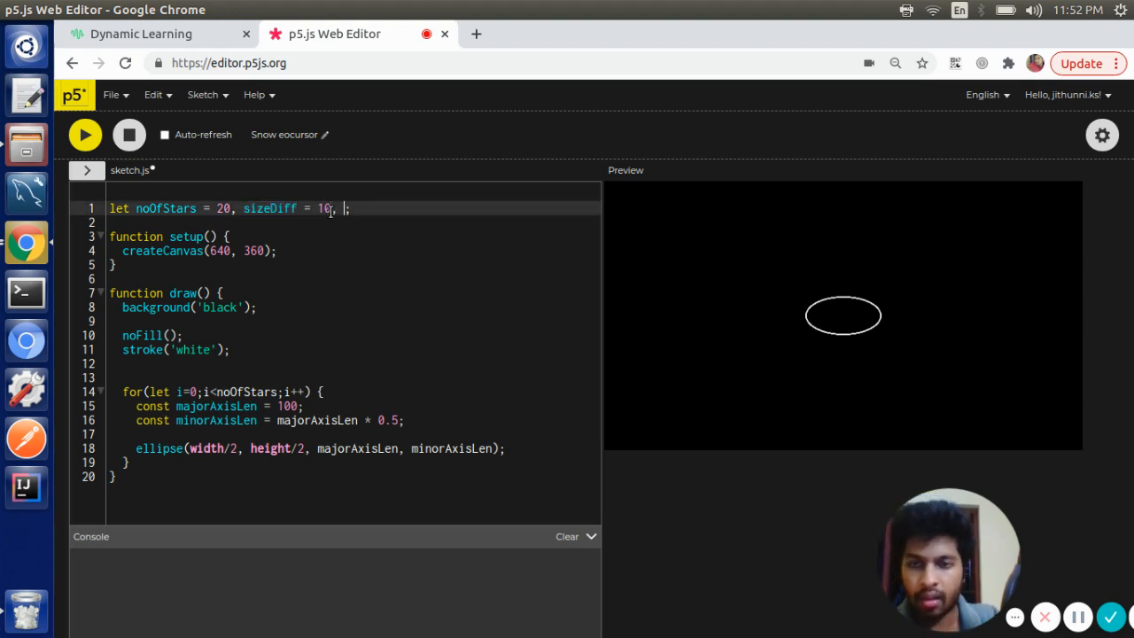
{"action": "type", "text": "min"}
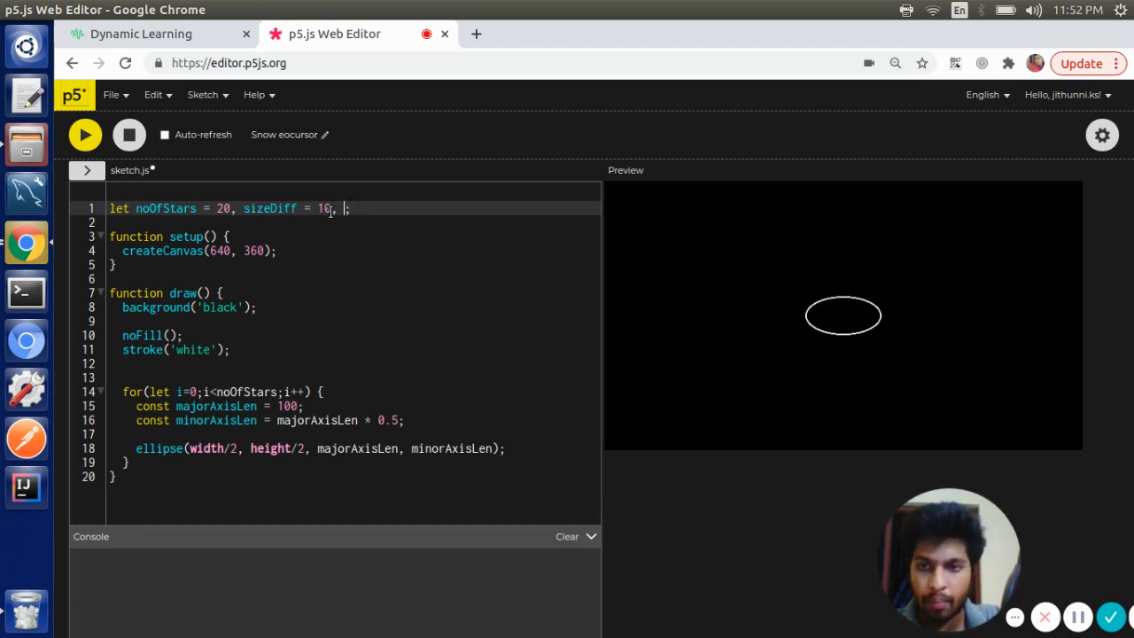
{"action": "type", "text": "majorAxis"}
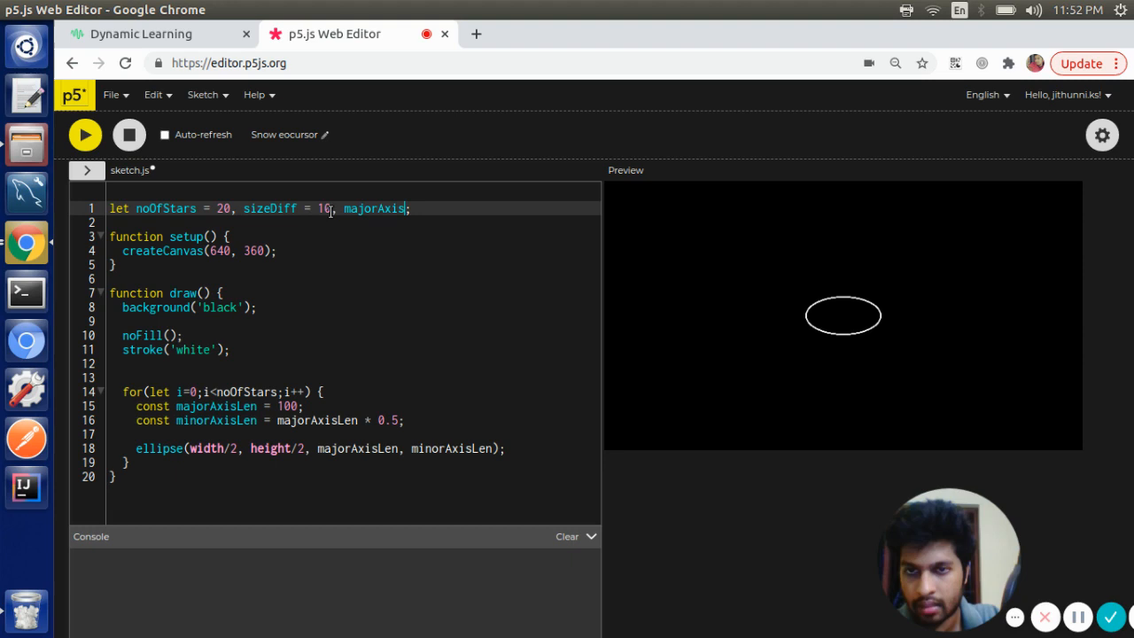
{"action": "type", "text": "MinLen = 10;"}
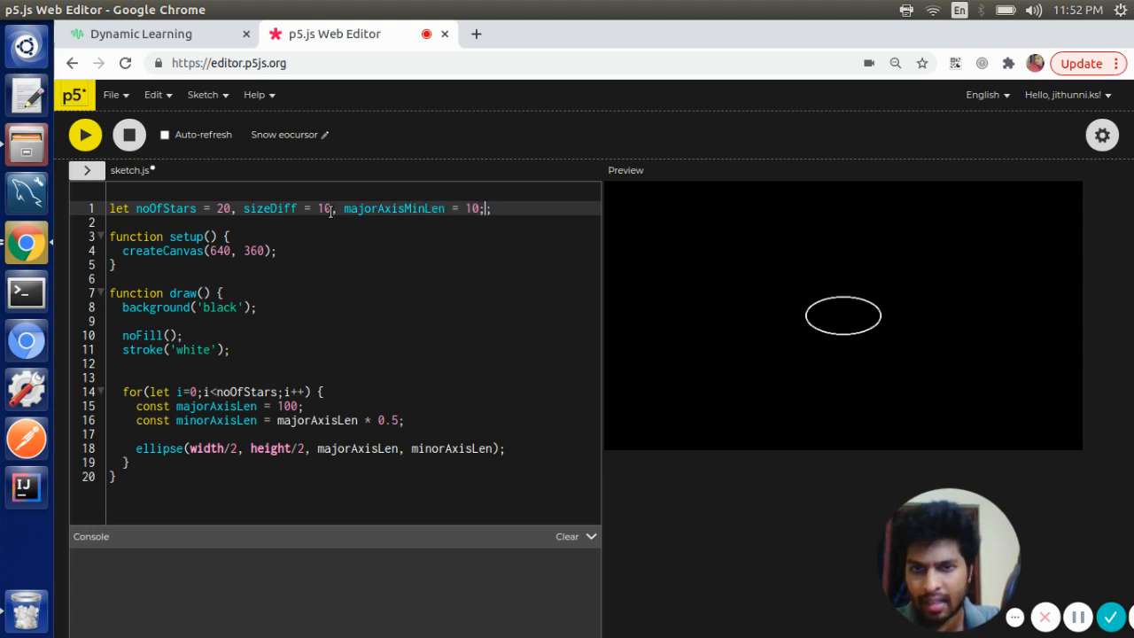
{"action": "double_click", "coordinate": [394, 209]}
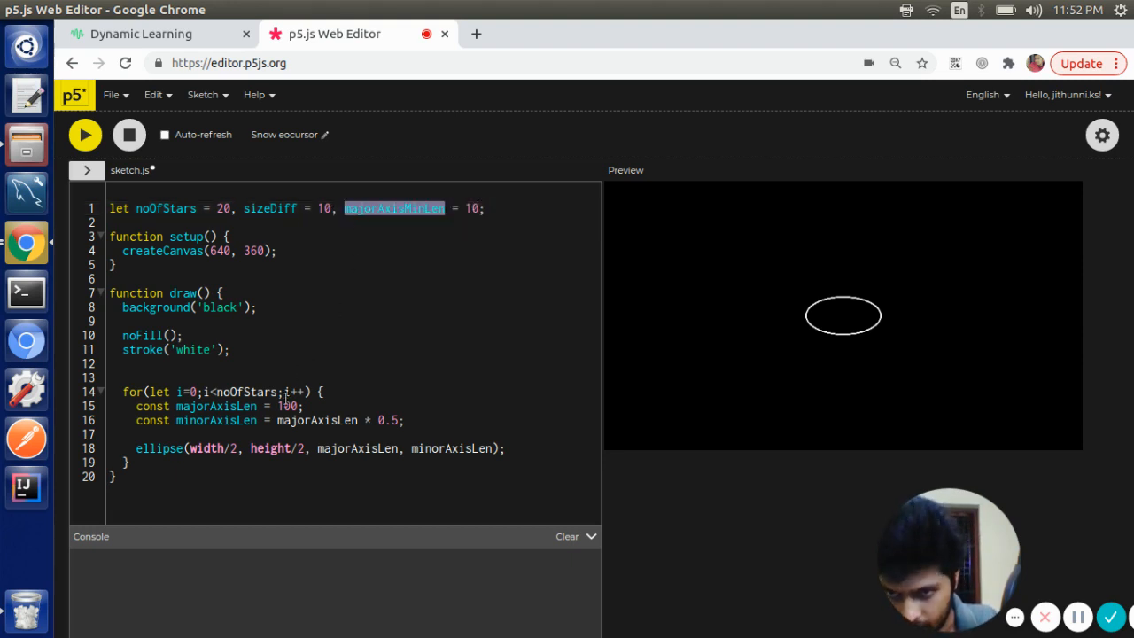
Set majorAxisLen = majorAxisMinLen + i*sizeDiff and rerun to show growing concentric ellipses
{"action": "type", "text": "majorAxisMinLen"}
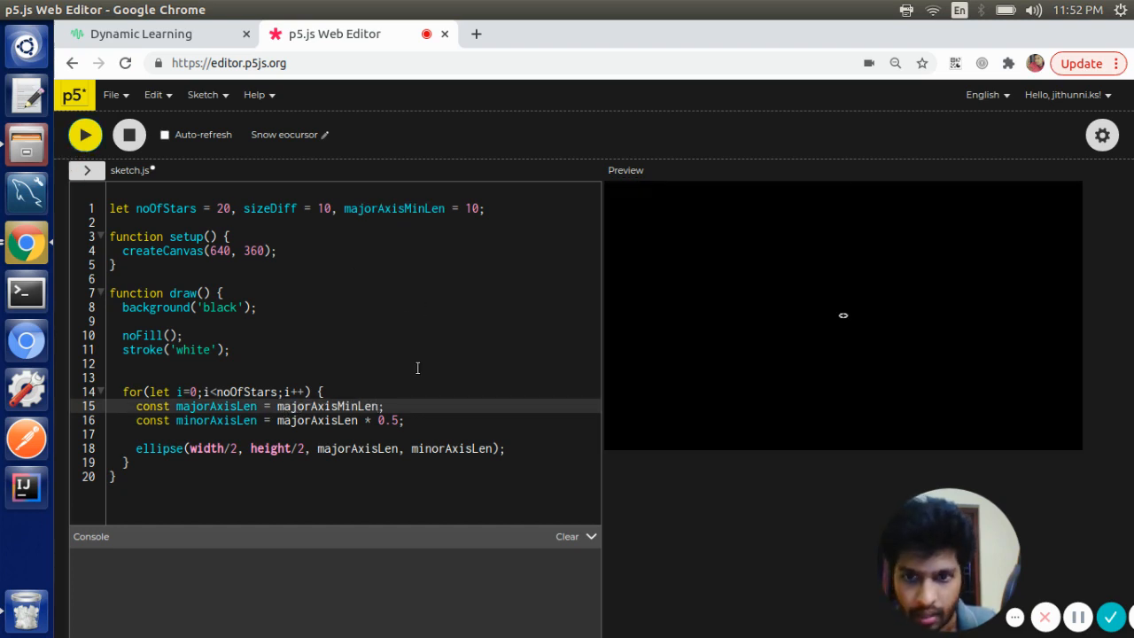
{"action": "type", "text": "+"}
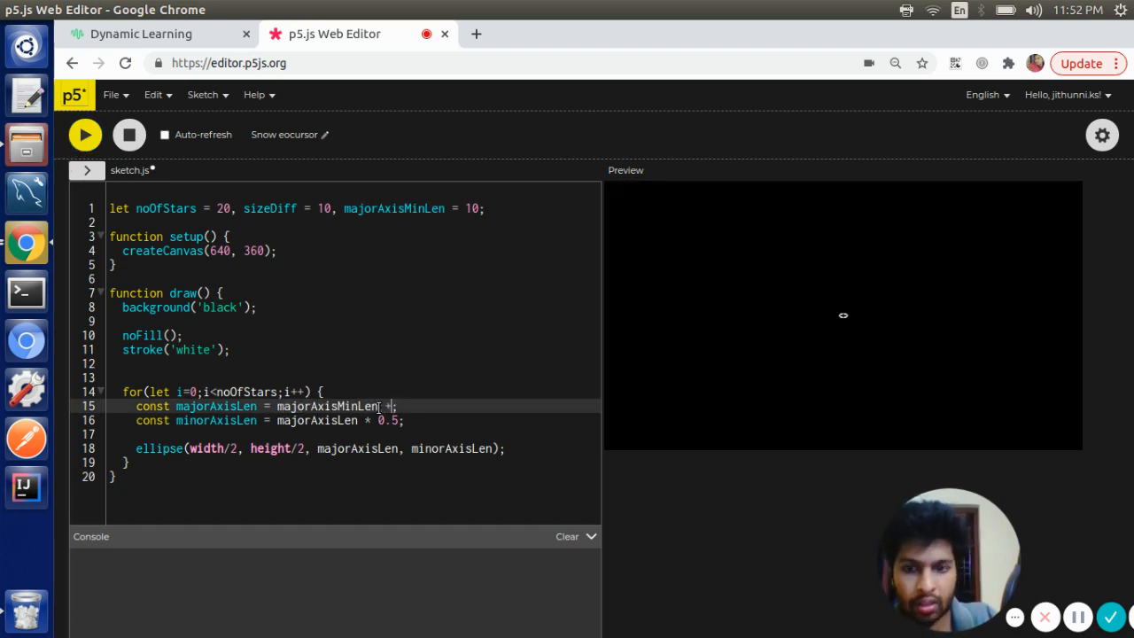
{"action": "type", "text": "i"}
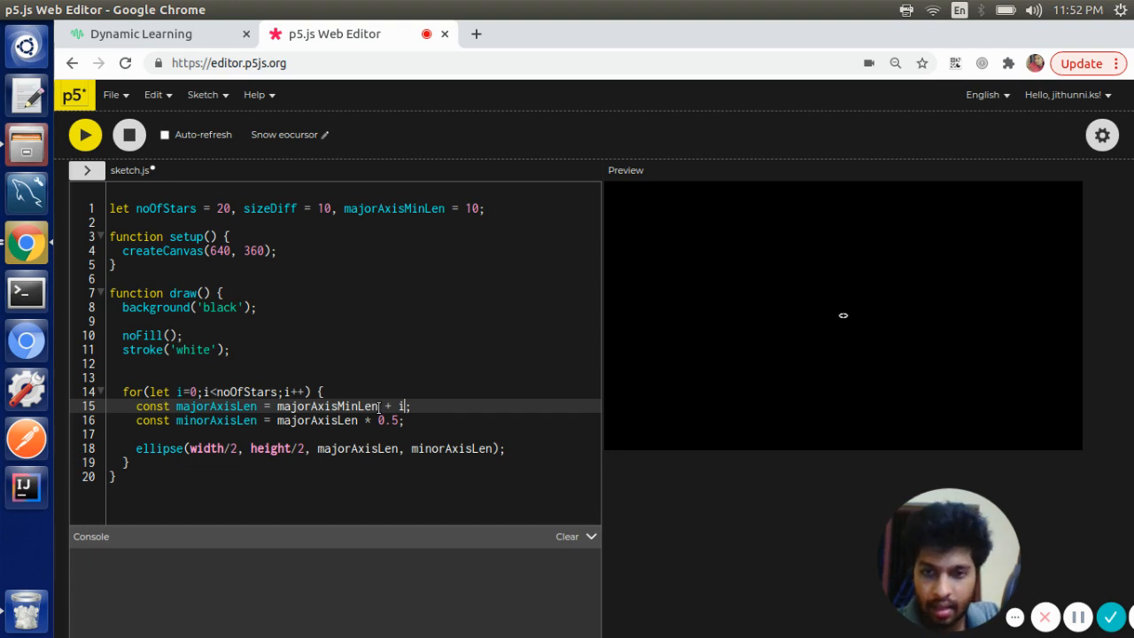
{"action": "type", "text": "*"}
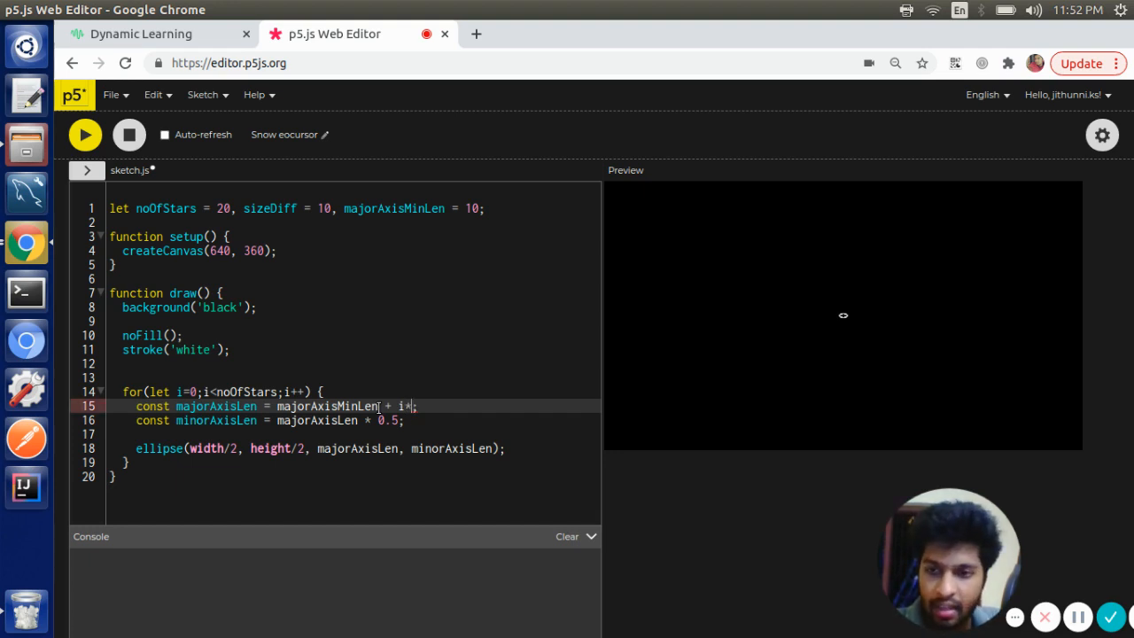
{"action": "type", "text": "sizeDiff"}
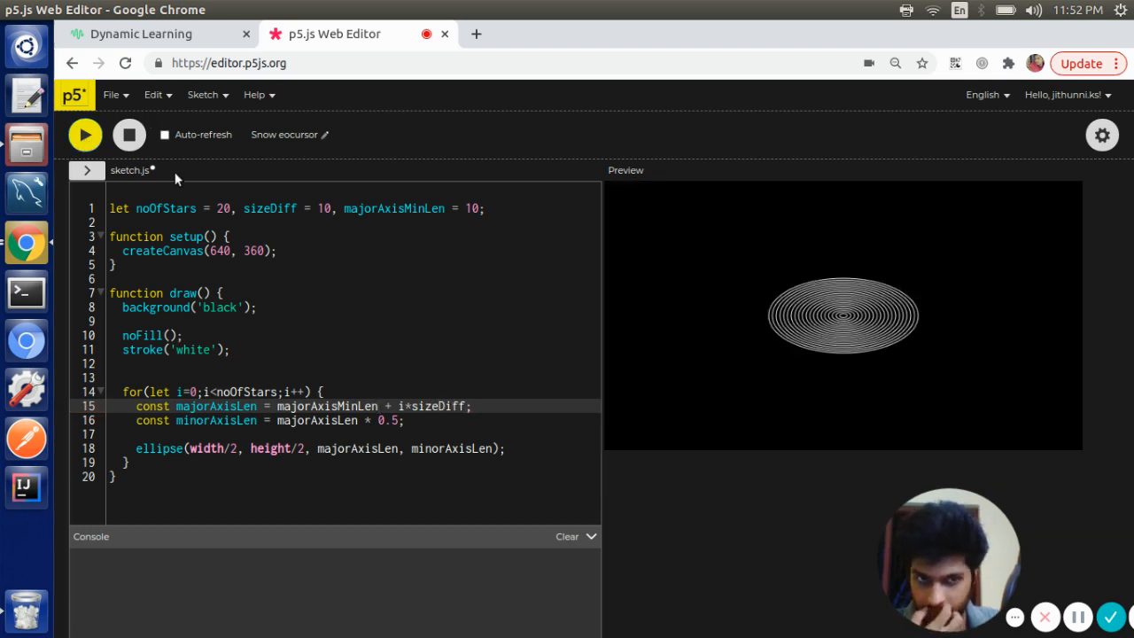
{"action": "left_click", "coordinate": [227, 209]}
{"action": "type", "text": "3"}
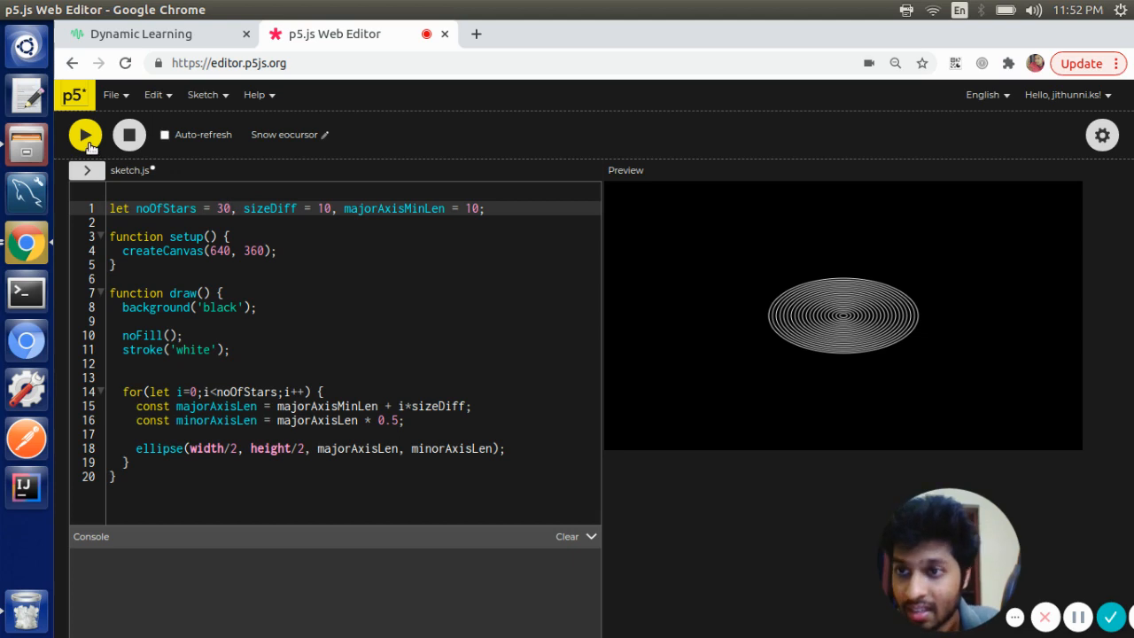
Raise noOfStars to 40, add widthHeightRatio = 0.7 for minorAxisLen, rerun, and switch to Dynamic Learning
{"action": "left_click", "coordinate": [86, 134]}
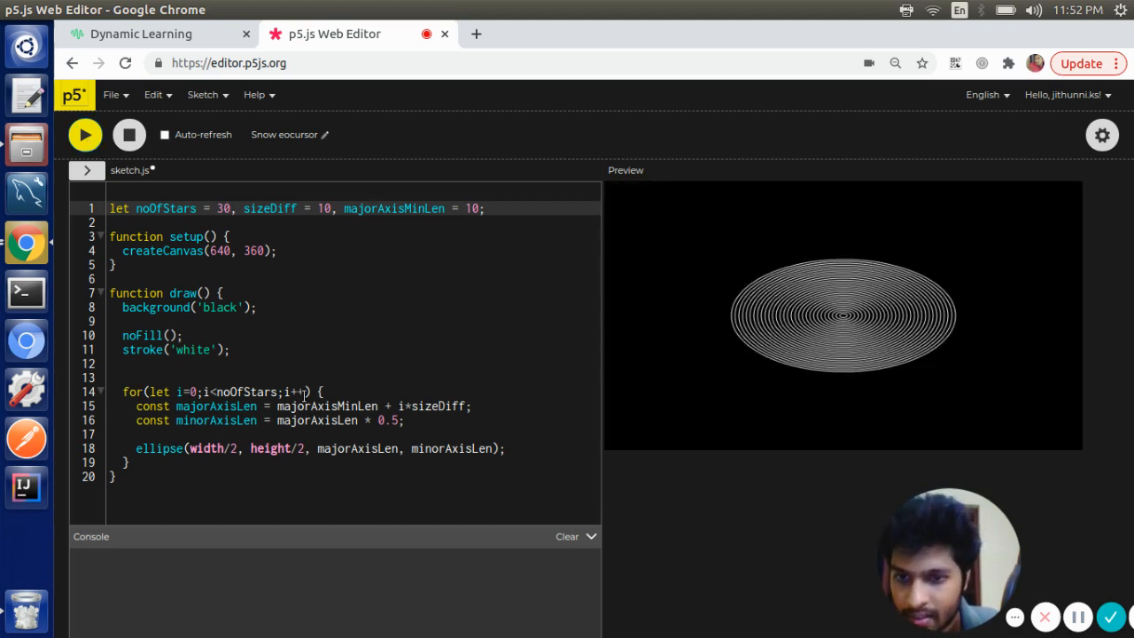
{"action": "double_click", "coordinate": [387, 420]}
{"action": "type", "text": ", "}
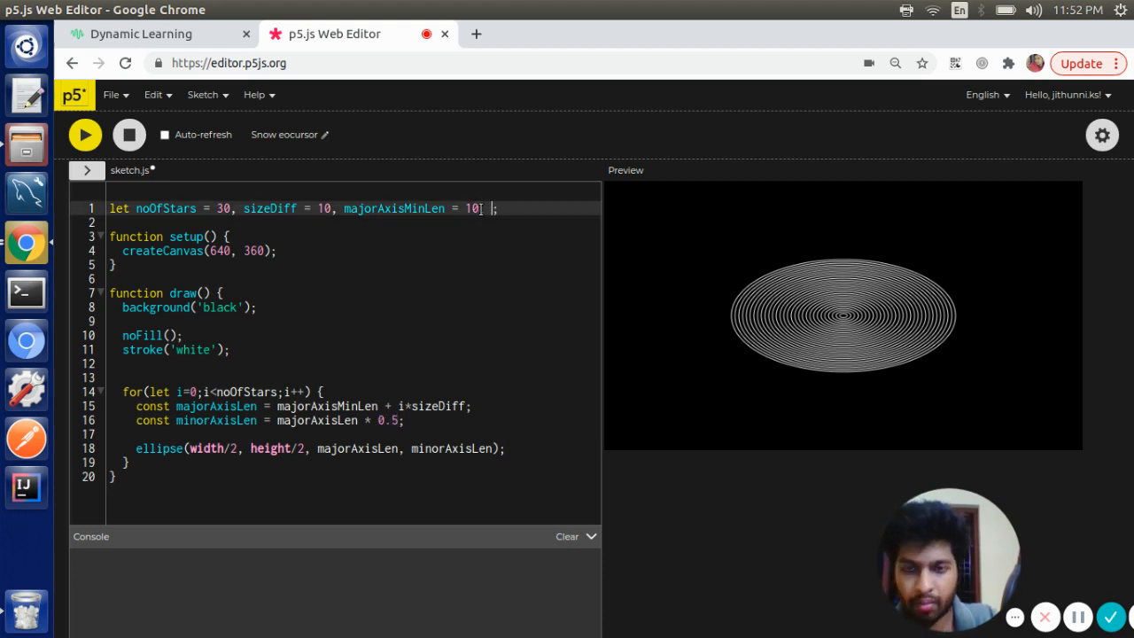
{"action": "type", "text": "widthToHeightRatio = 0.7"}
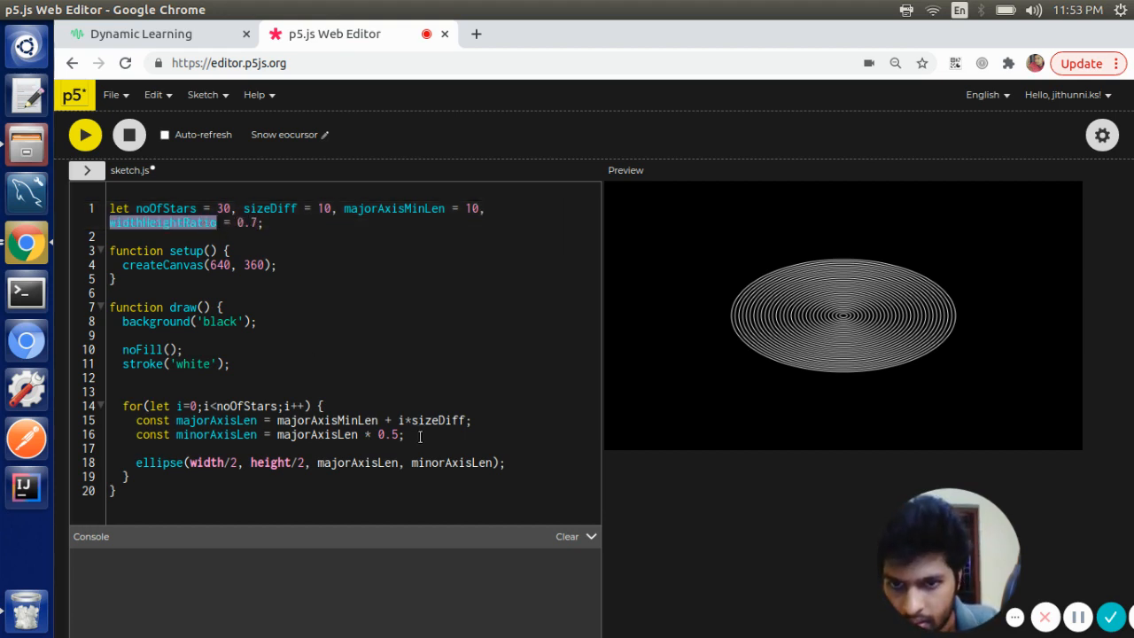
{"action": "type", "text": "widthHeightRatio"}
{"action": "type", "text": "4"}
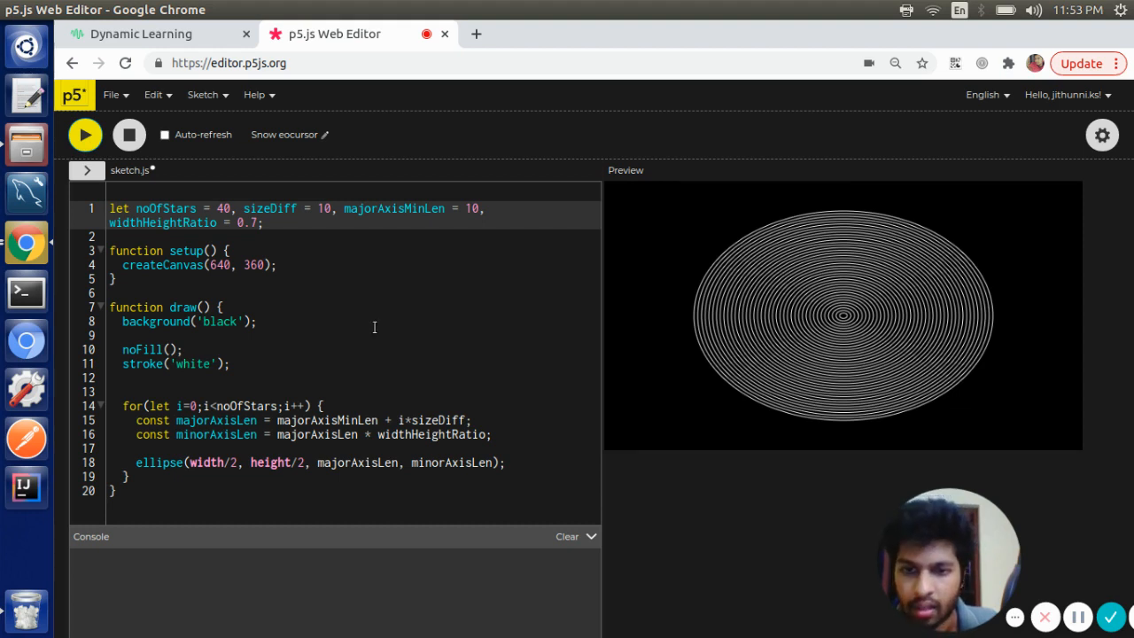
{"action": "mouse_move", "coordinate": [496, 405]}
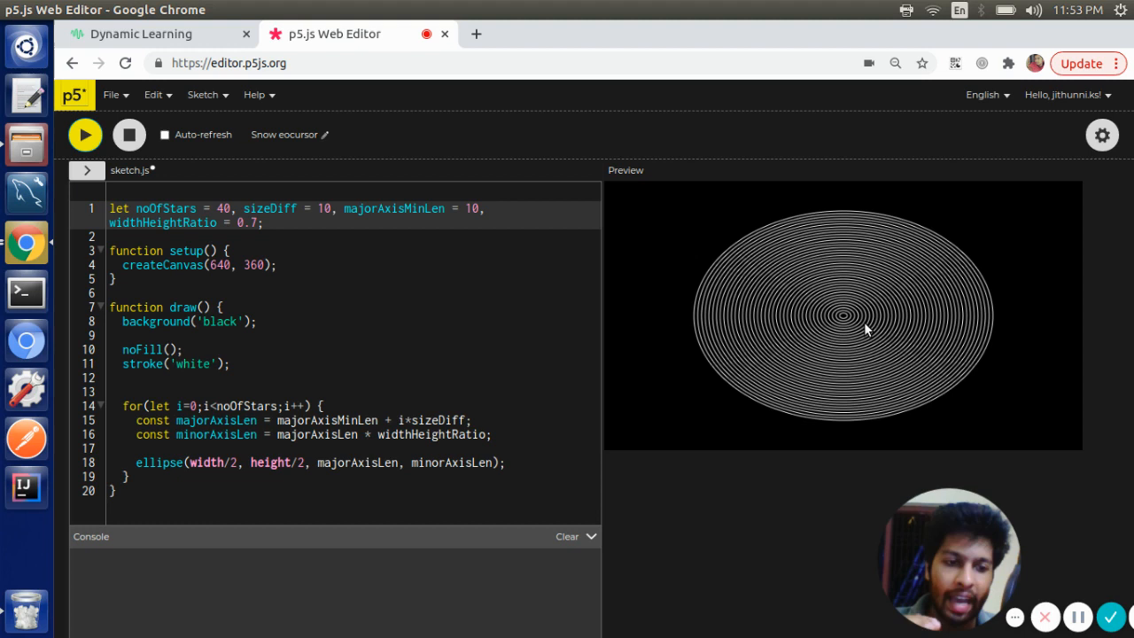
{"action": "mouse_move", "coordinate": [840, 368]}
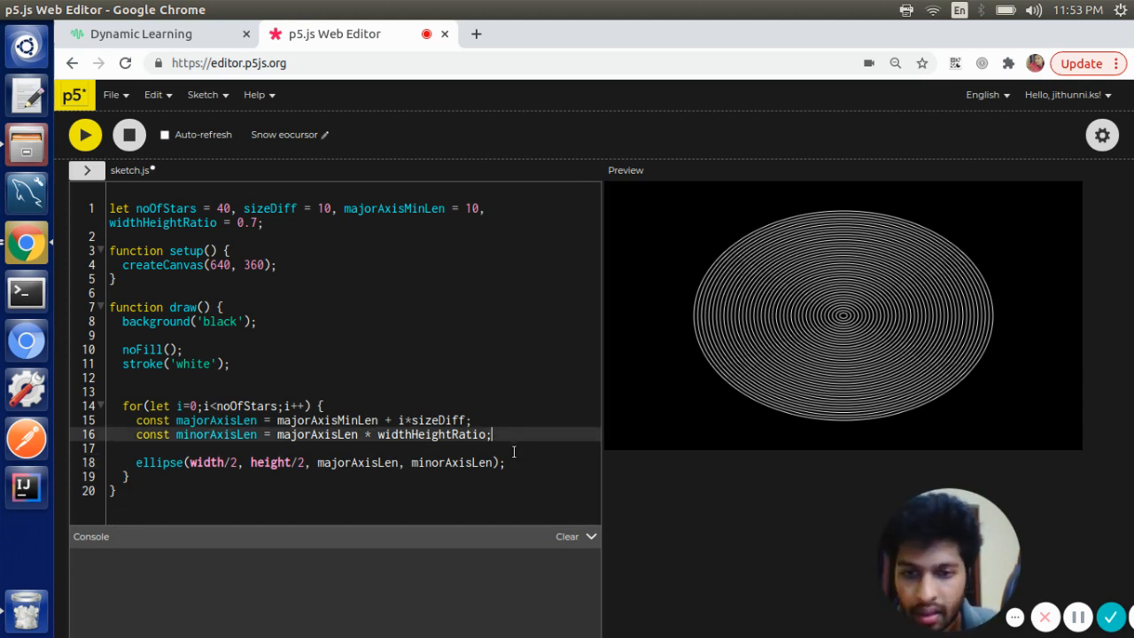
{"action": "double_click", "coordinate": [212, 463]}
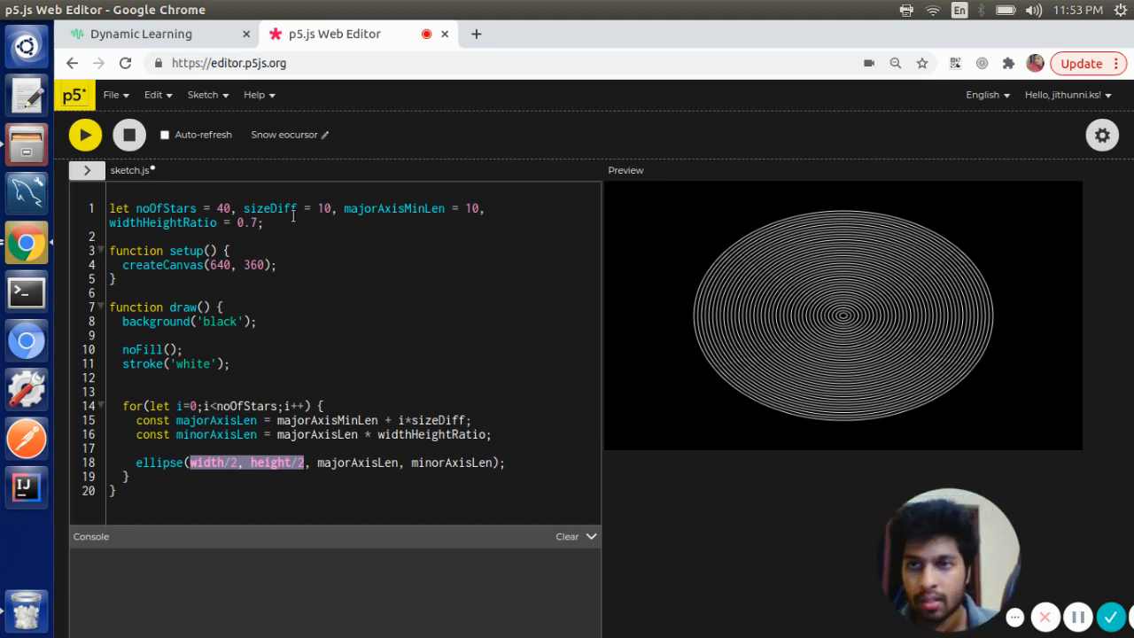
{"action": "left_click", "coordinate": [159, 34]}
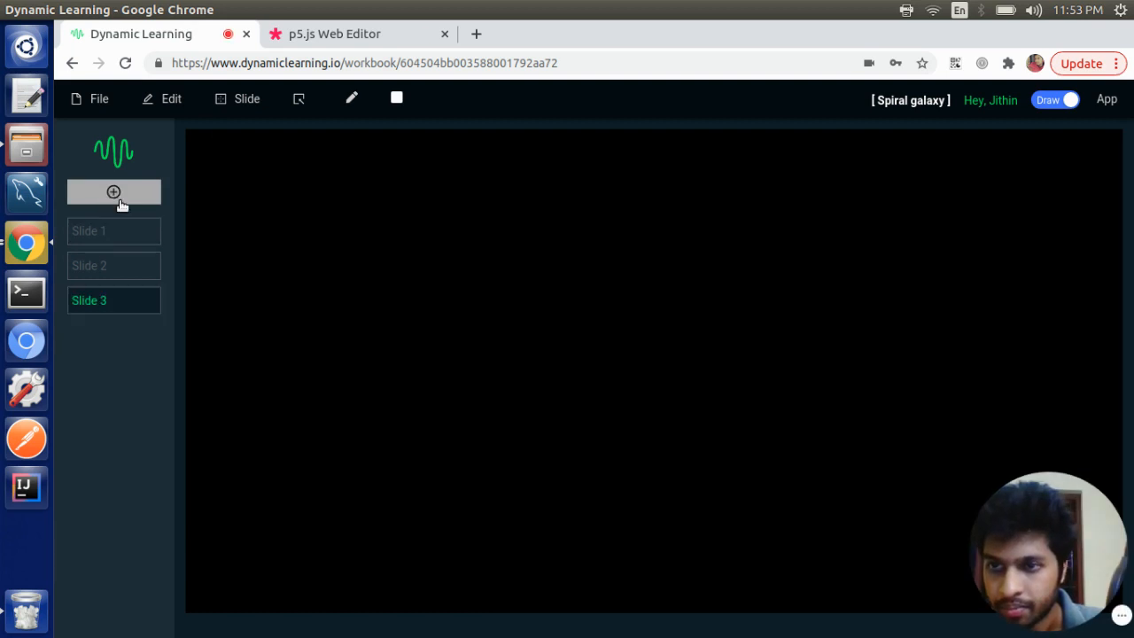
With a red pen, sketch the +x/+y canvas axes, a centred ellipse with rotation arrow, and circle the +x label
{"action": "left_click", "coordinate": [1054, 100]}
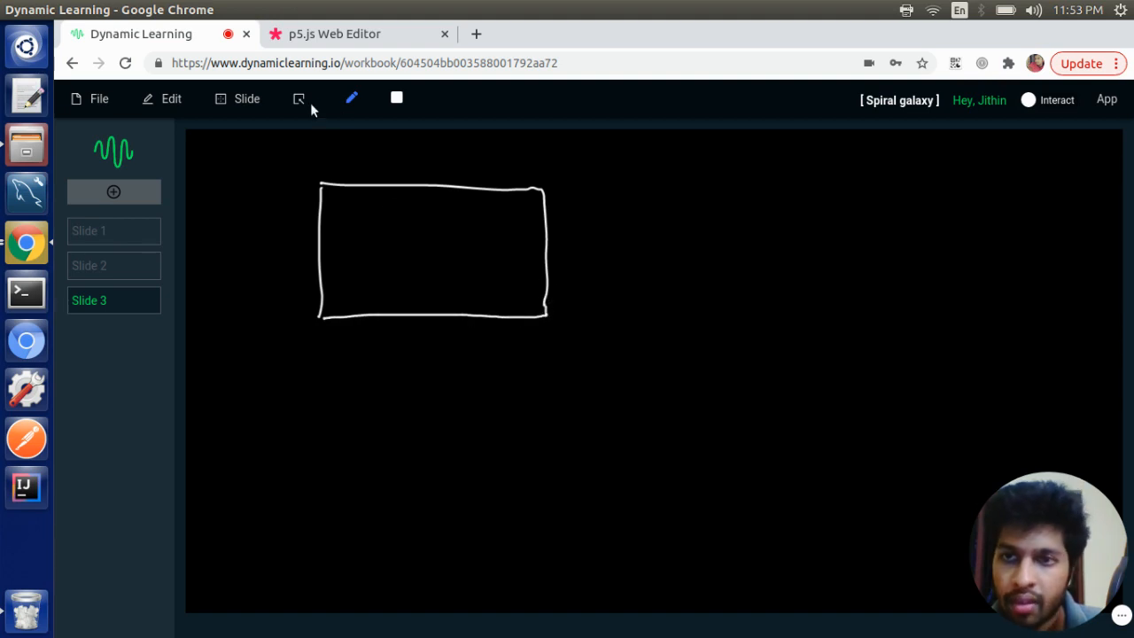
{"action": "left_click", "coordinate": [397, 98]}
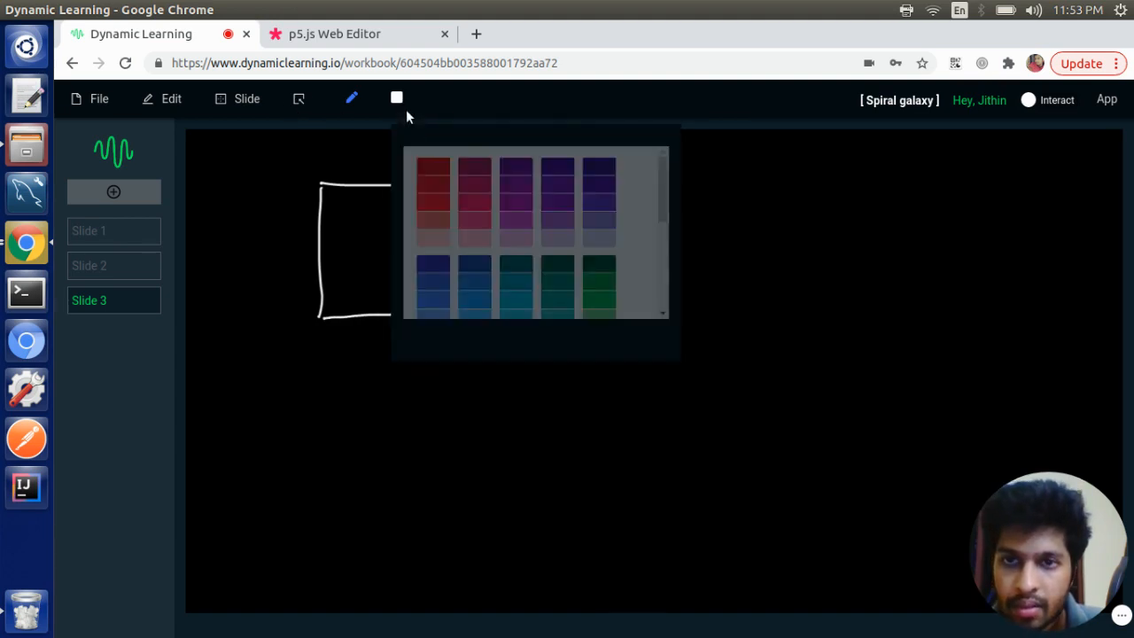
{"action": "left_click", "coordinate": [432, 174]}
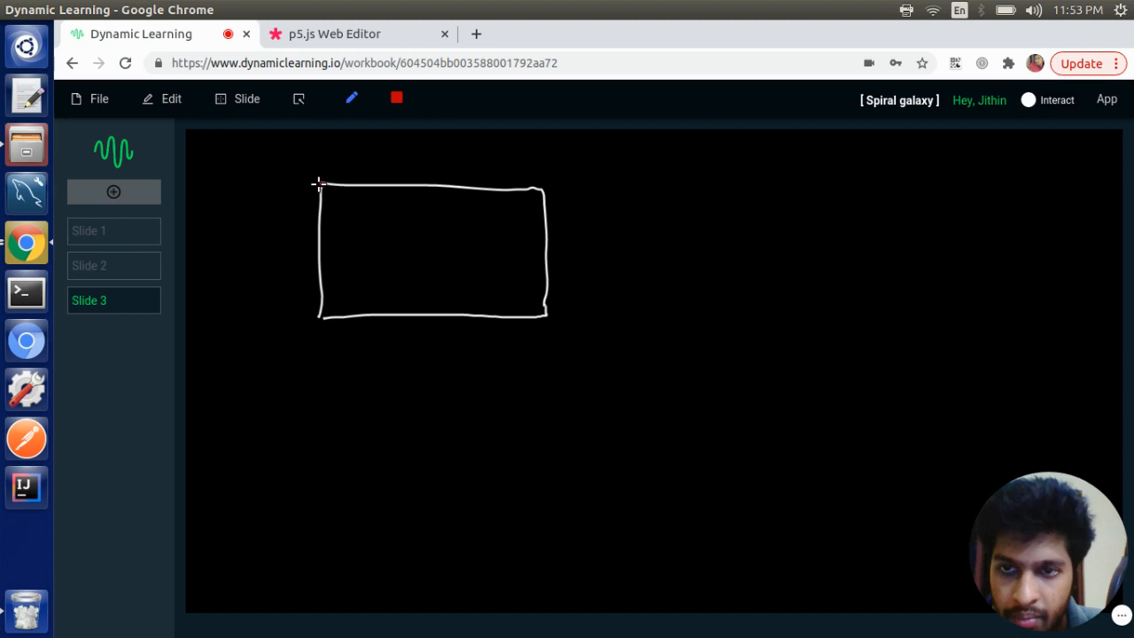
{"action": "left_click_drag", "start_coordinate": [319, 187], "coordinate": [407, 184]}
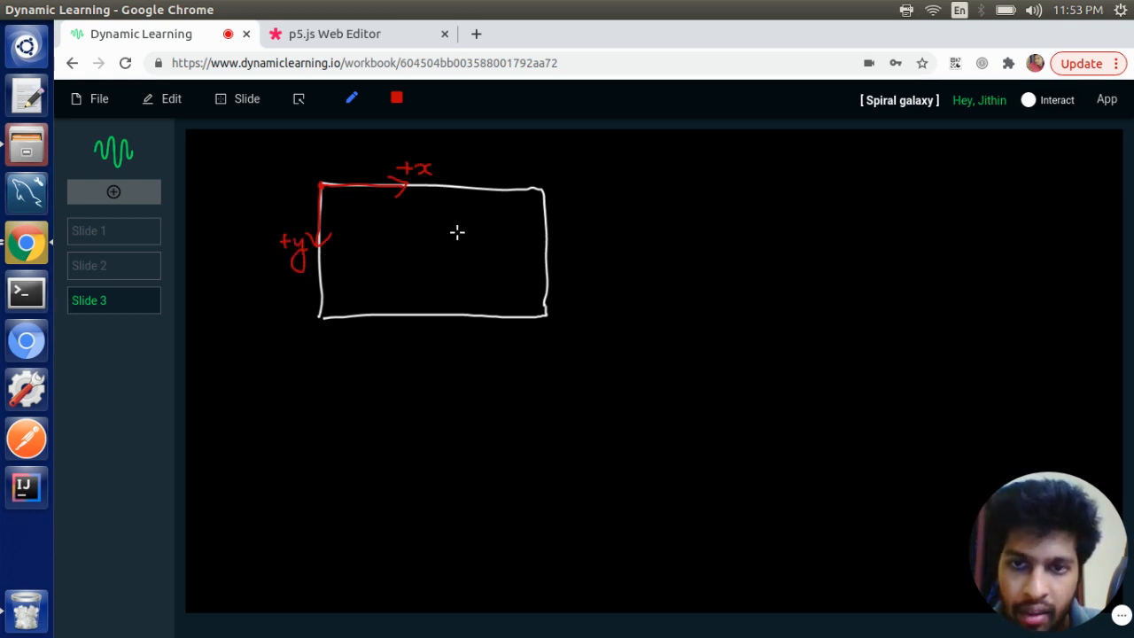
{"action": "left_click_drag", "start_coordinate": [460, 233], "coordinate": [405, 276]}
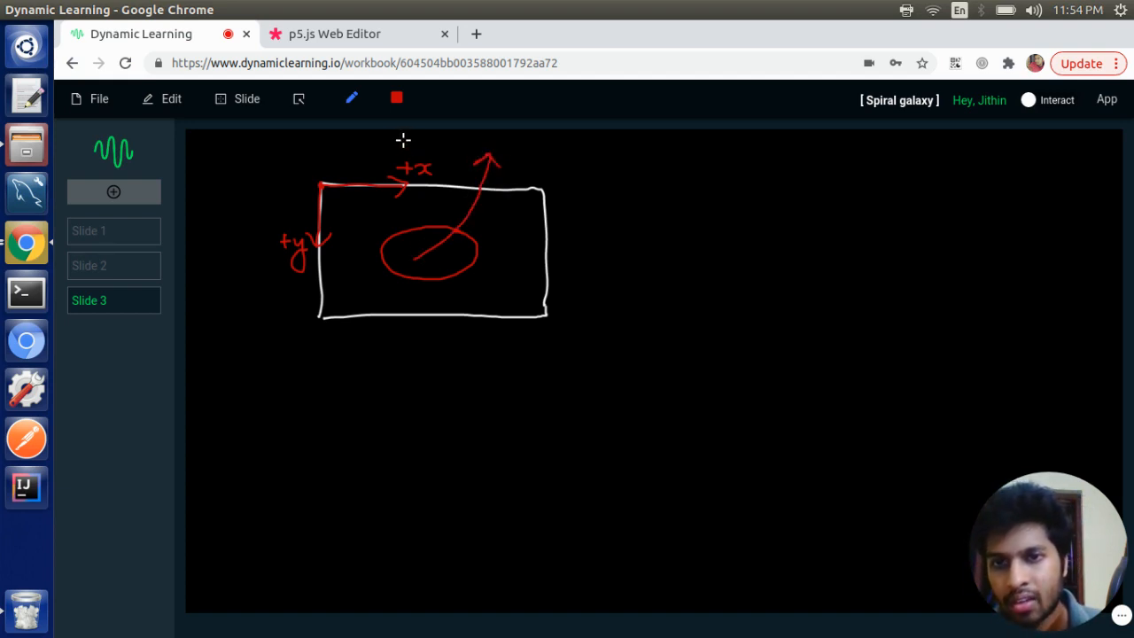
{"action": "left_click_drag", "start_coordinate": [404, 138], "coordinate": [386, 195]}
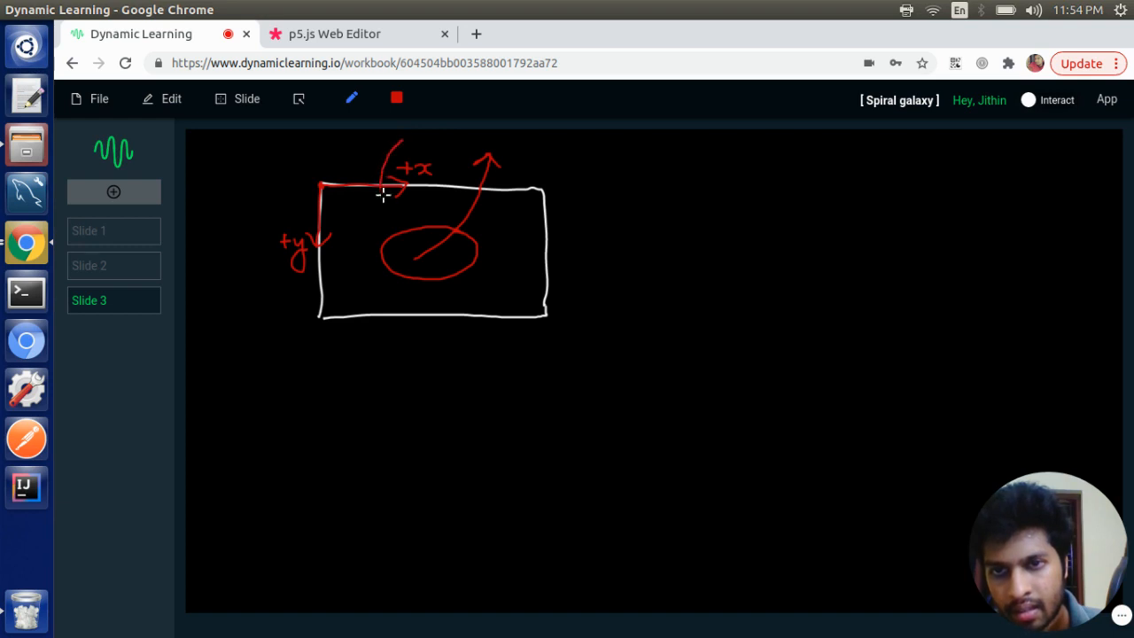
{"action": "left_click_drag", "start_coordinate": [393, 195], "coordinate": [417, 173]}
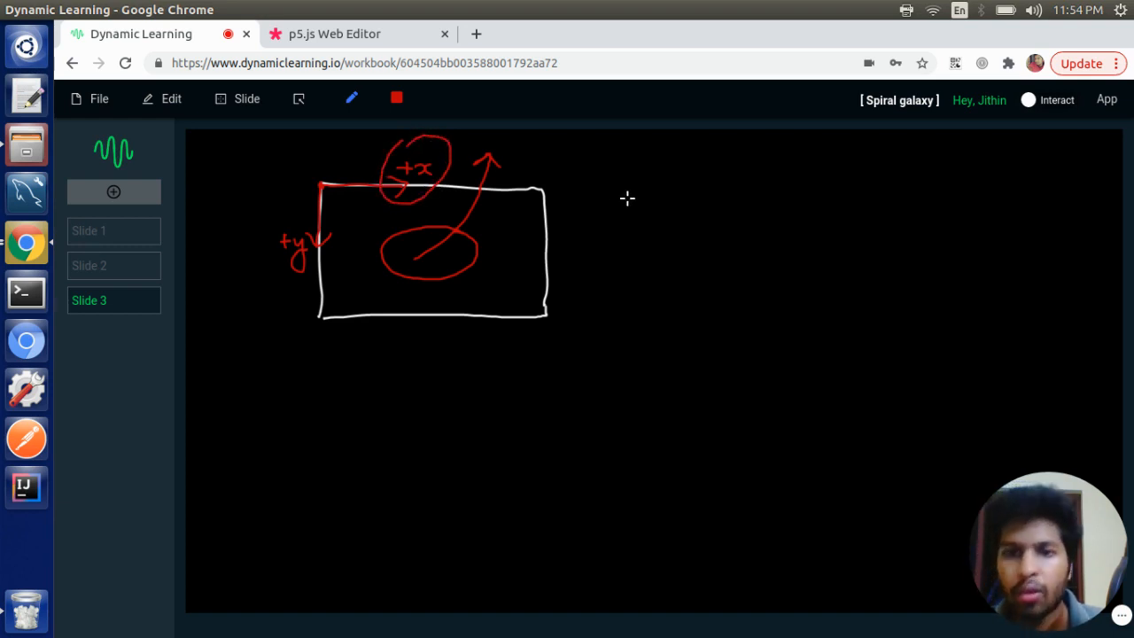
{"action": "mouse_move", "coordinate": [434, 248]}
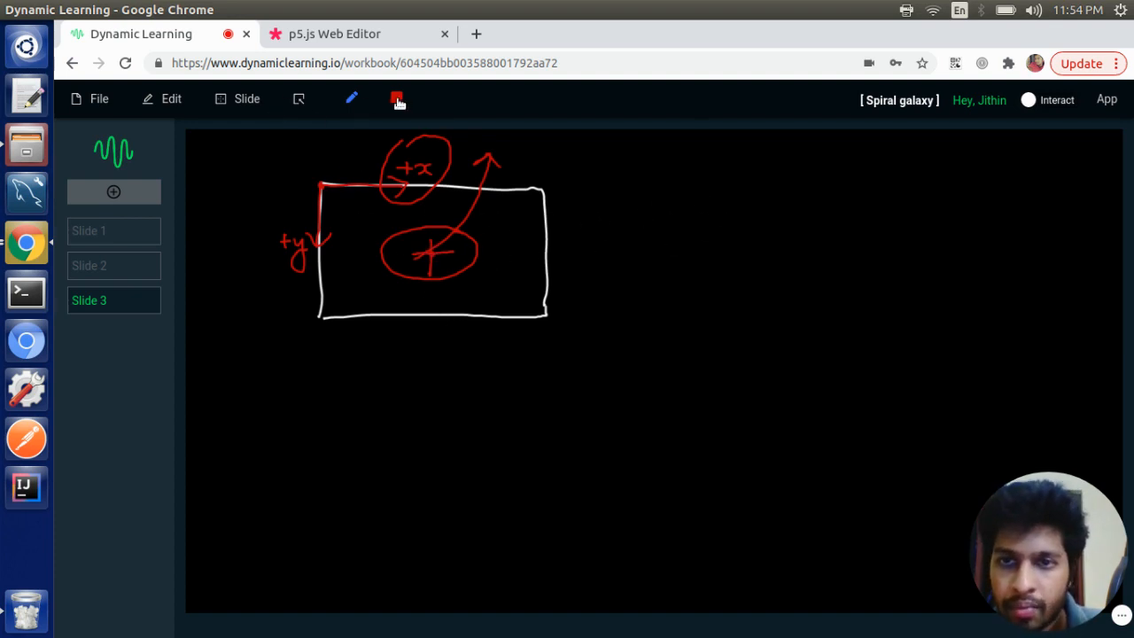
Add a yellow arrow and a tilted blue ellipse over the centre, then return to the p5.js sketch
{"action": "left_click", "coordinate": [396, 99]}
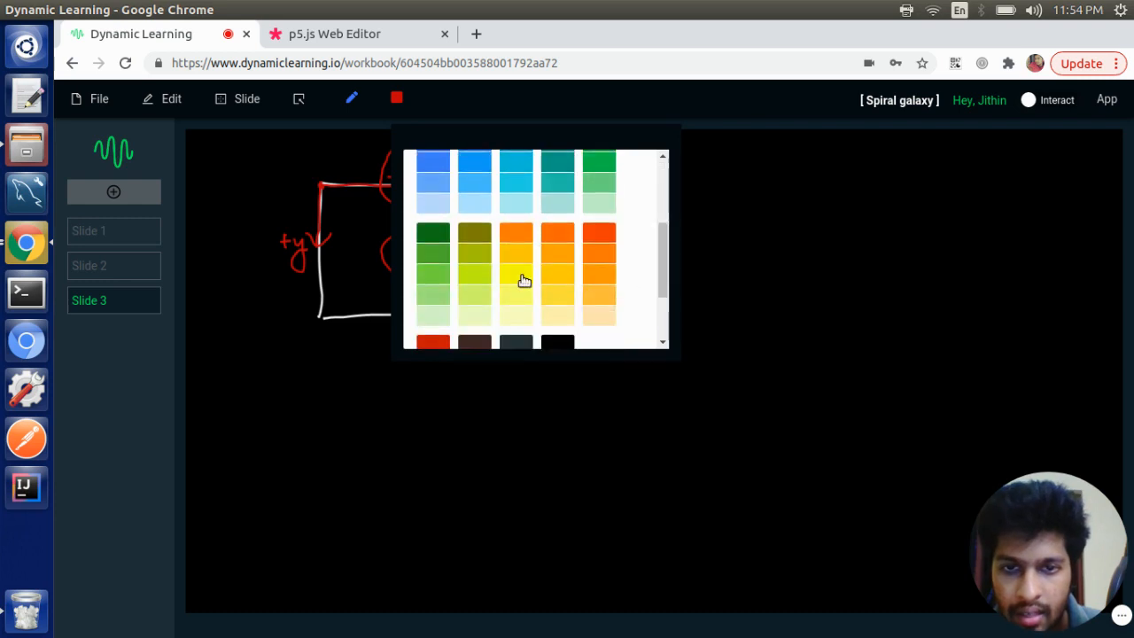
{"action": "left_click", "coordinate": [515, 255]}
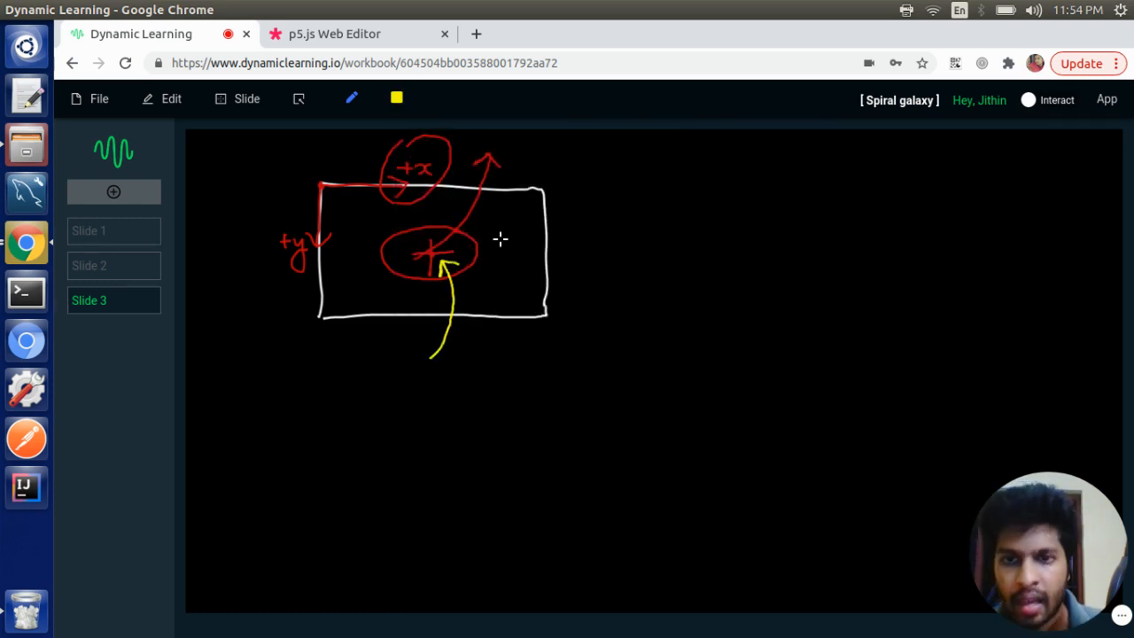
{"action": "mouse_move", "coordinate": [492, 262]}
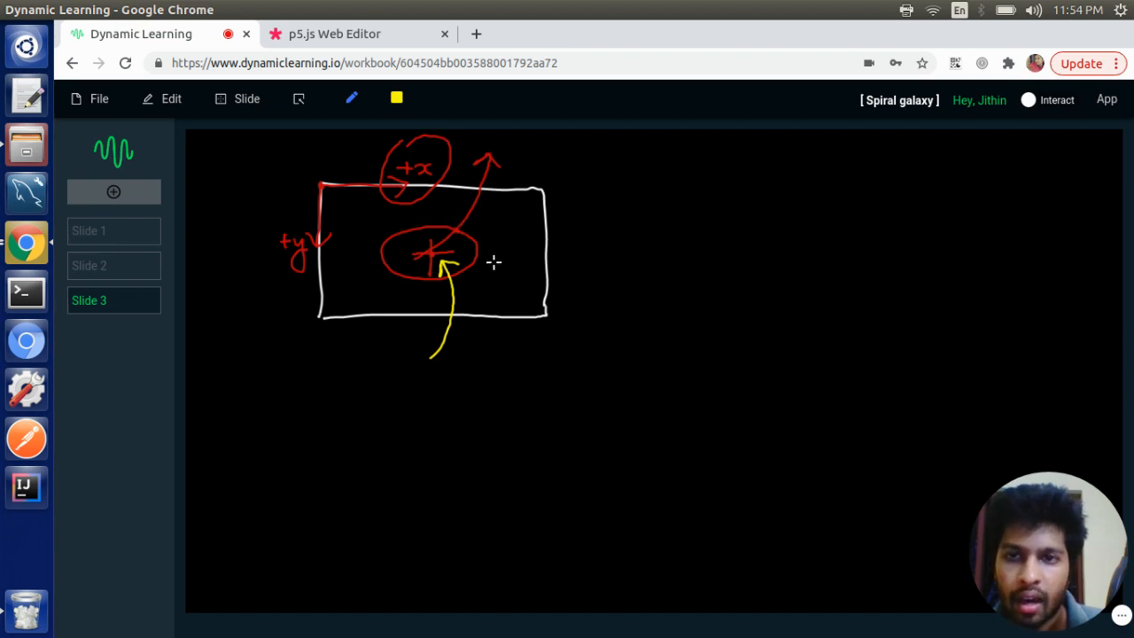
{"action": "left_click", "coordinate": [397, 97]}
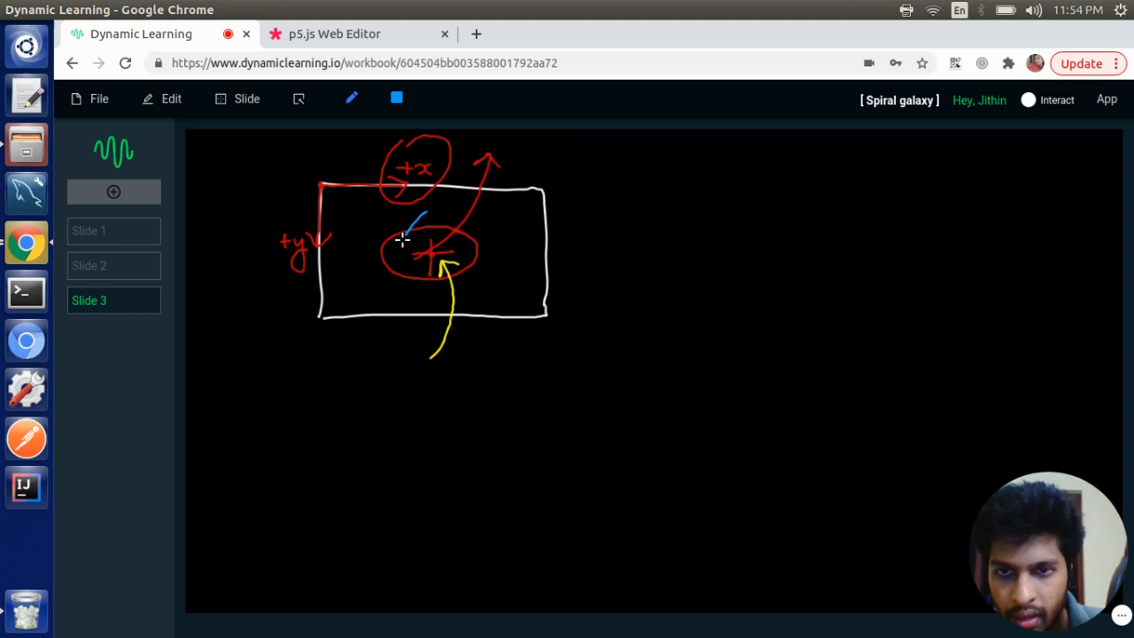
{"action": "left_click_drag", "start_coordinate": [417, 216], "coordinate": [434, 283]}
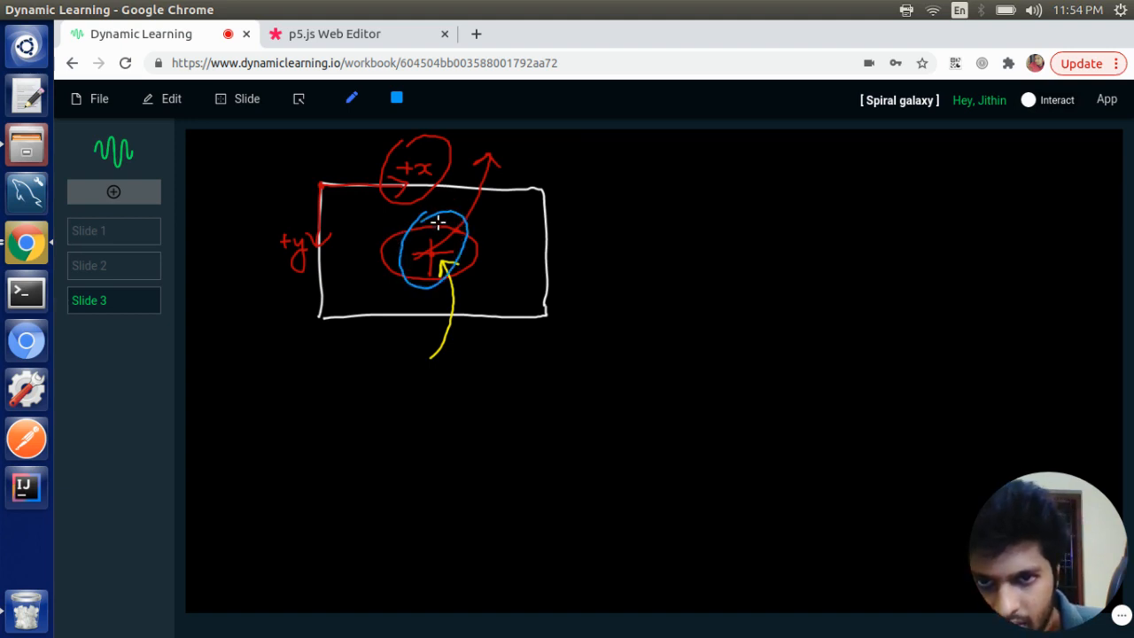
{"action": "left_click", "coordinate": [333, 34]}
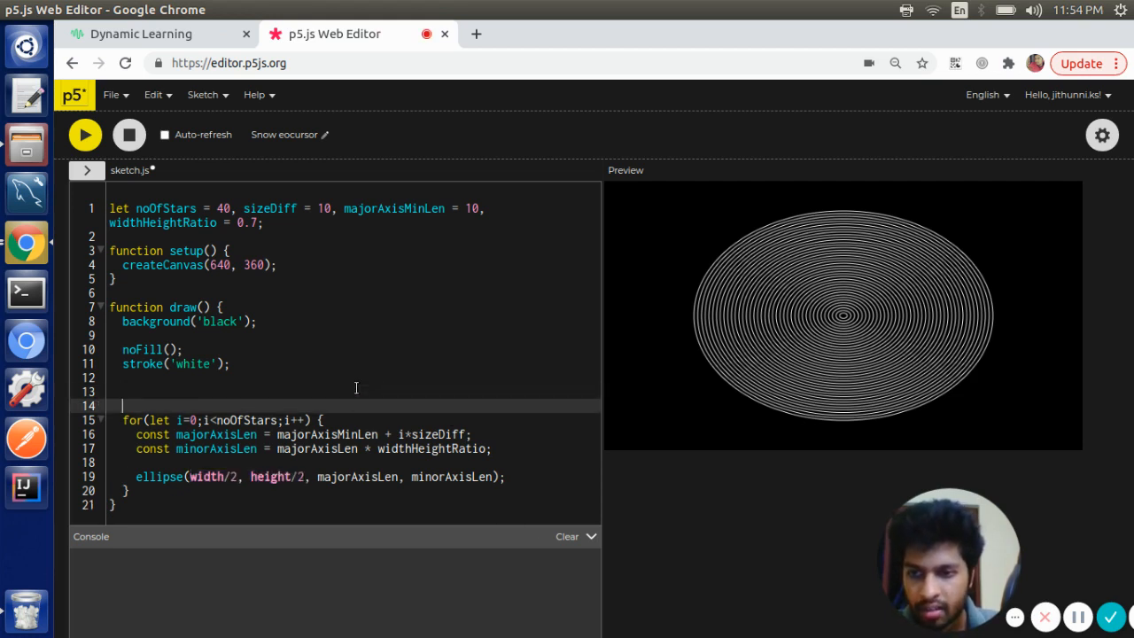
Add translate(width/2, height/2) and draw the ellipse at (0, 0)
{"action": "type", "text": "translate(wi)"}
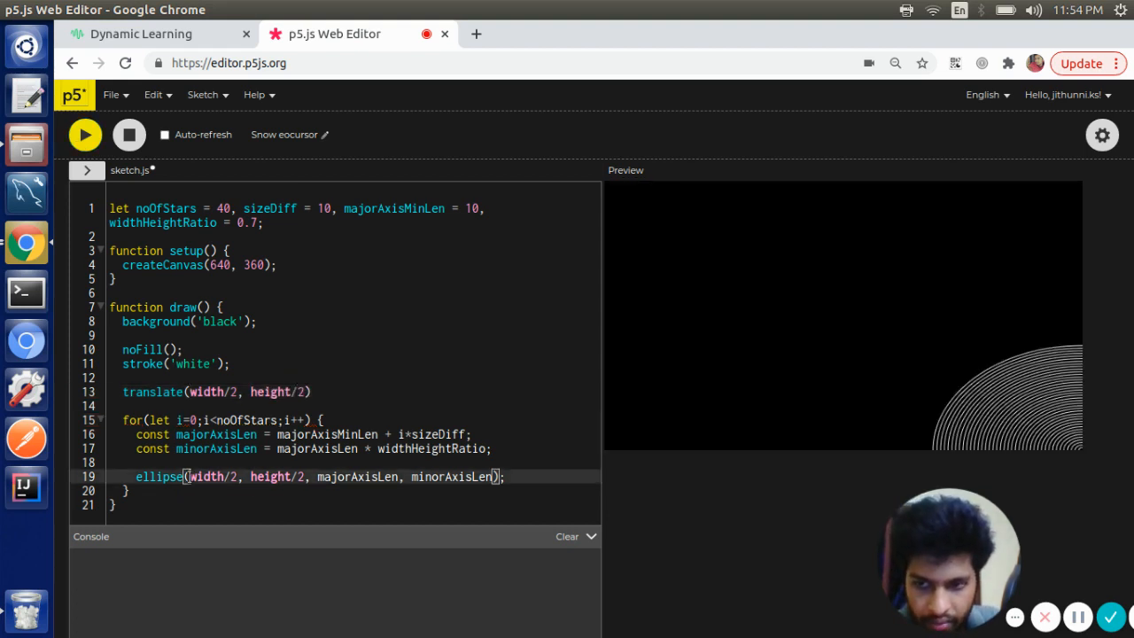
{"action": "type", "text": "0, 0"}
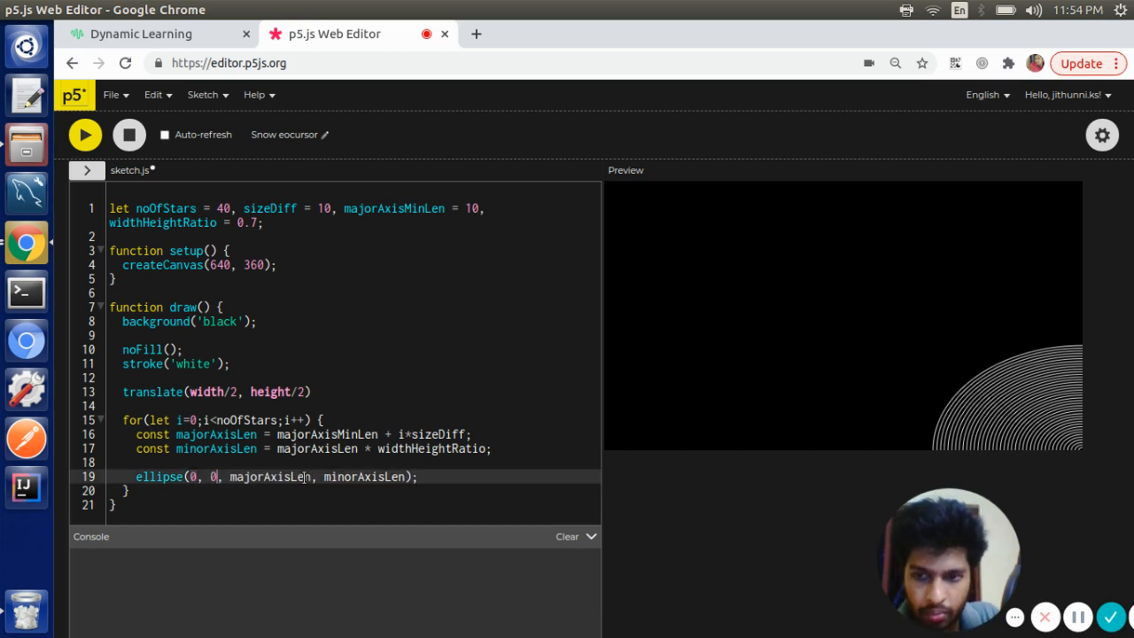
{"action": "left_click", "coordinate": [85, 134]}
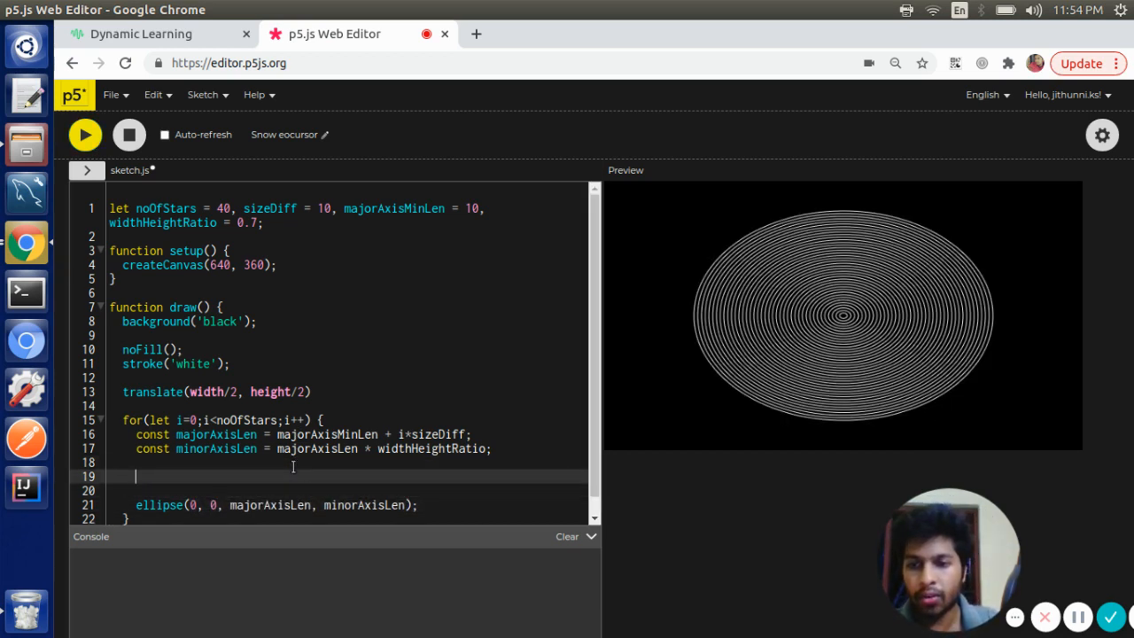
Add rotate(0.1) in the loop and rerun to preview the swirling tilted ellipses, then return to the whiteboard
{"action": "type", "text": "rotate()"}
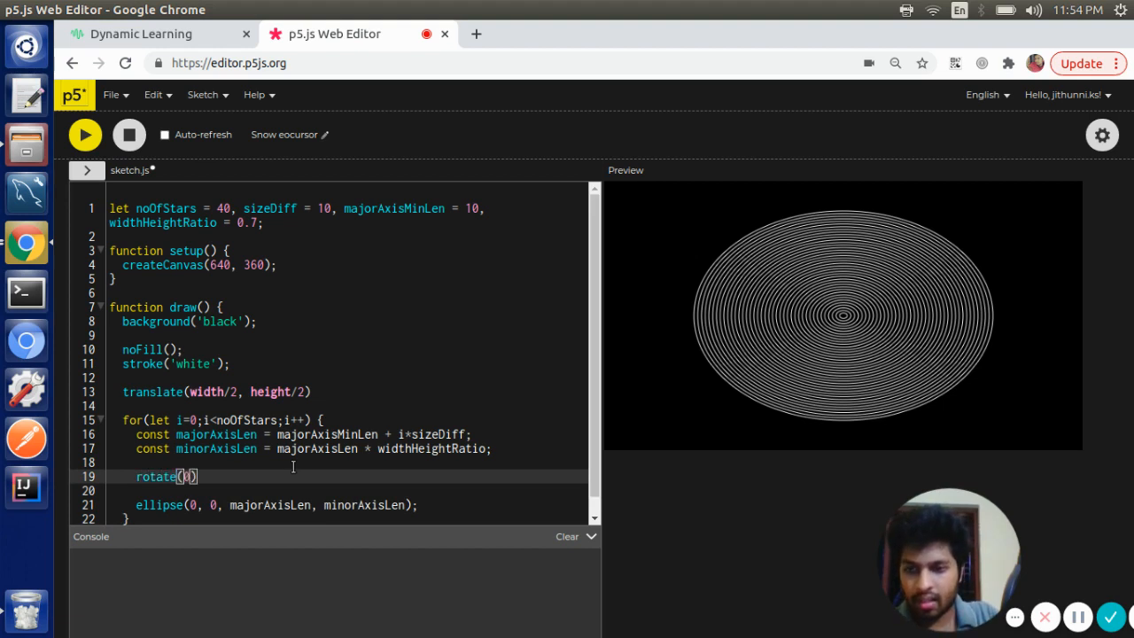
{"action": "type", "text": ".1"}
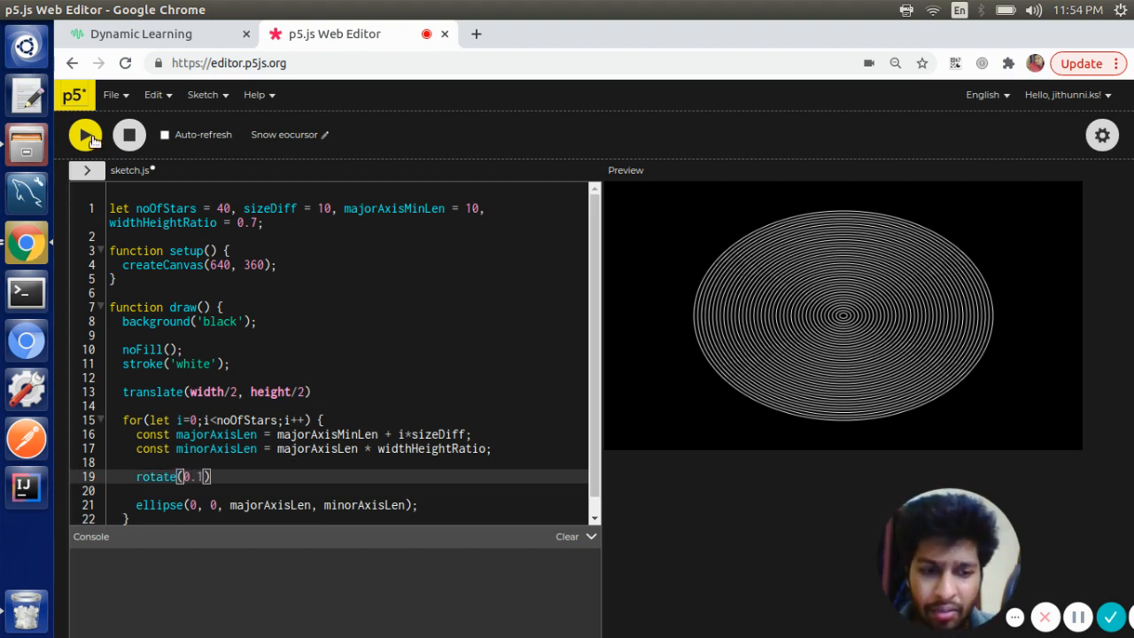
{"action": "left_click", "coordinate": [85, 134]}
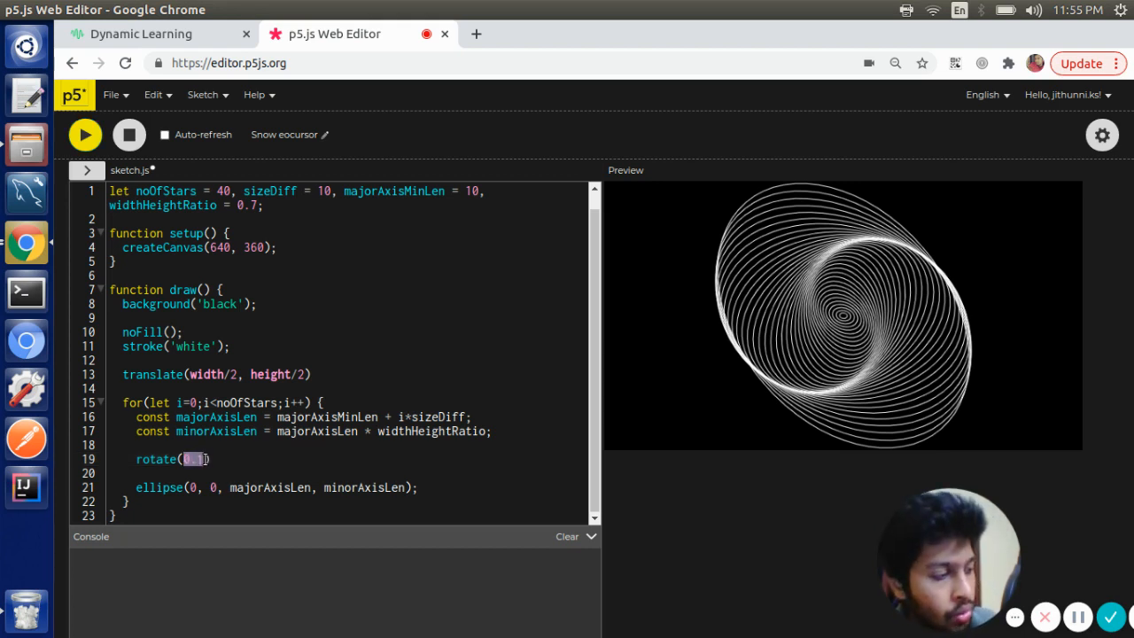
{"action": "left_click", "coordinate": [142, 33]}
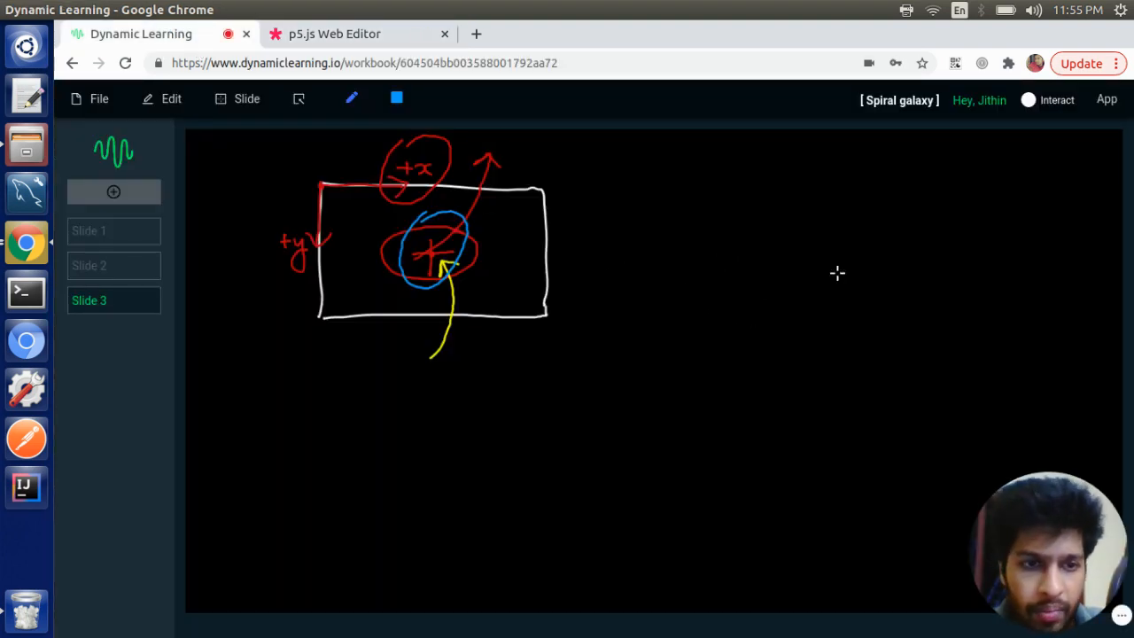
Sketch nested blue ellipses to the right of the slide 3 diagram, then return to the p5.js code
{"action": "left_click_drag", "start_coordinate": [837, 275], "coordinate": [885, 284]}
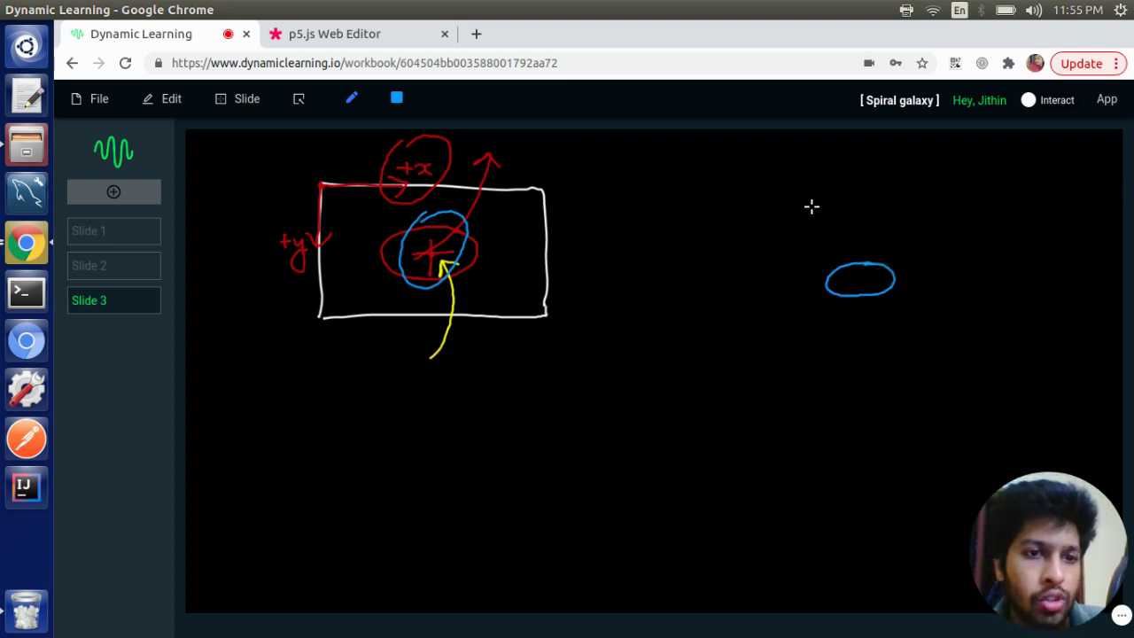
{"action": "mouse_move", "coordinate": [868, 207]}
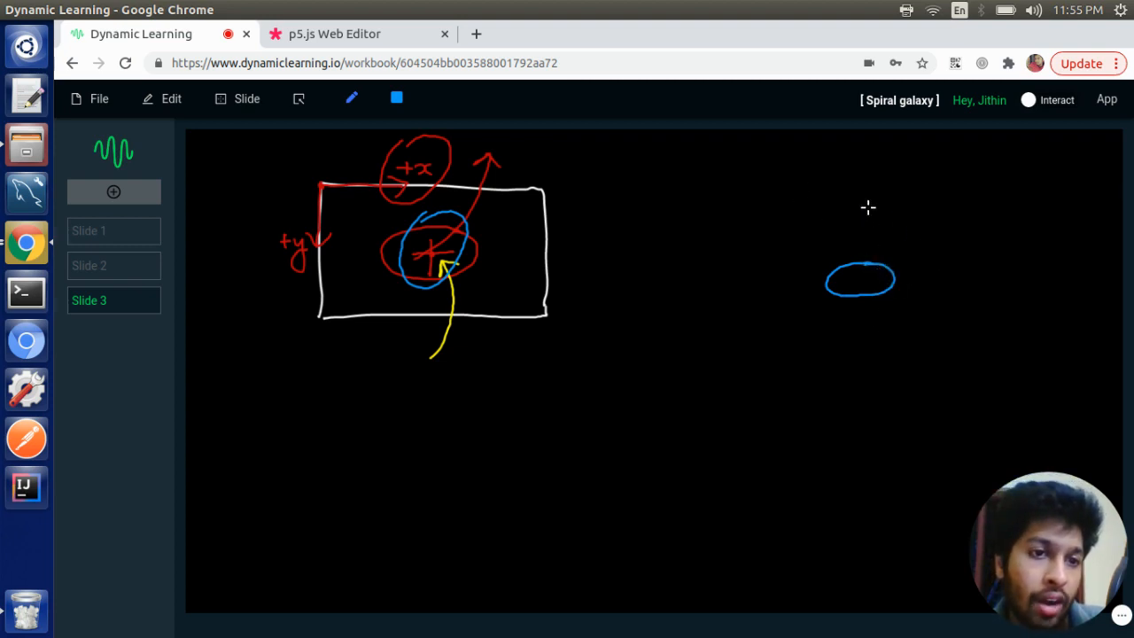
{"action": "mouse_move", "coordinate": [813, 215]}
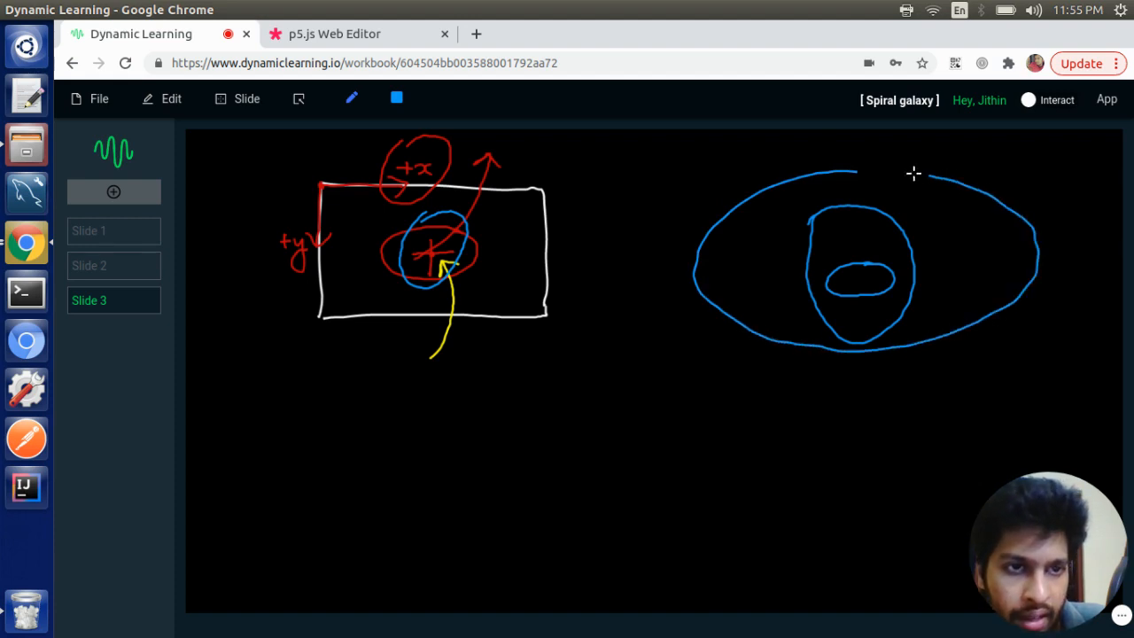
{"action": "left_click", "coordinate": [333, 33]}
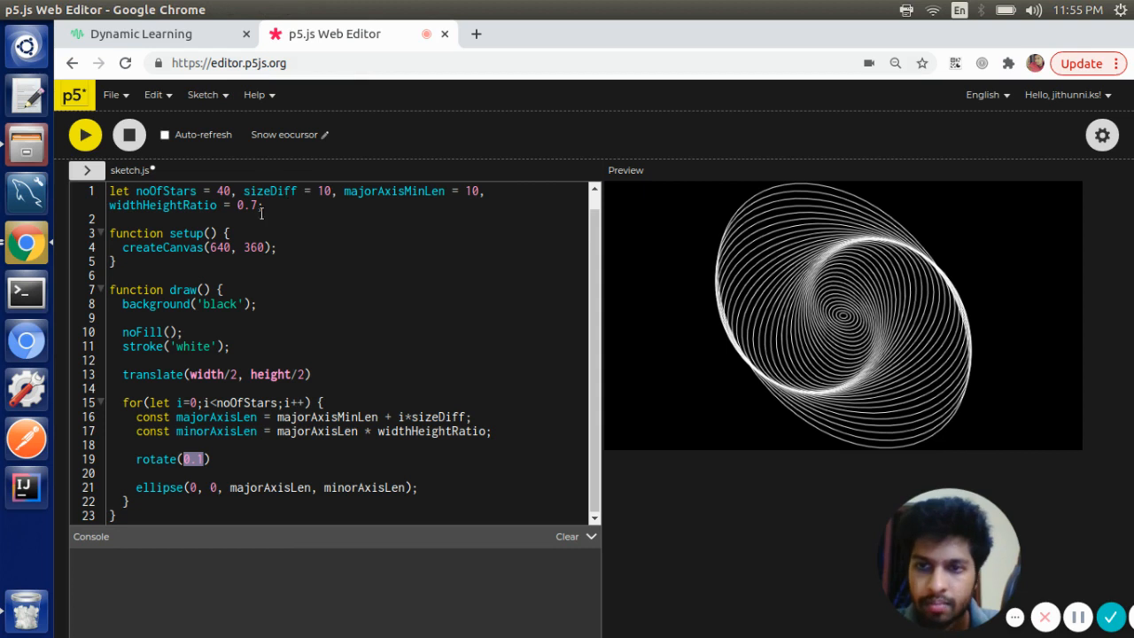
Declare rotationGradient and set it to PI/noOfStars in setup()
{"action": "type", "text": "rd"}
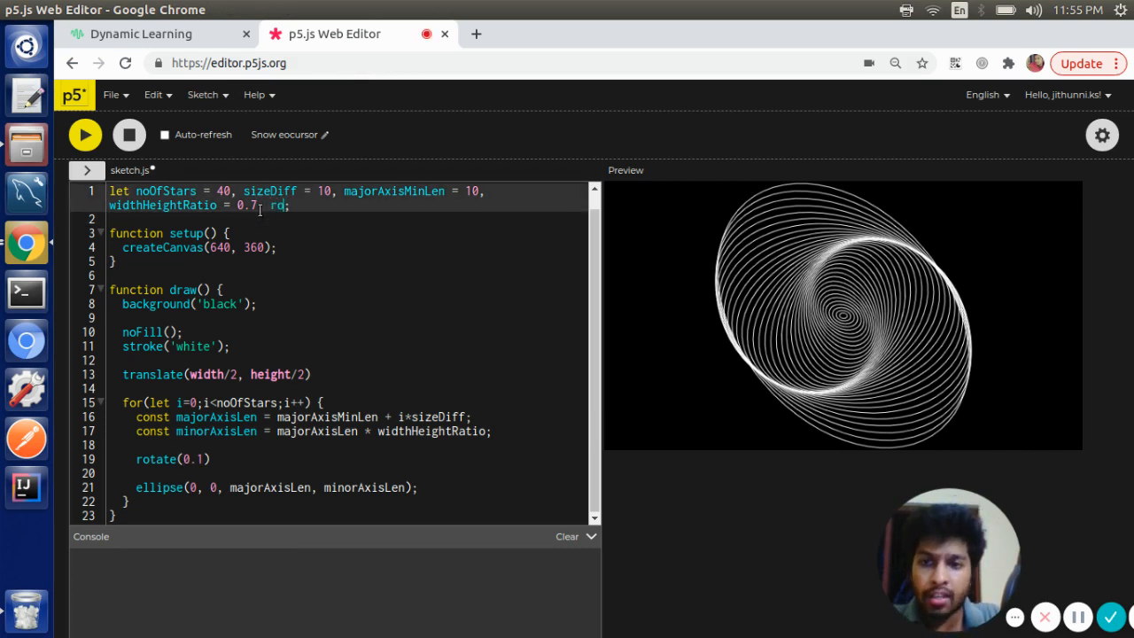
{"action": "type", "text": "otationGradien"}
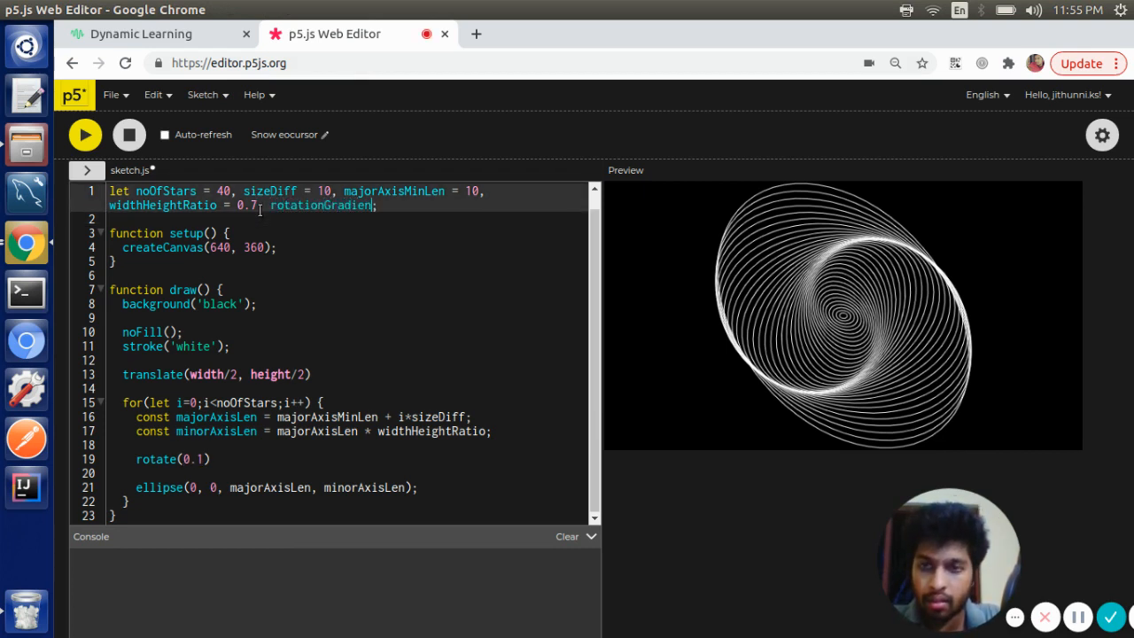
{"action": "type", "text": "rd"}
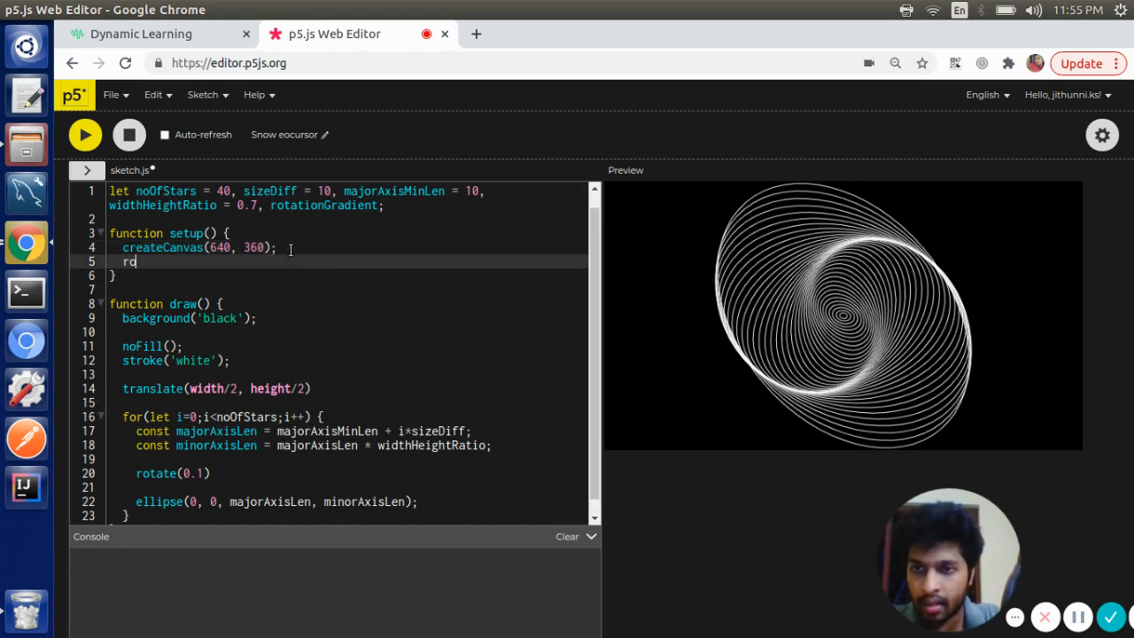
{"action": "type", "text": "otationGra"}
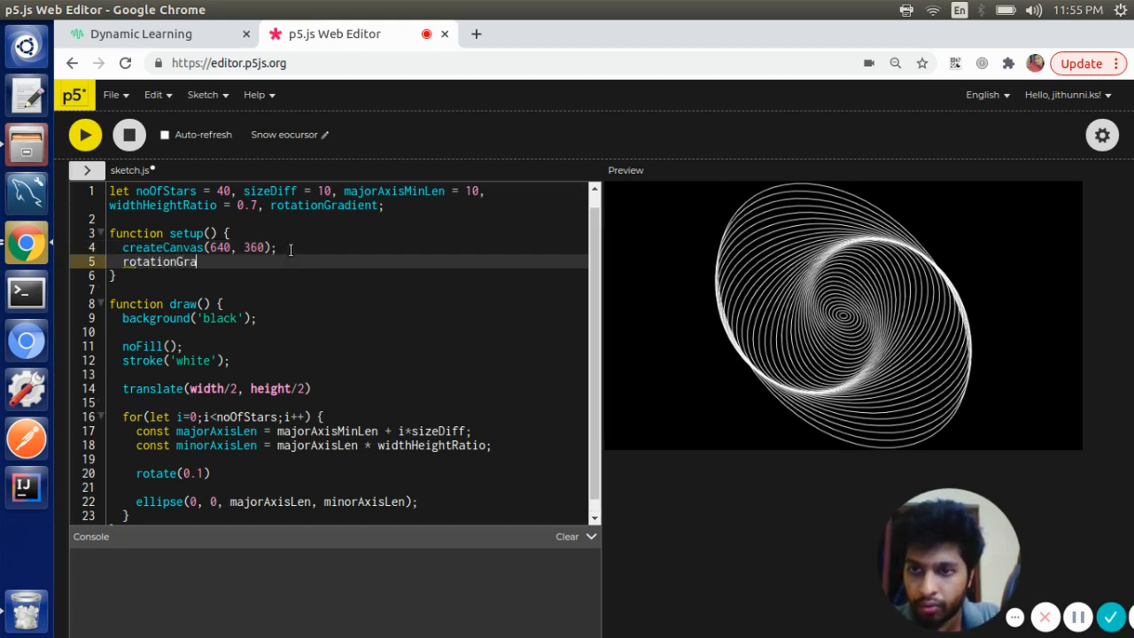
{"action": "type", "text": "dient ="}
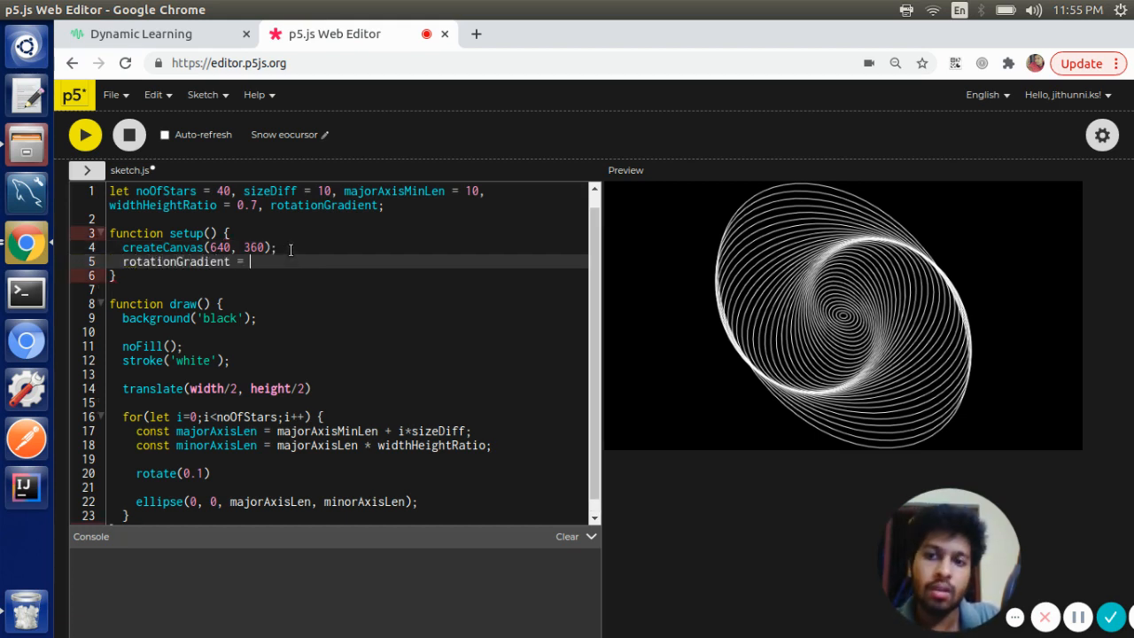
{"action": "type", "text": "PI/"}
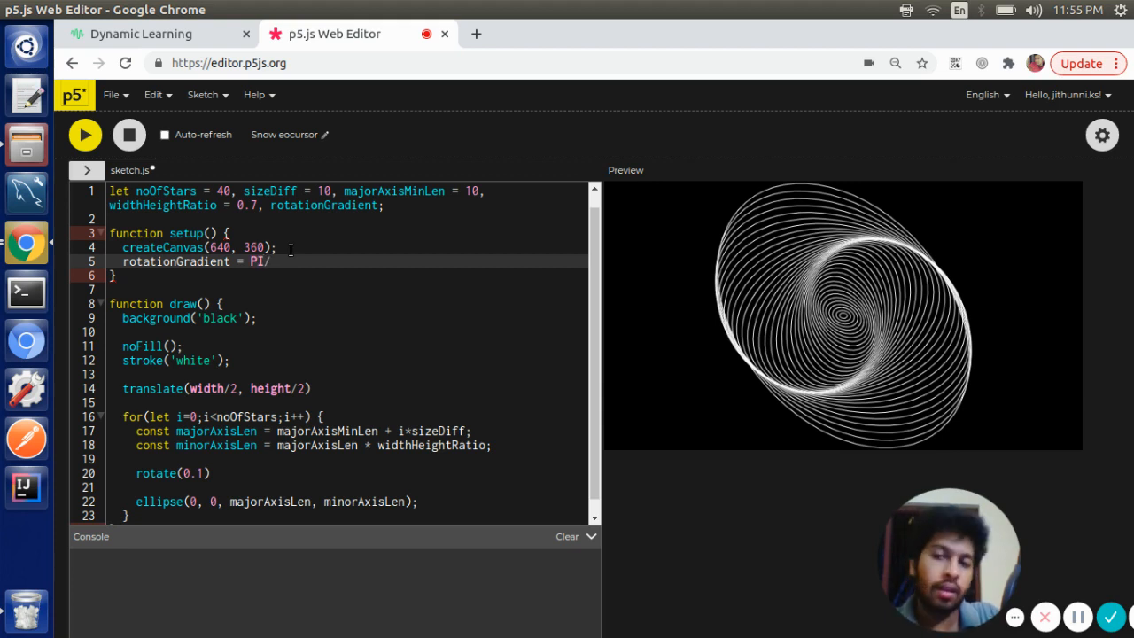
{"action": "type", "text": "noOfStars;"}
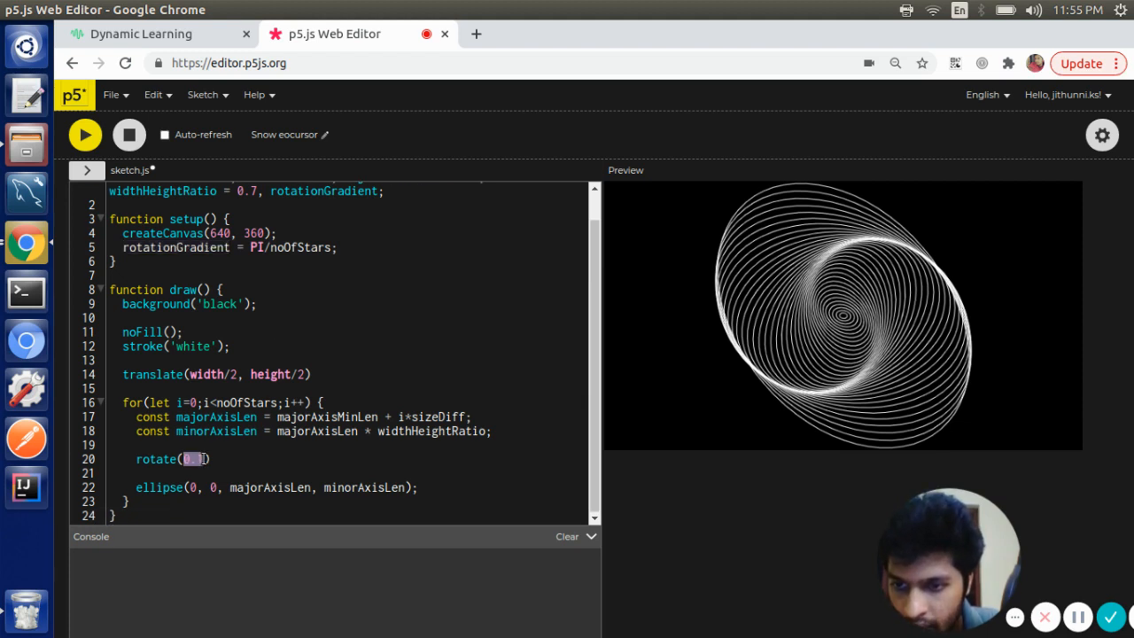
Use rotationGradient in rotate() instead of the fixed 0.1 angle
{"action": "type", "text": "rotationGradient"}
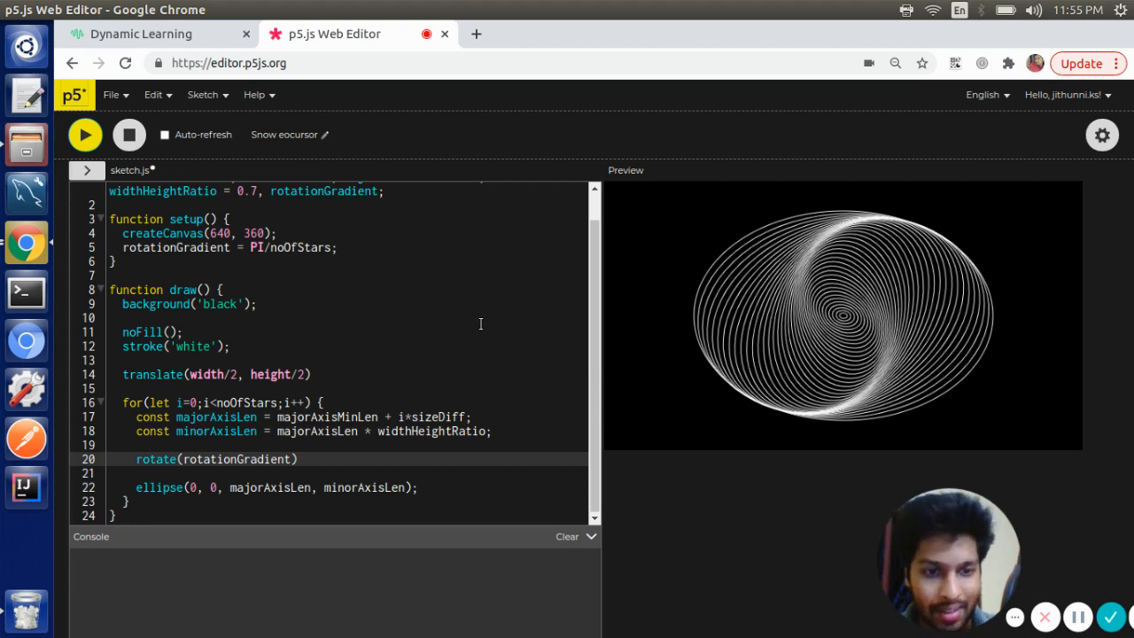
{"action": "mouse_move", "coordinate": [407, 319]}
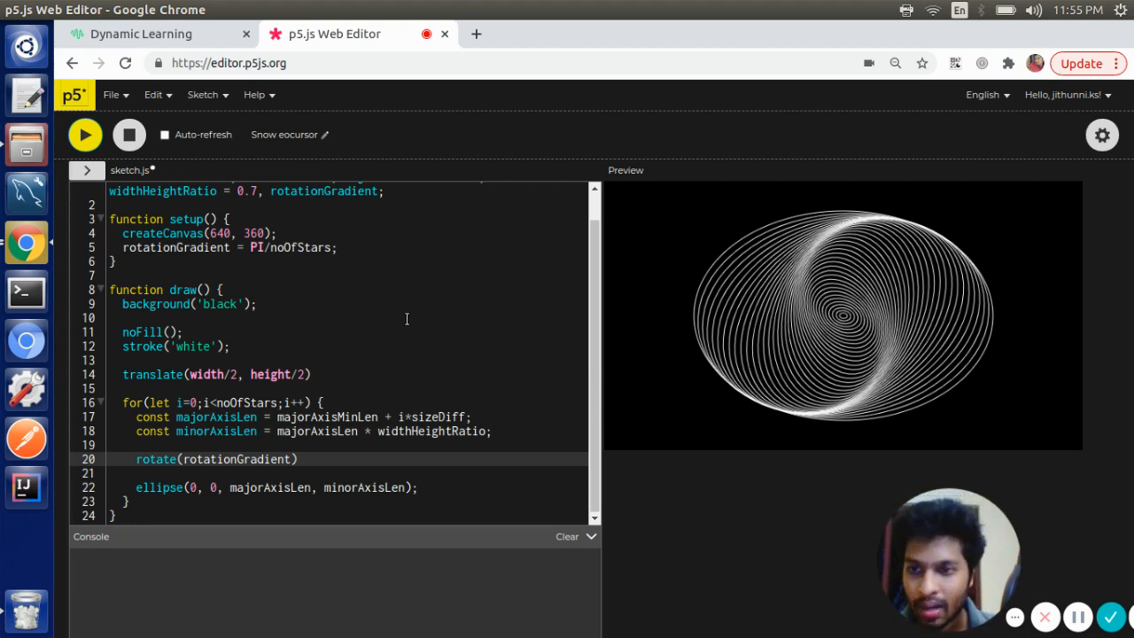
Add rotationGradientSlider = createSlider() in setup() and declare the variable globally
{"action": "left_click", "coordinate": [358, 255]}
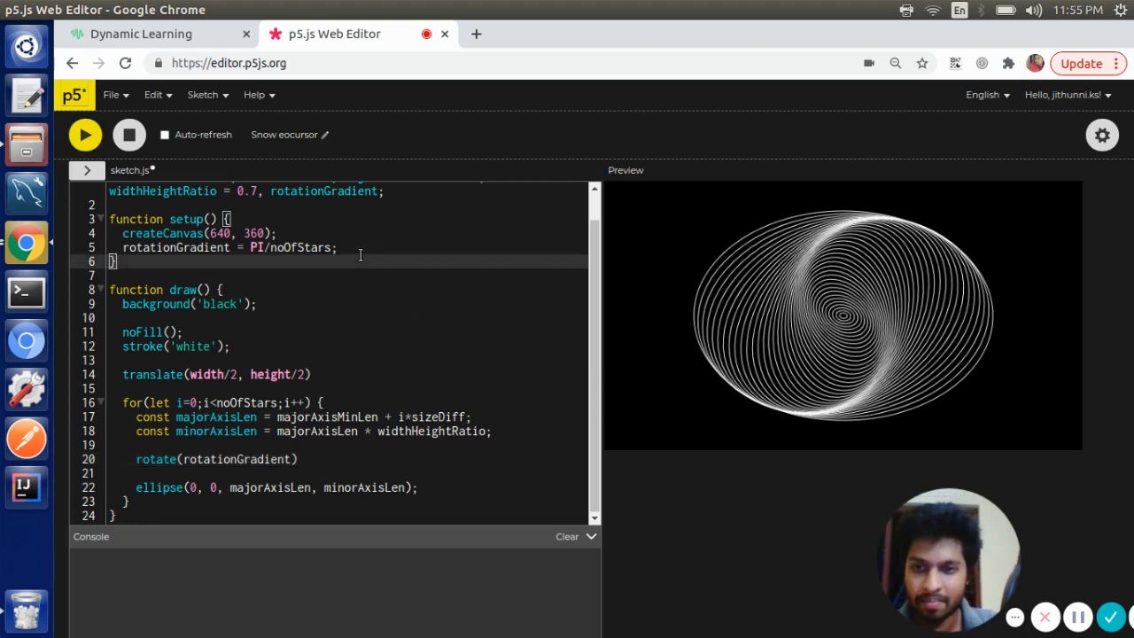
{"action": "type", "text": "createSlider("}
{"action": "left_click", "coordinate": [345, 192]}
{"action": "type", "text": ", "}
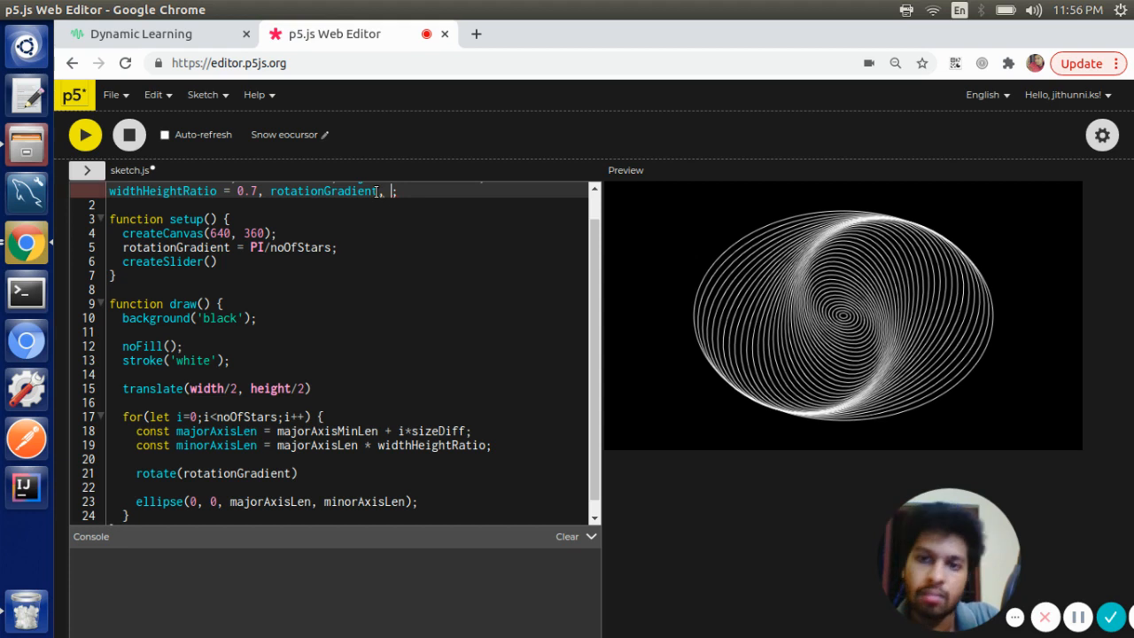
{"action": "type", "text": "rota"}
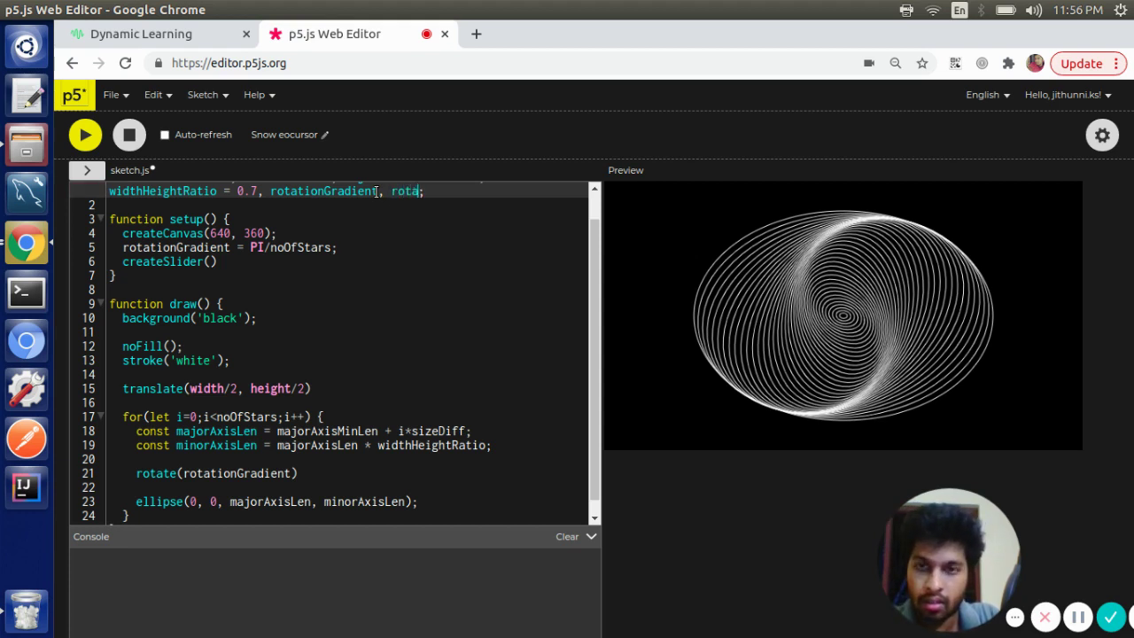
{"action": "type", "text": "rotationGradientSLid"}
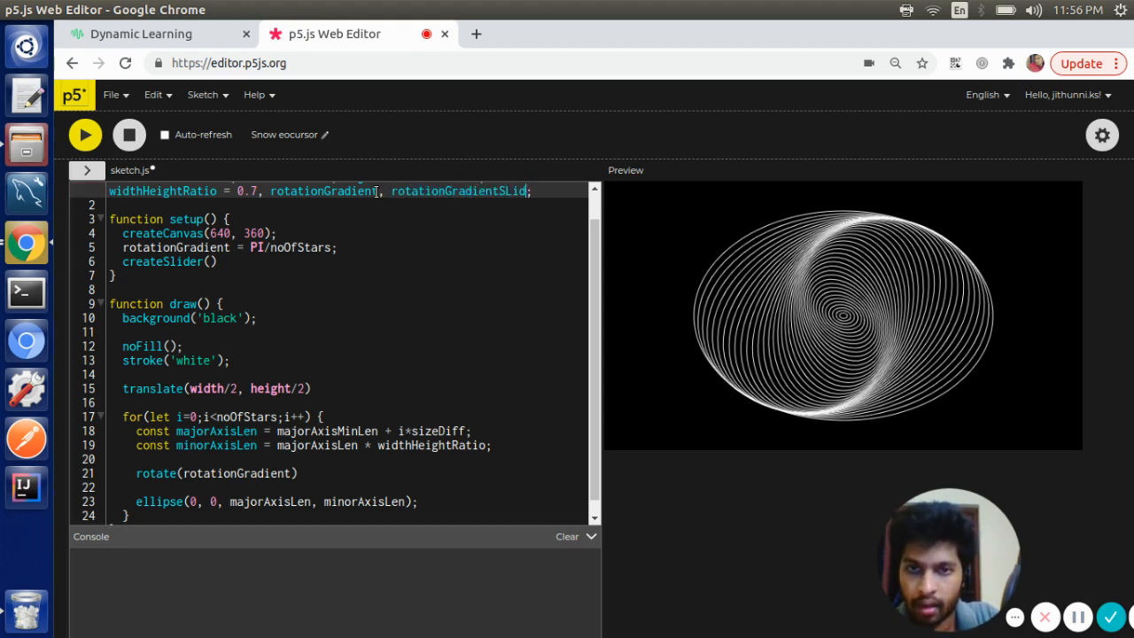
{"action": "type", "text": "er"}
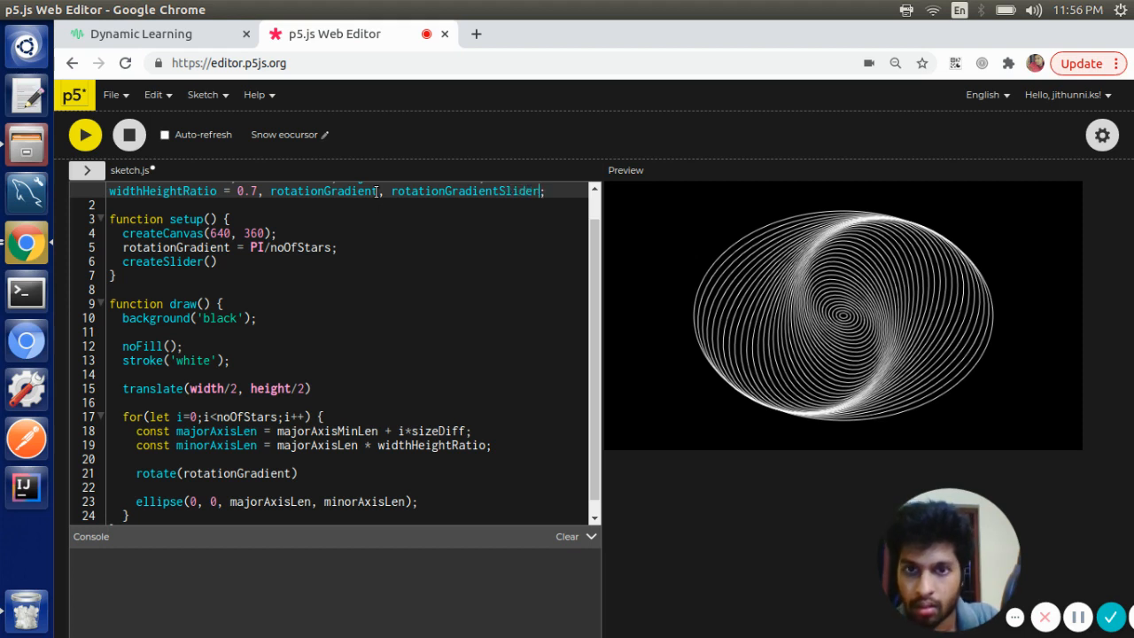
{"action": "double_click", "coordinate": [464, 192]}
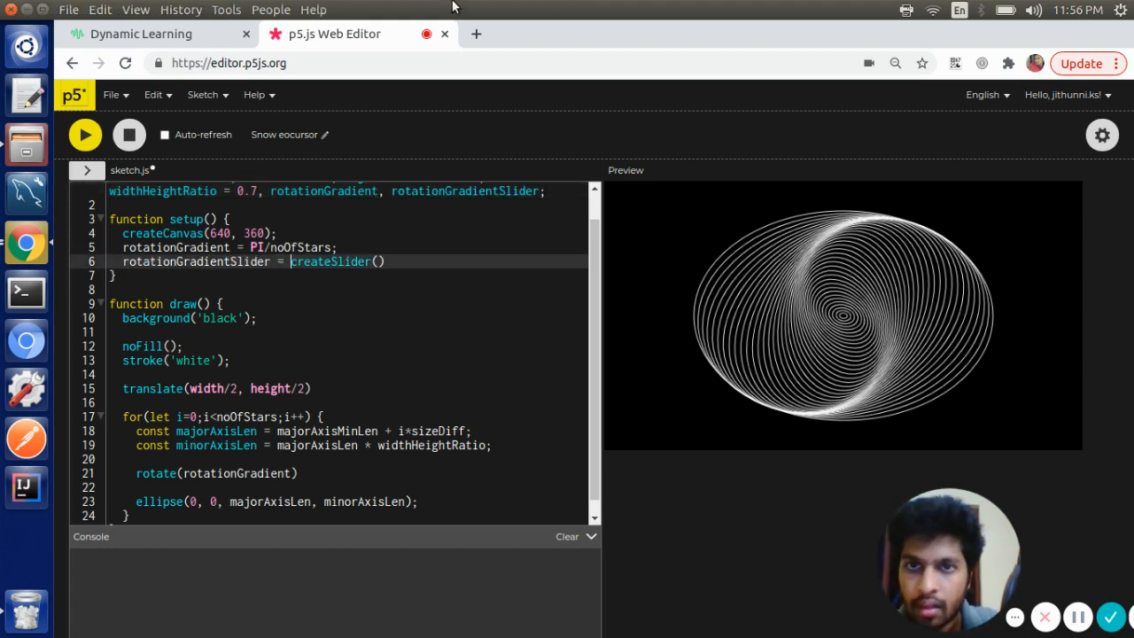
{"action": "mouse_move", "coordinate": [476, 34]}
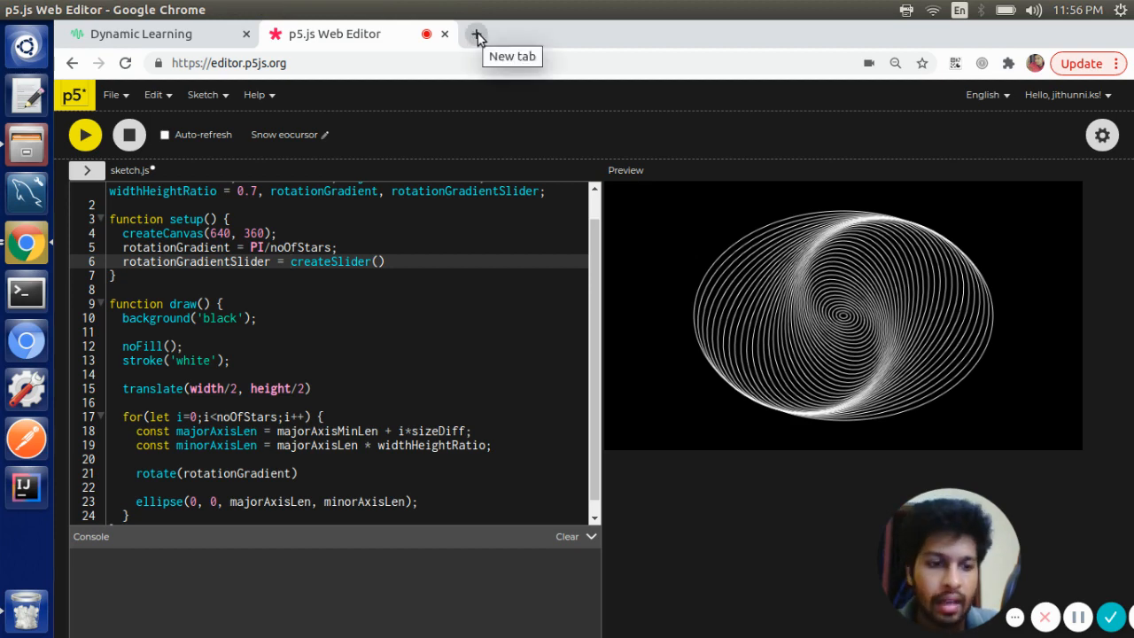
Look up the p5.js createSlider reference page in a new browser tab
{"action": "left_click", "coordinate": [477, 34]}
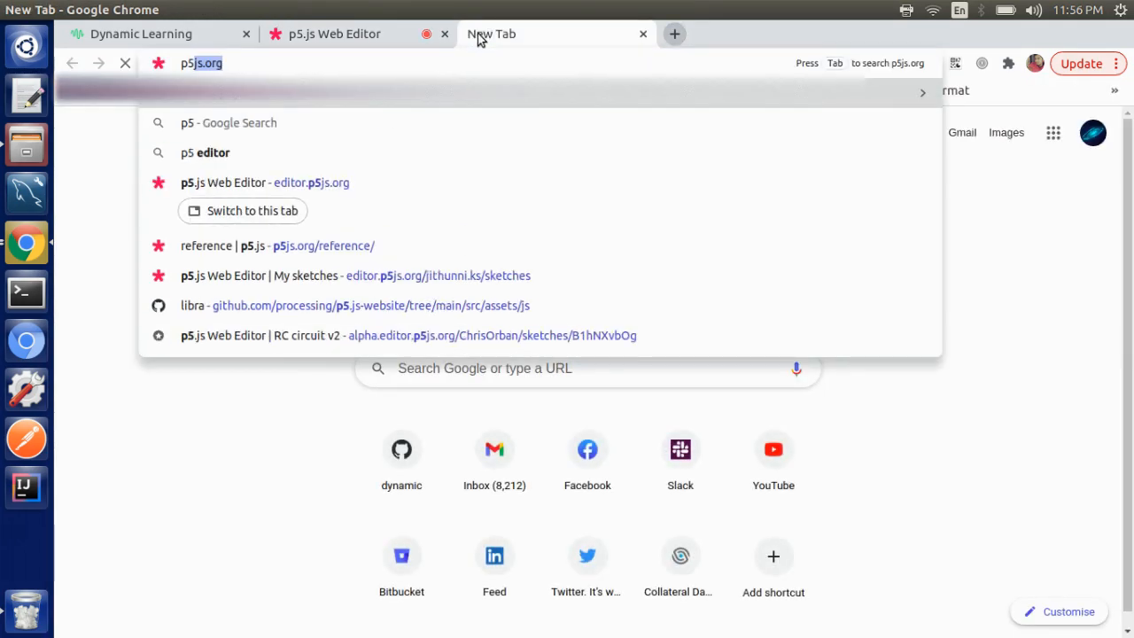
{"action": "key", "text": "backspace"}
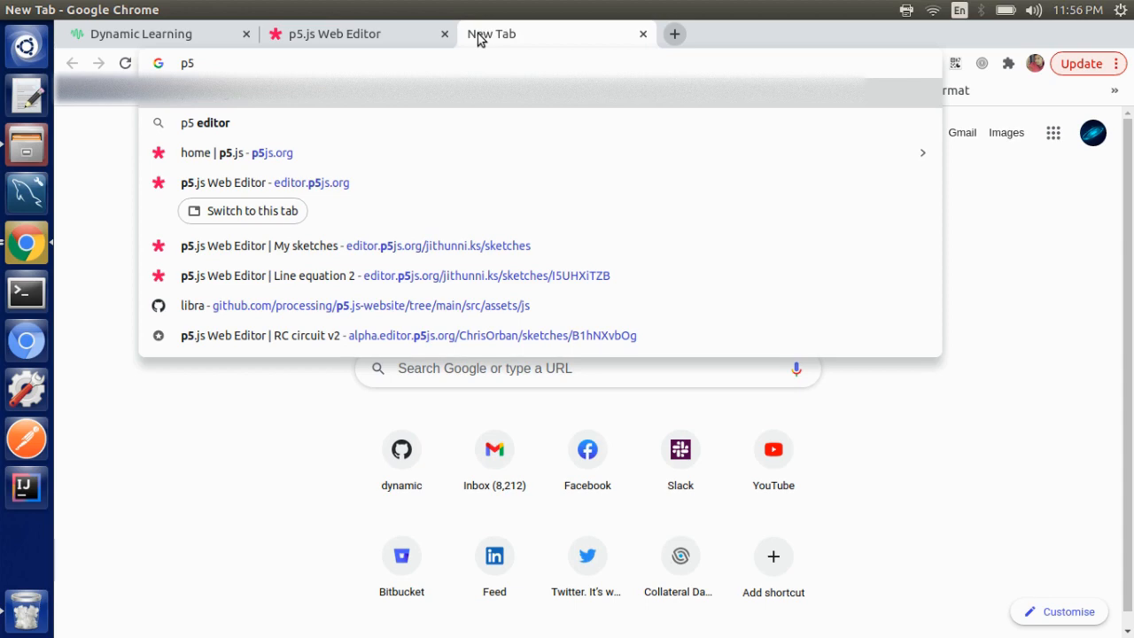
{"action": "type", "text": "cr"}
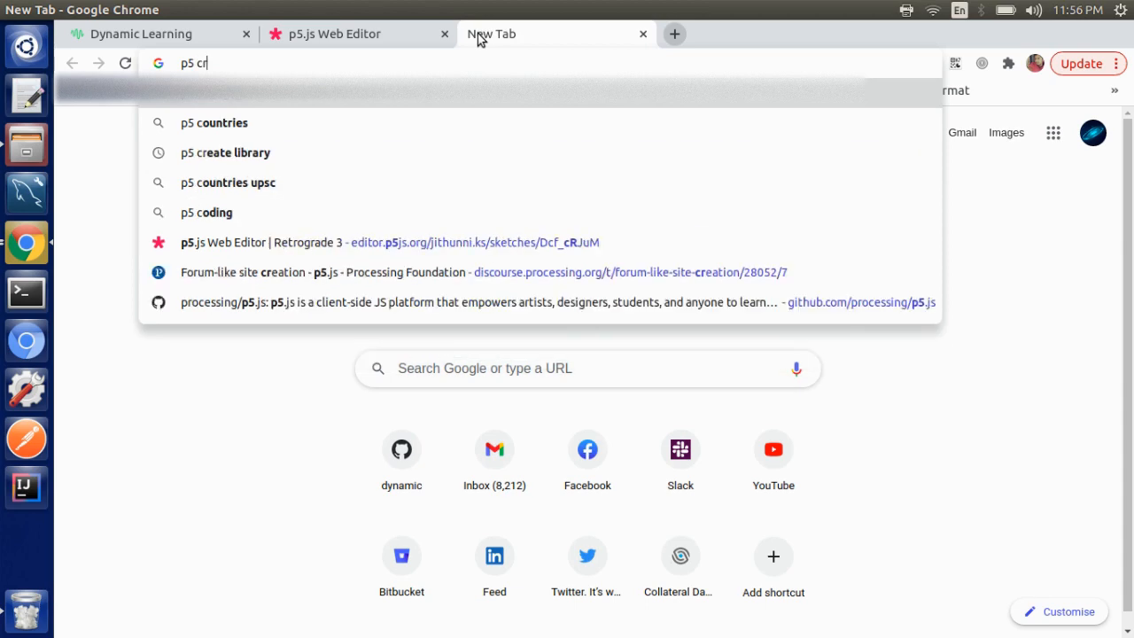
{"action": "key", "text": "Return"}
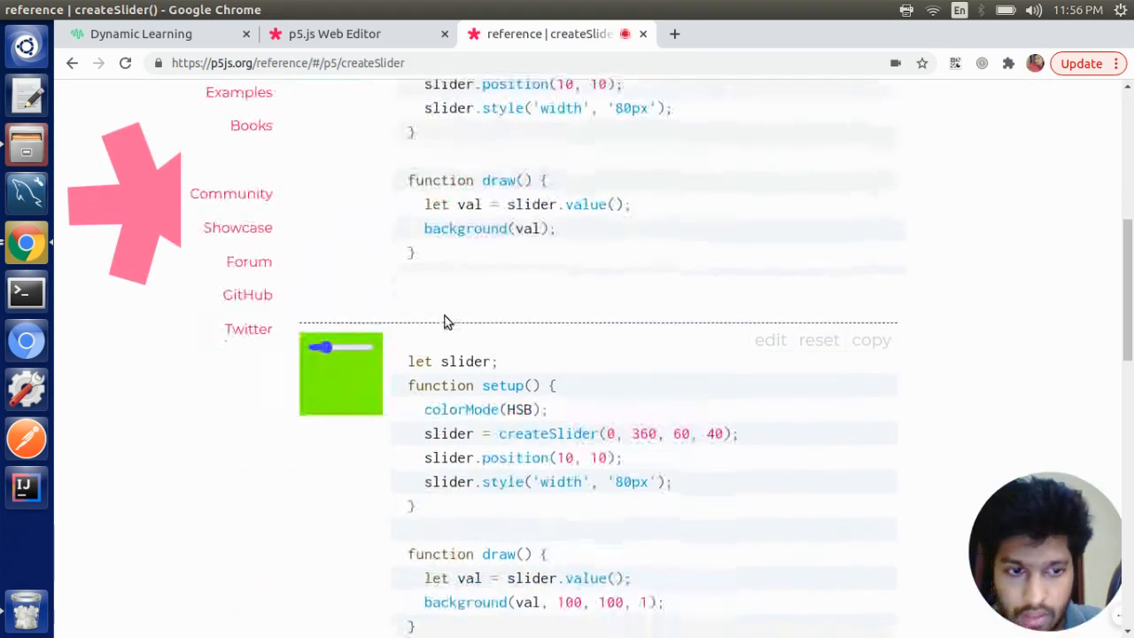
Review createSlider's min, max, value and step parameters, then return to the whiteboard notes
{"action": "scroll", "scroll_direction": "down", "scroll_amount": 3}
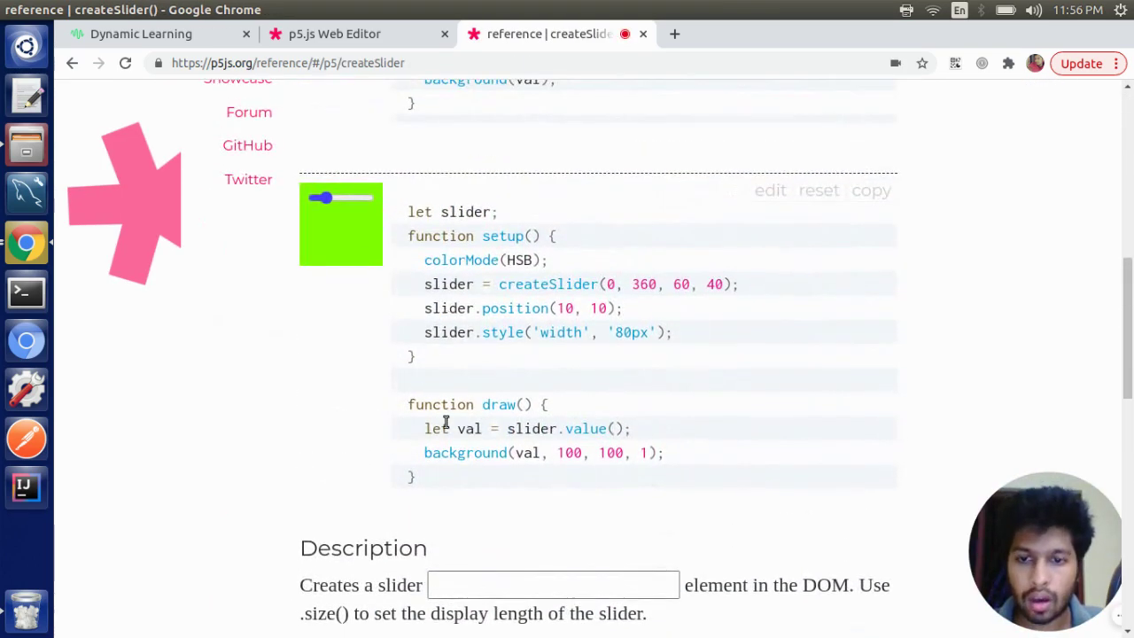
{"action": "scroll", "scroll_direction": "down", "scroll_amount": 3}
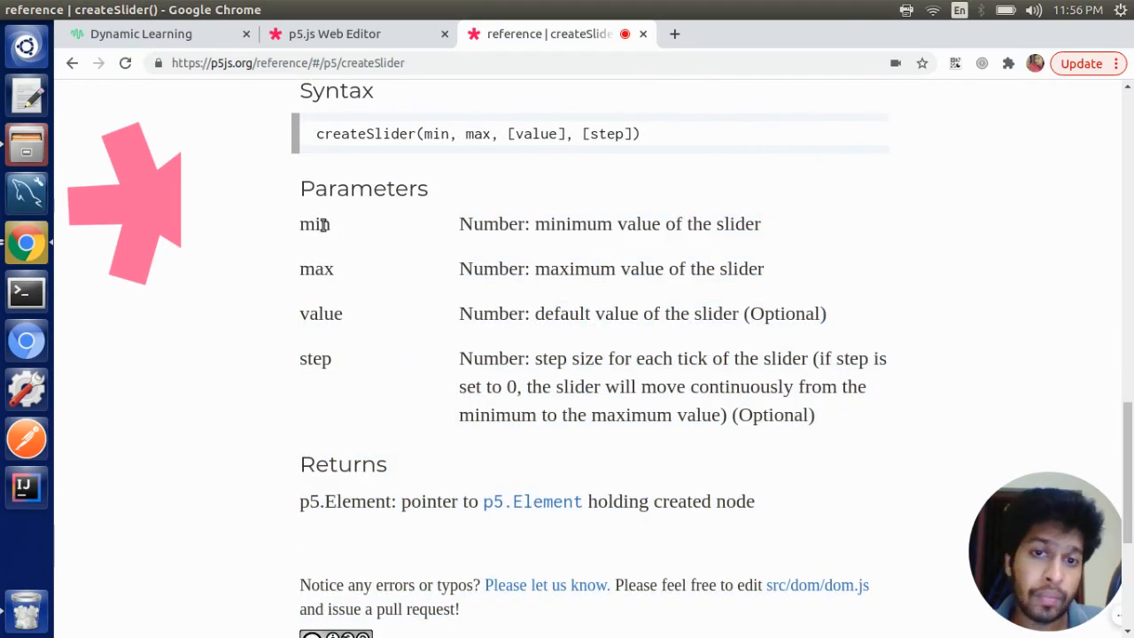
{"action": "mouse_move", "coordinate": [317, 269]}
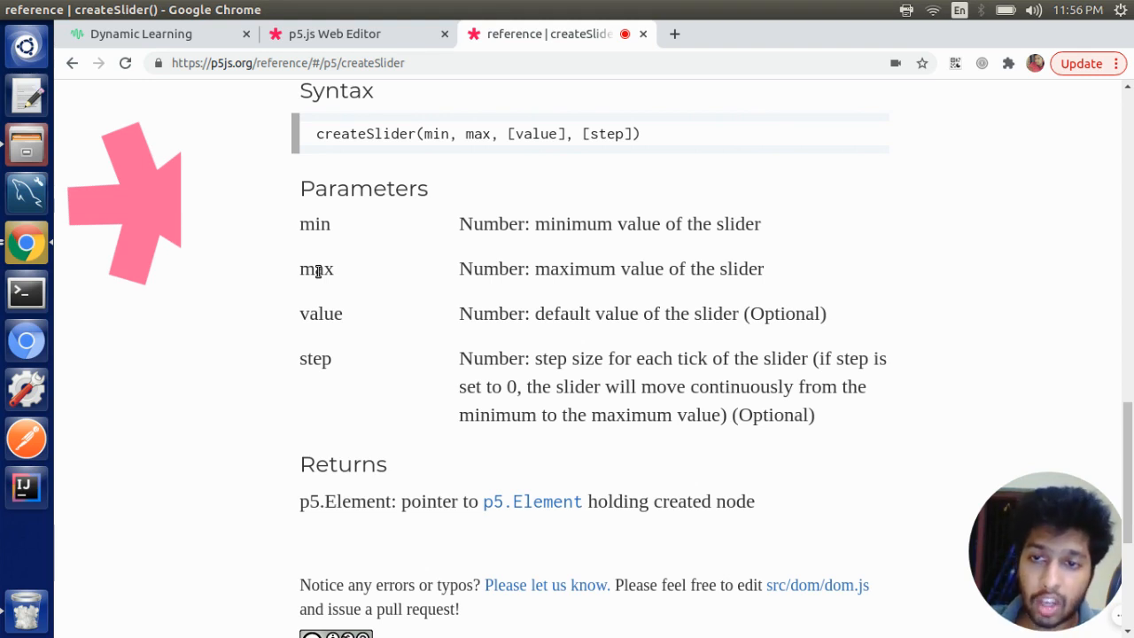
{"action": "double_click", "coordinate": [320, 312]}
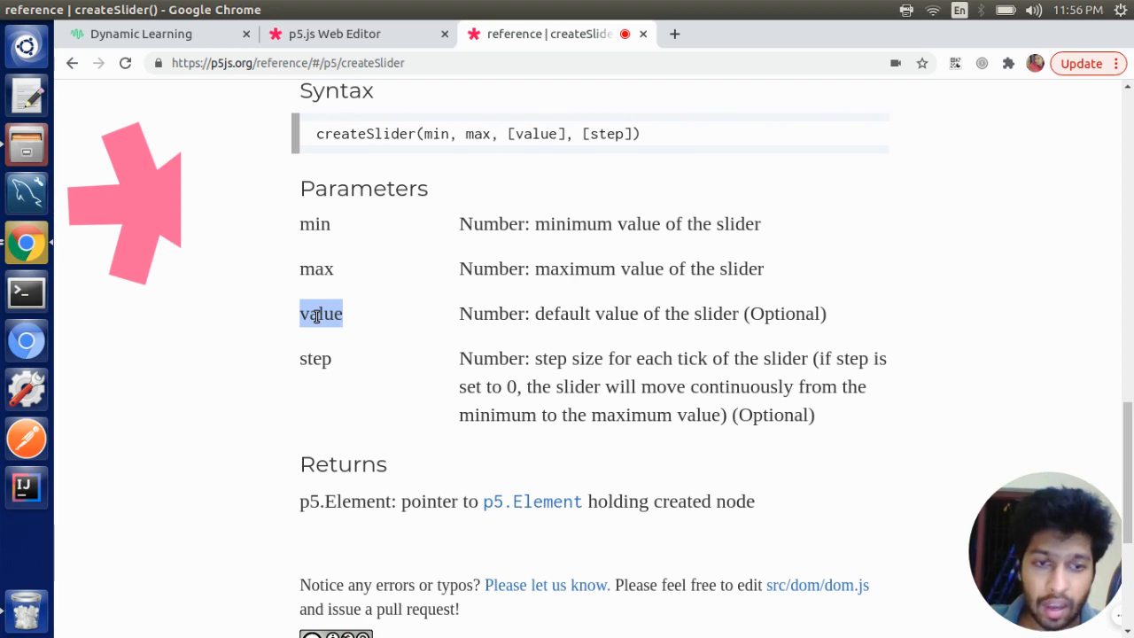
{"action": "left_click", "coordinate": [142, 34]}
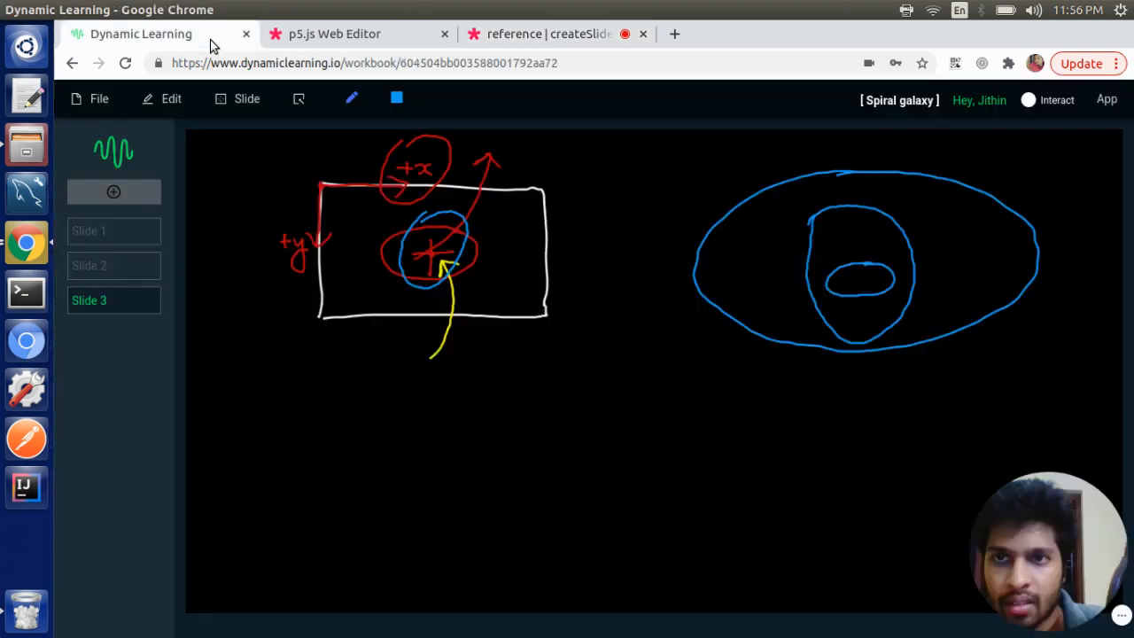
Fill createSlider(-1, 1, rotationGradient, 0.01), feed its value to rotate(), and run the sketch
{"action": "left_click", "coordinate": [333, 33]}
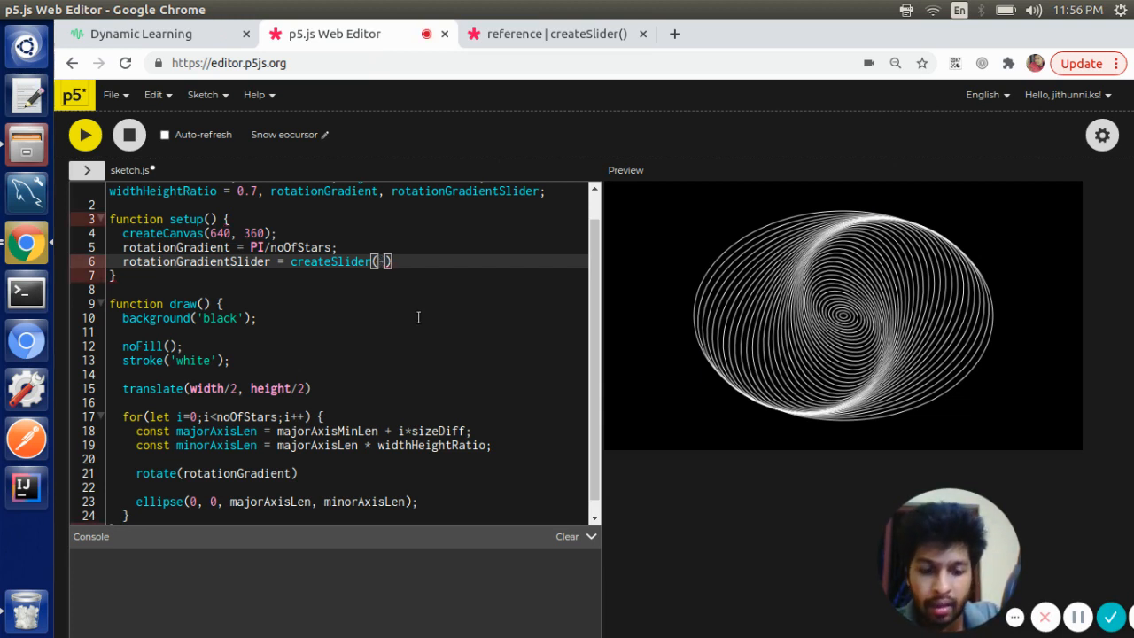
{"action": "type", "text": "-1,1, rotationGradient, 0.01"}
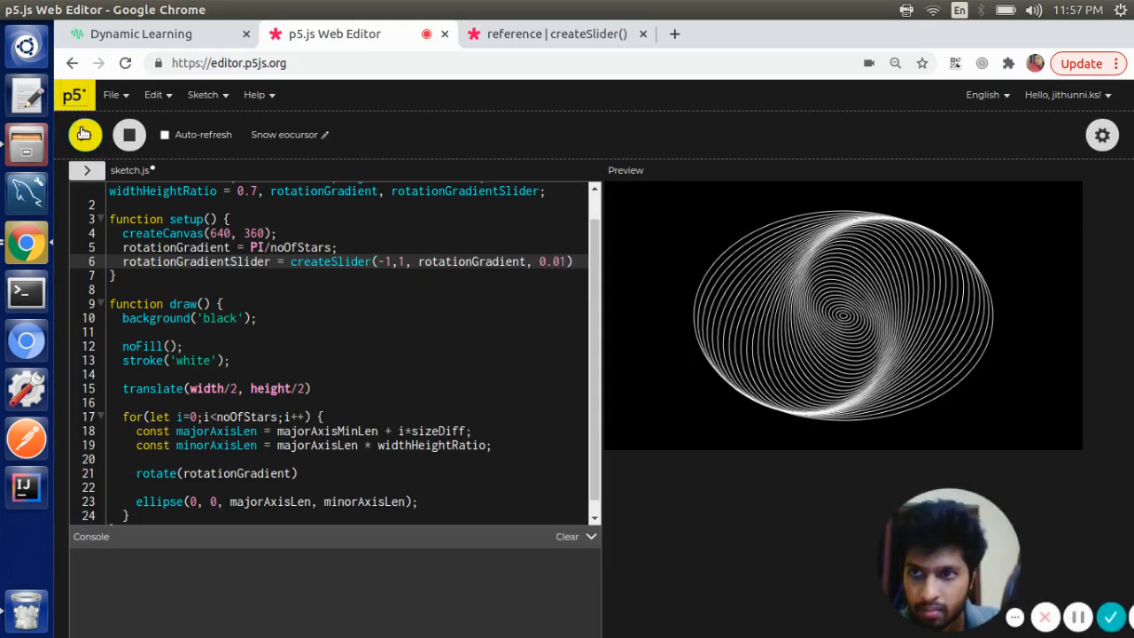
{"action": "left_click", "coordinate": [85, 135]}
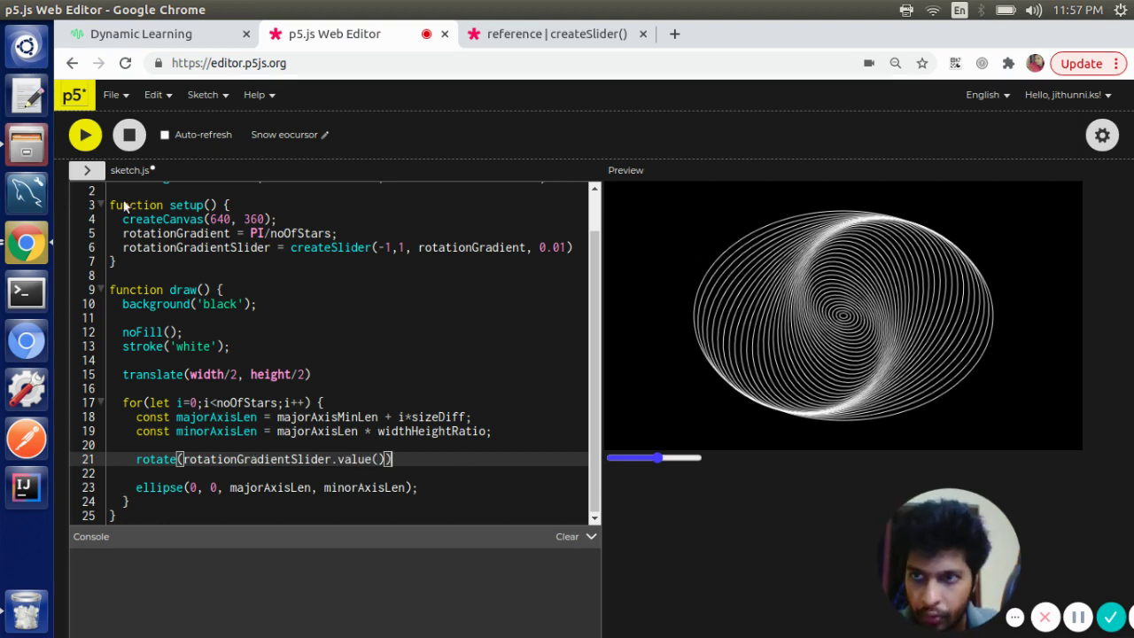
Drag the slider back and forth to watch the spiral's rotation gradient twist and flatten live
{"action": "left_click_drag", "start_coordinate": [658, 457], "coordinate": [657, 457]}
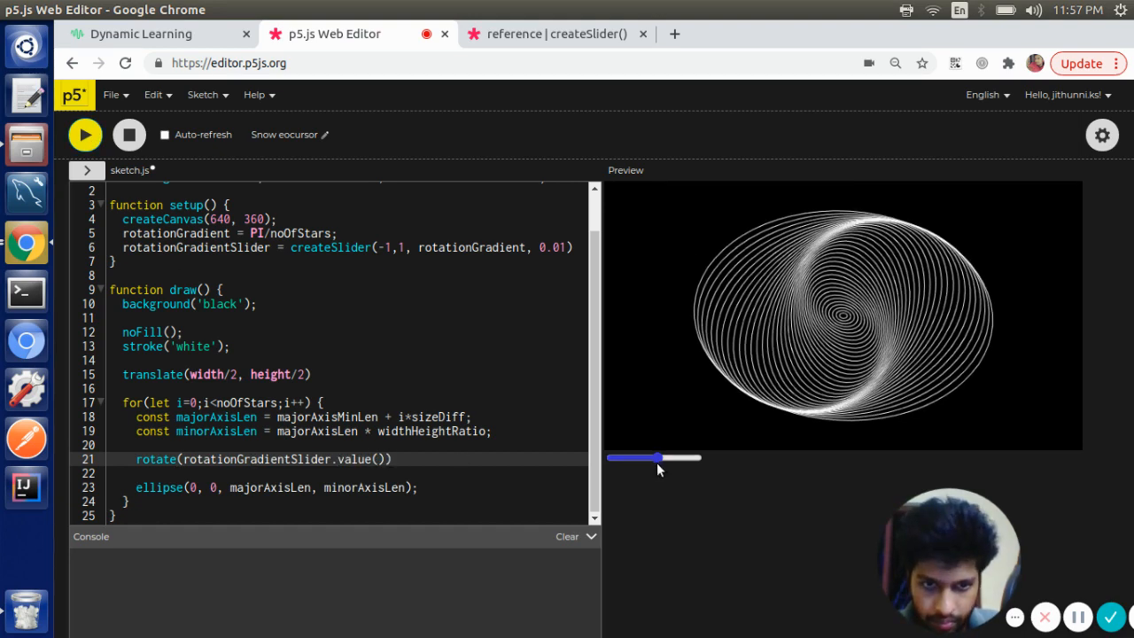
{"action": "left_click_drag", "start_coordinate": [655, 457], "coordinate": [664, 457]}
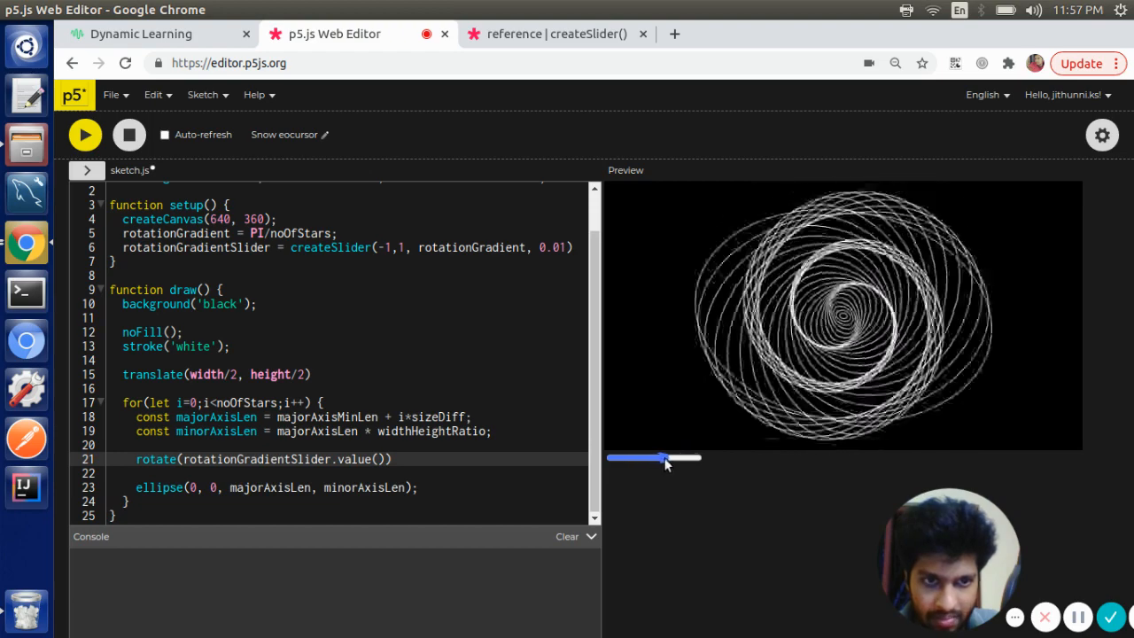
{"action": "left_click_drag", "start_coordinate": [664, 457], "coordinate": [655, 457]}
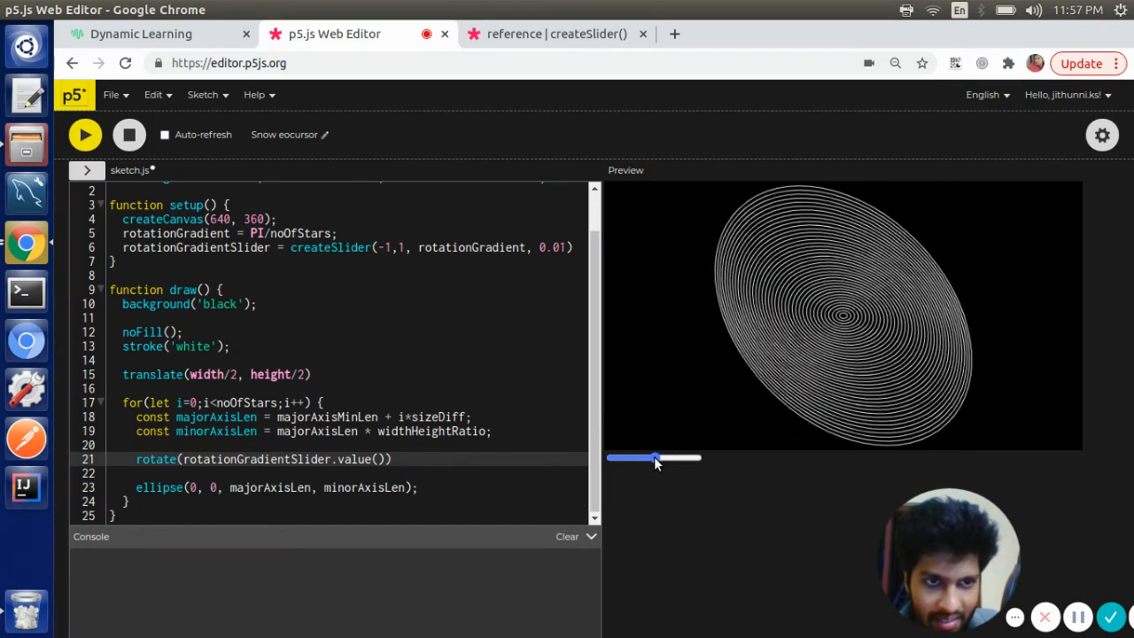
{"action": "left_click_drag", "start_coordinate": [658, 457], "coordinate": [652, 457]}
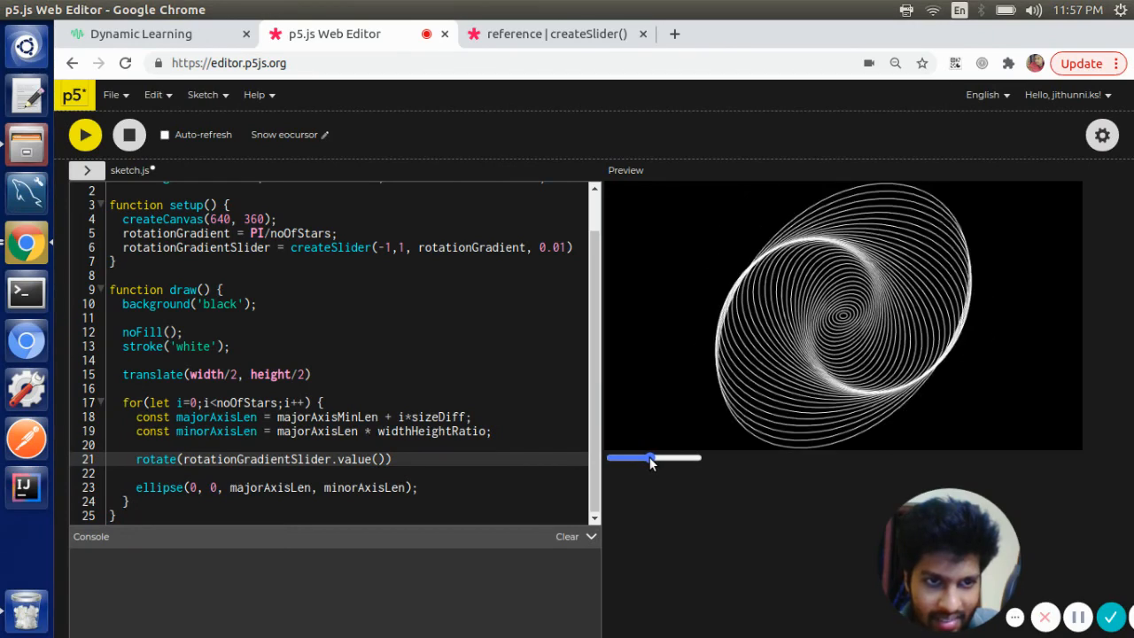
{"action": "left_click_drag", "start_coordinate": [652, 457], "coordinate": [659, 457]}
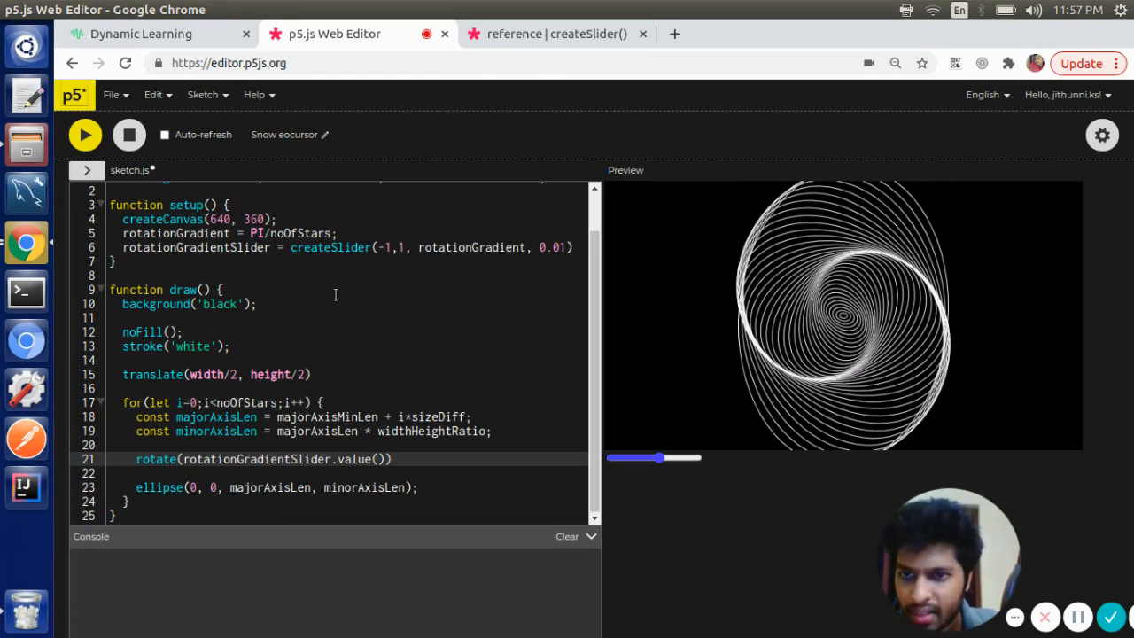
{"action": "scroll", "scroll_direction": "up", "scroll_amount": 3}
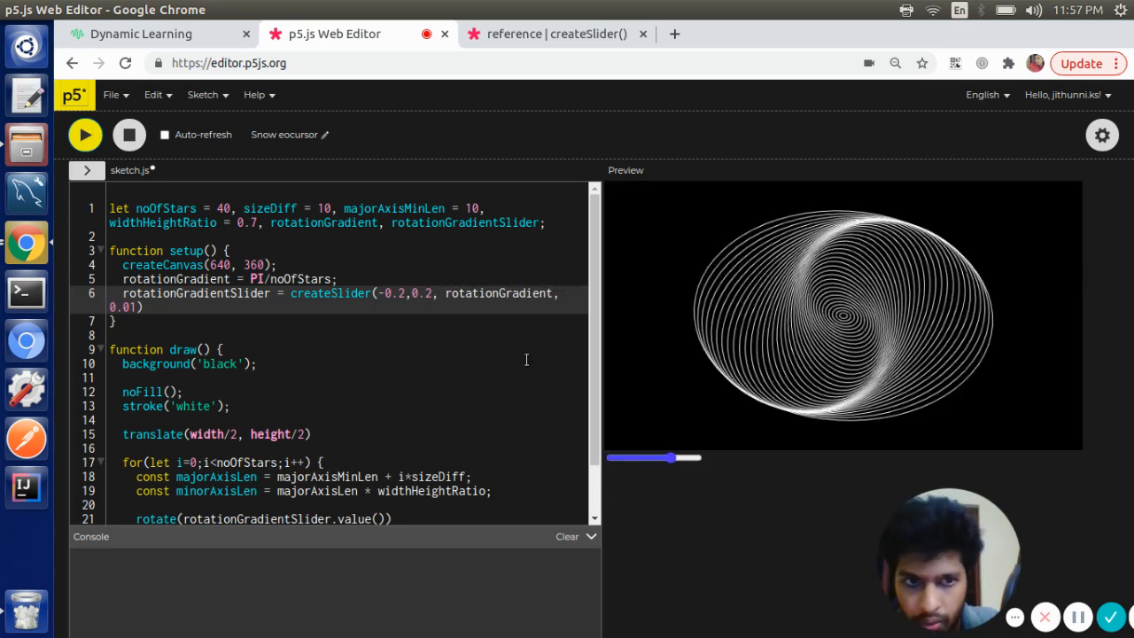
Sweep the narrowed -0.2 to 0.2 slider to settle on a swirling galaxy spiral
{"action": "left_click_drag", "start_coordinate": [670, 457], "coordinate": [620, 457]}
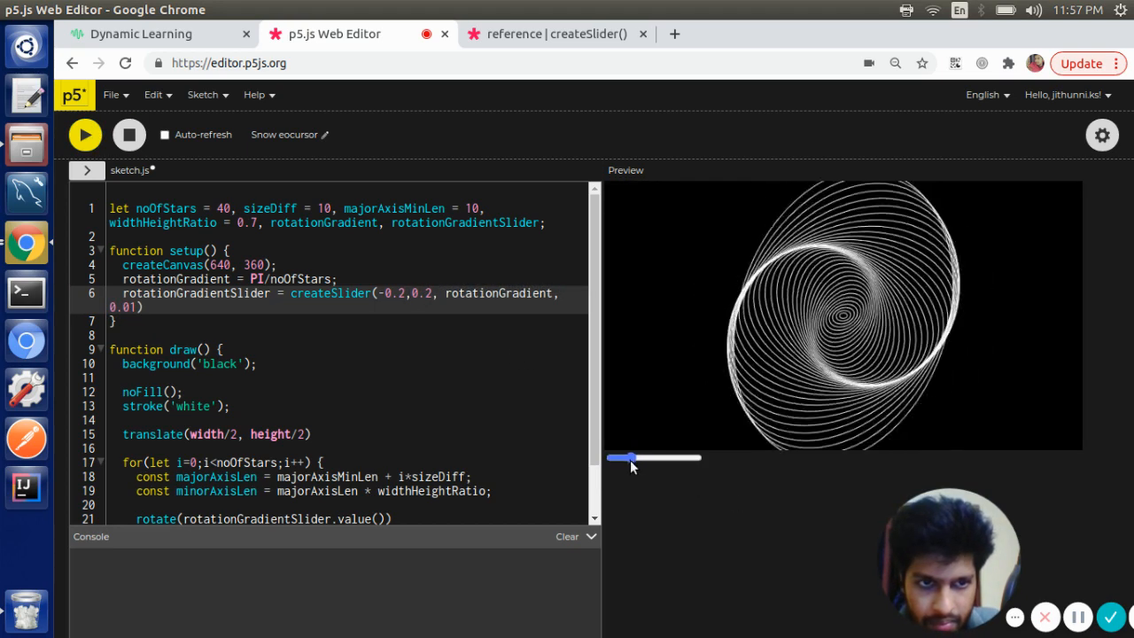
{"action": "left_click_drag", "start_coordinate": [623, 457], "coordinate": [694, 457]}
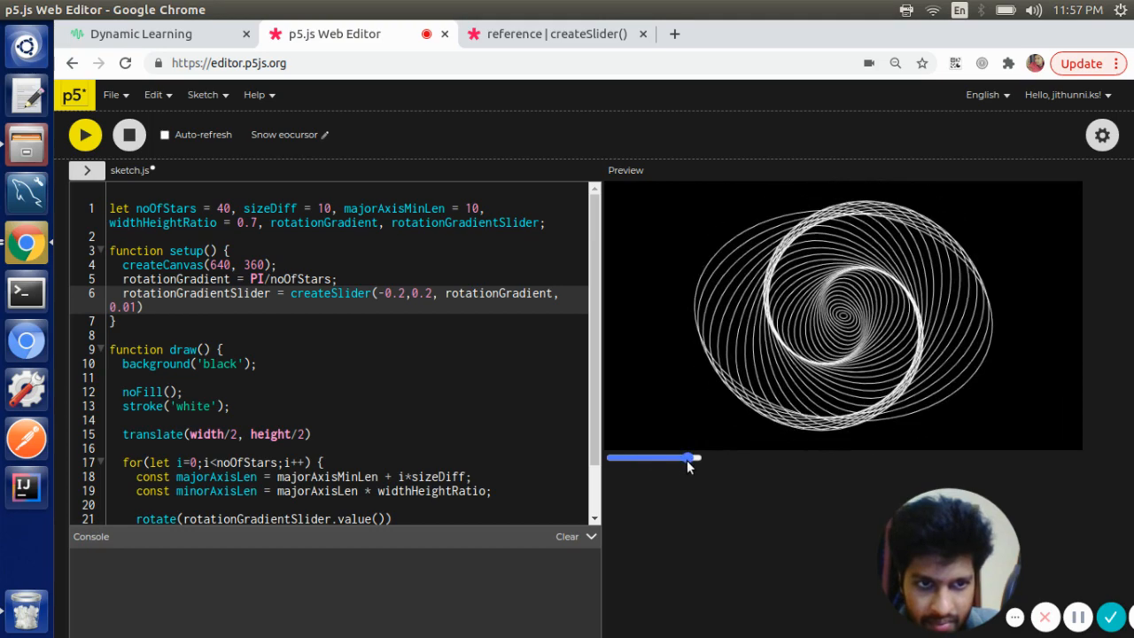
{"action": "left_click_drag", "start_coordinate": [695, 457], "coordinate": [659, 457]}
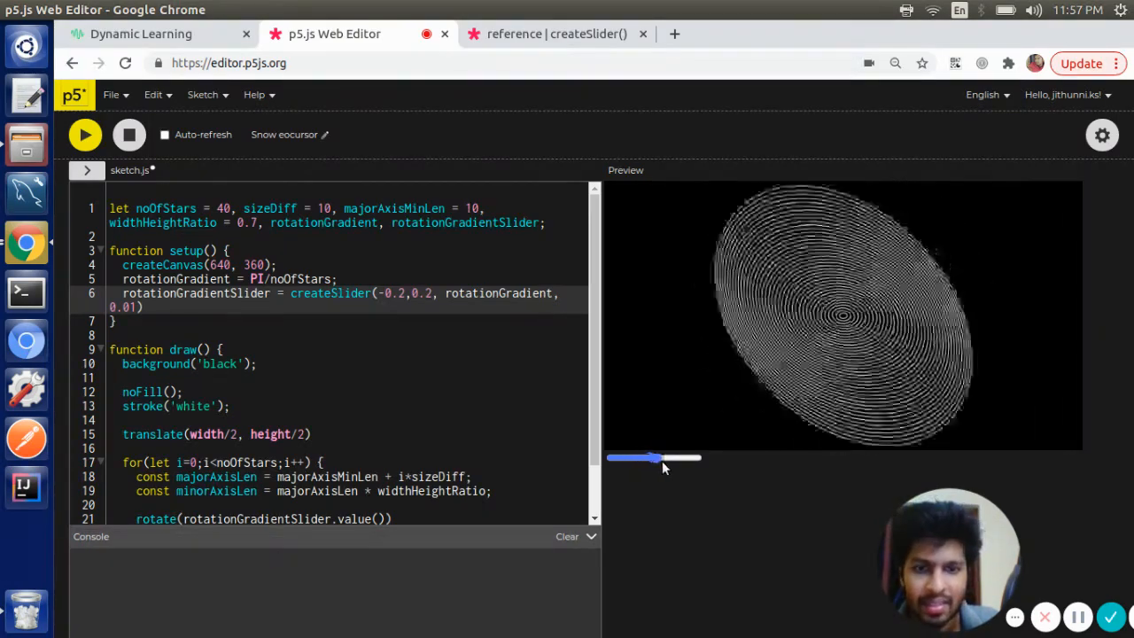
{"action": "left_click_drag", "start_coordinate": [657, 457], "coordinate": [677, 457]}
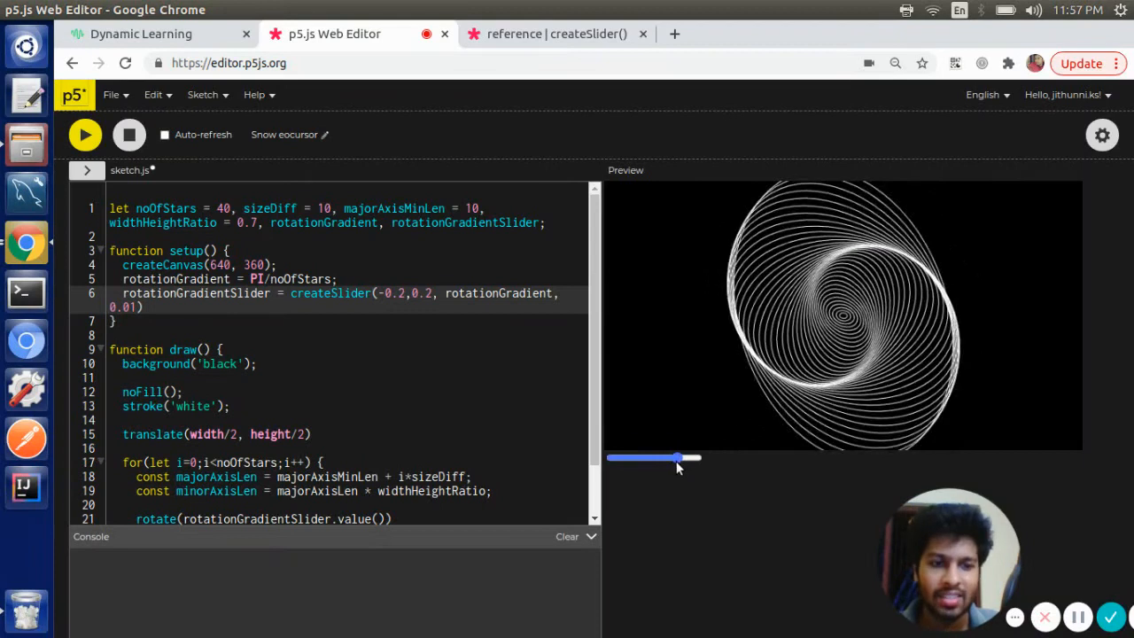
{"action": "scroll", "scroll_direction": "down", "scroll_amount": 3}
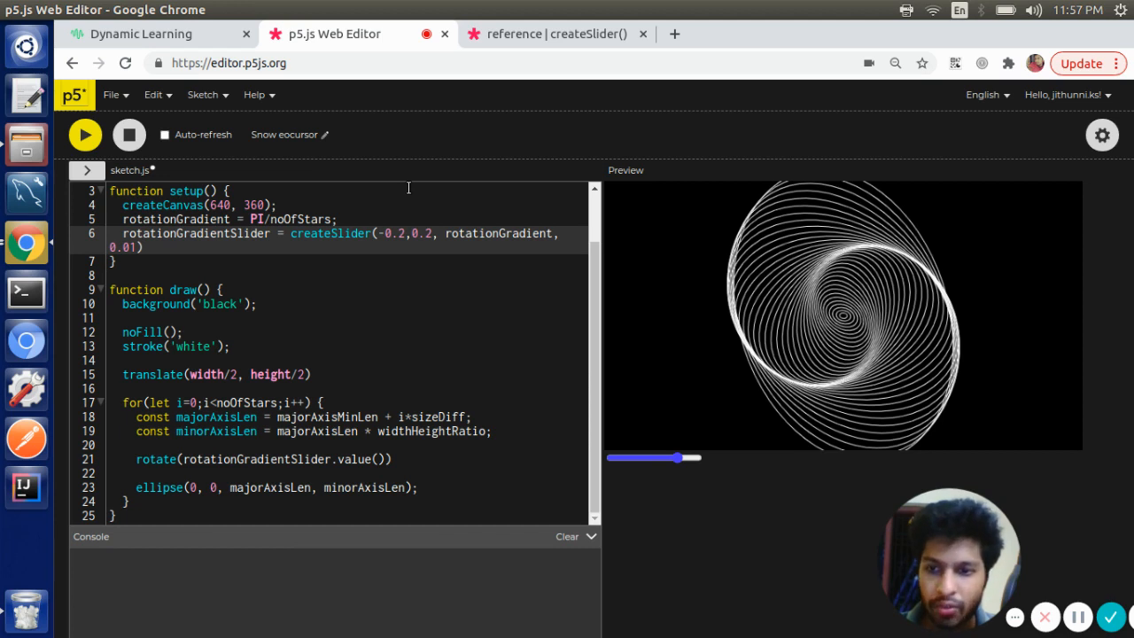
{"action": "mouse_move", "coordinate": [347, 315]}
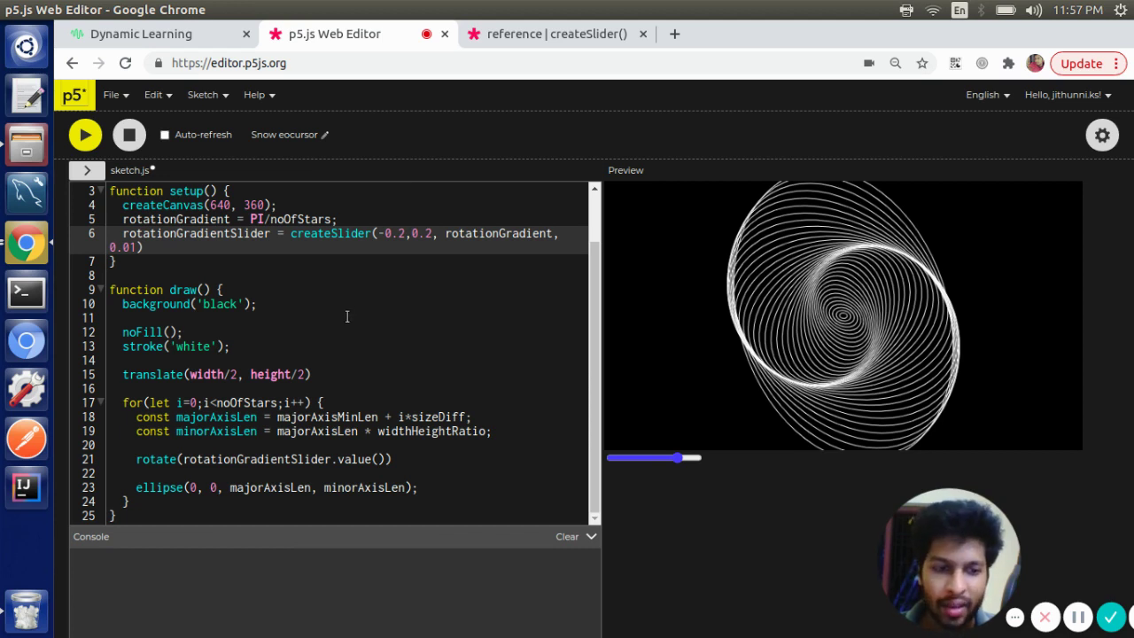
{"action": "mouse_move", "coordinate": [368, 255]}
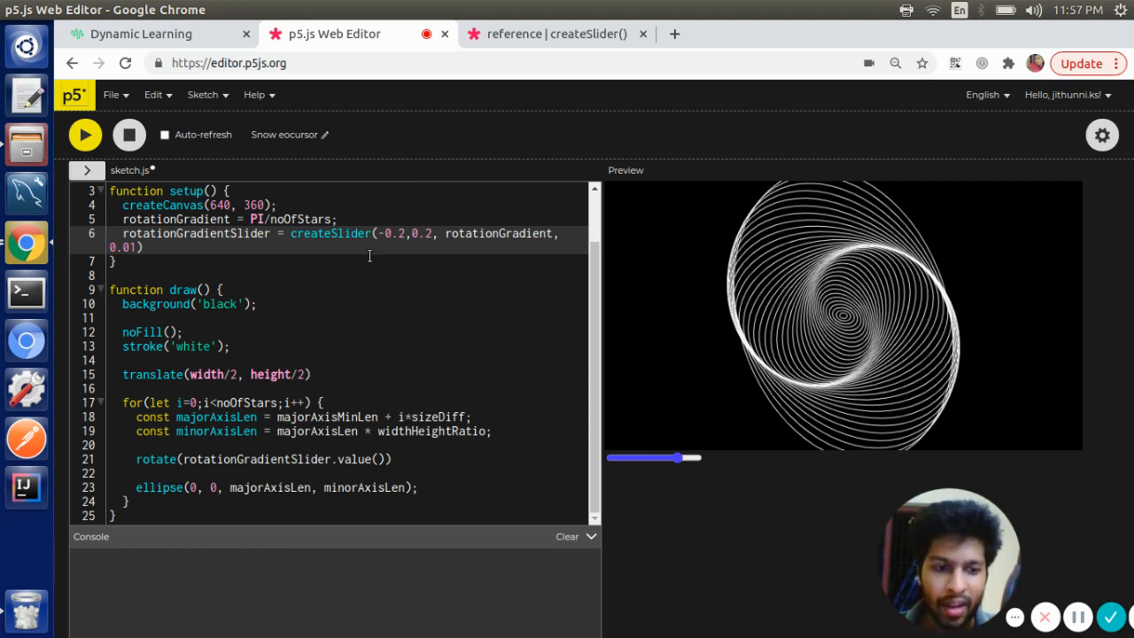